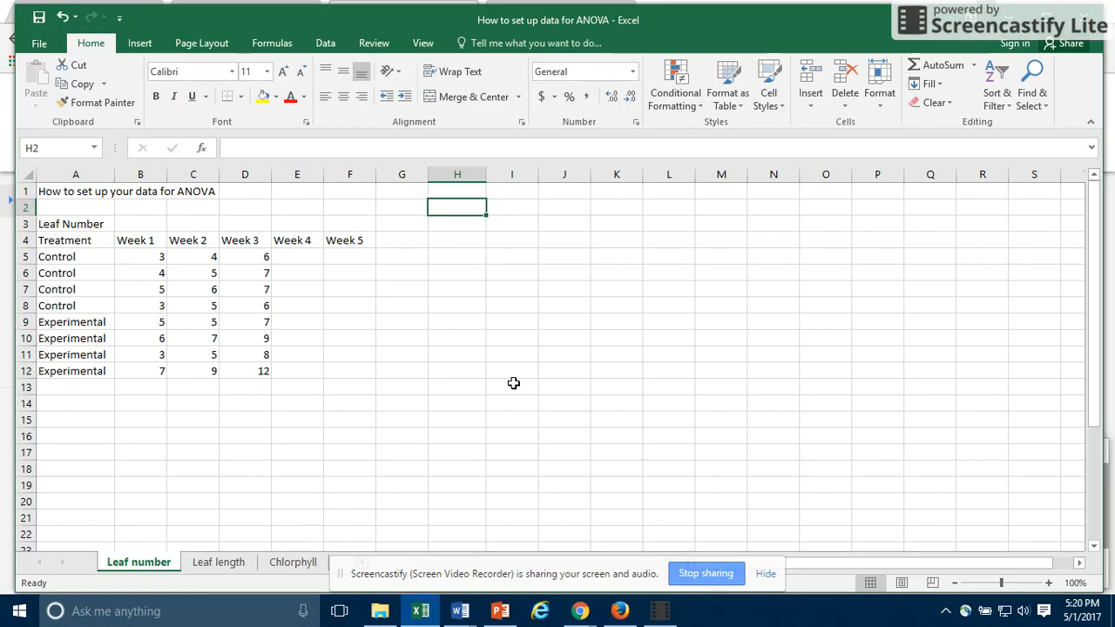
mouse_move(101, 206)
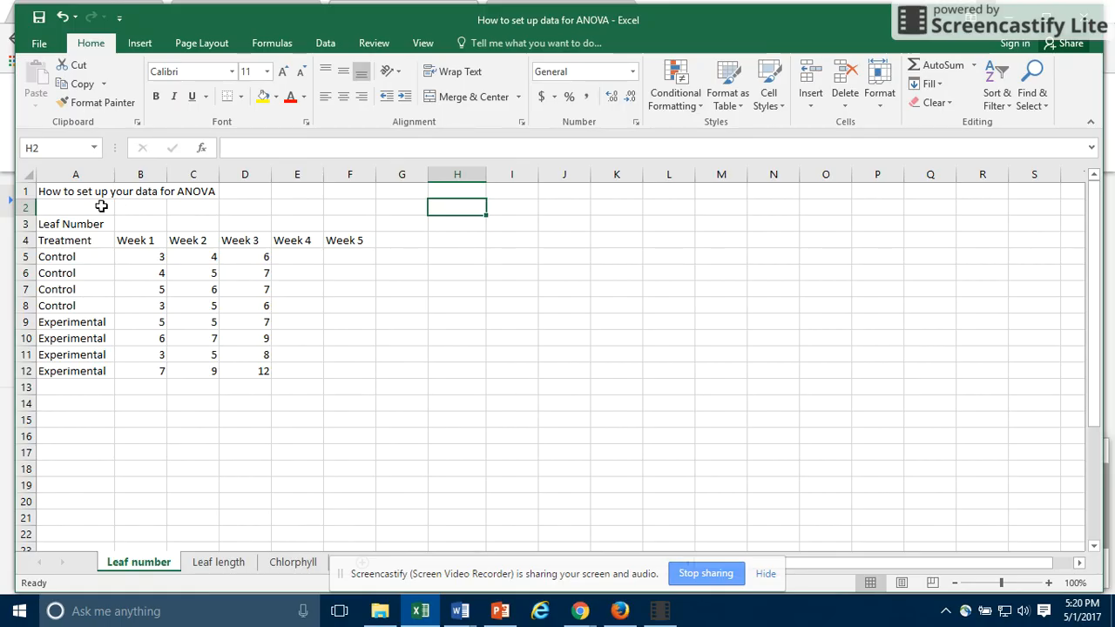
mouse_move(287, 393)
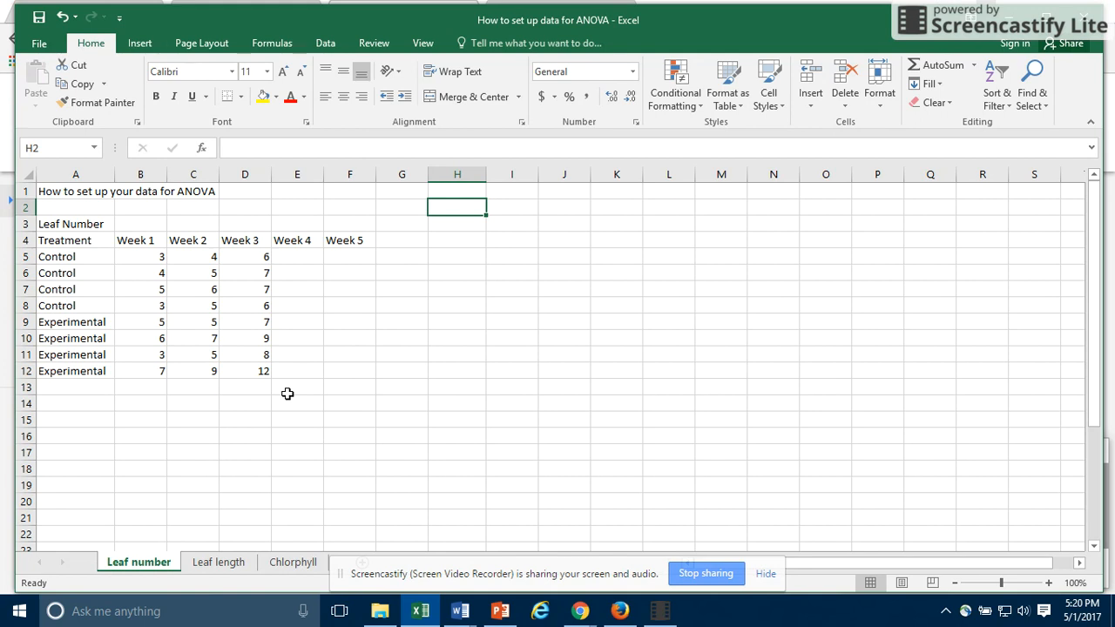
mouse_move(277, 390)
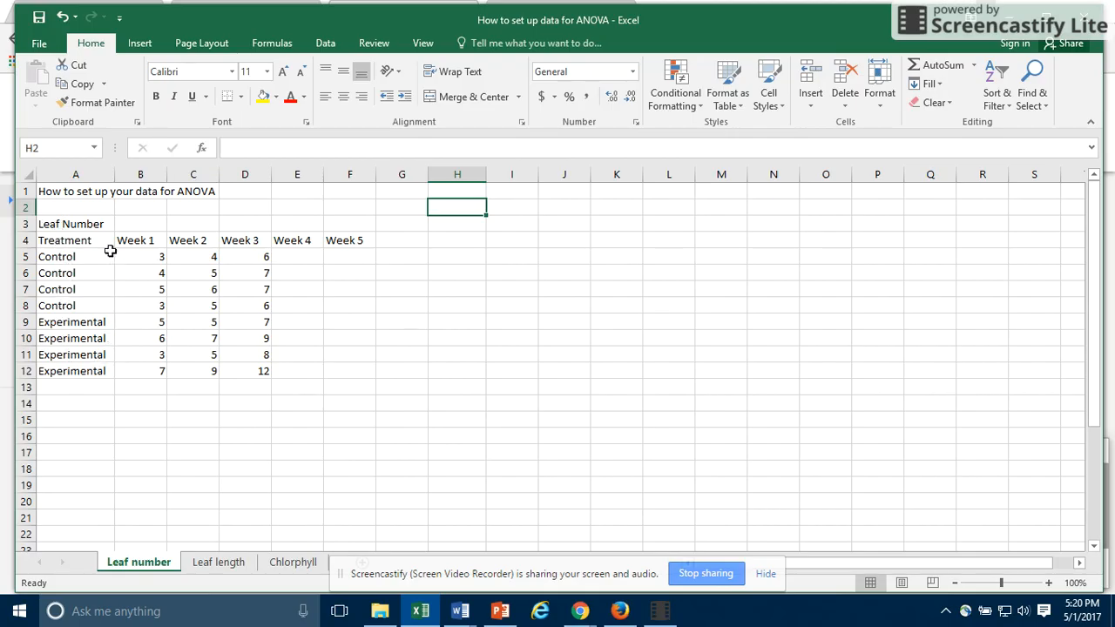
mouse_move(84, 225)
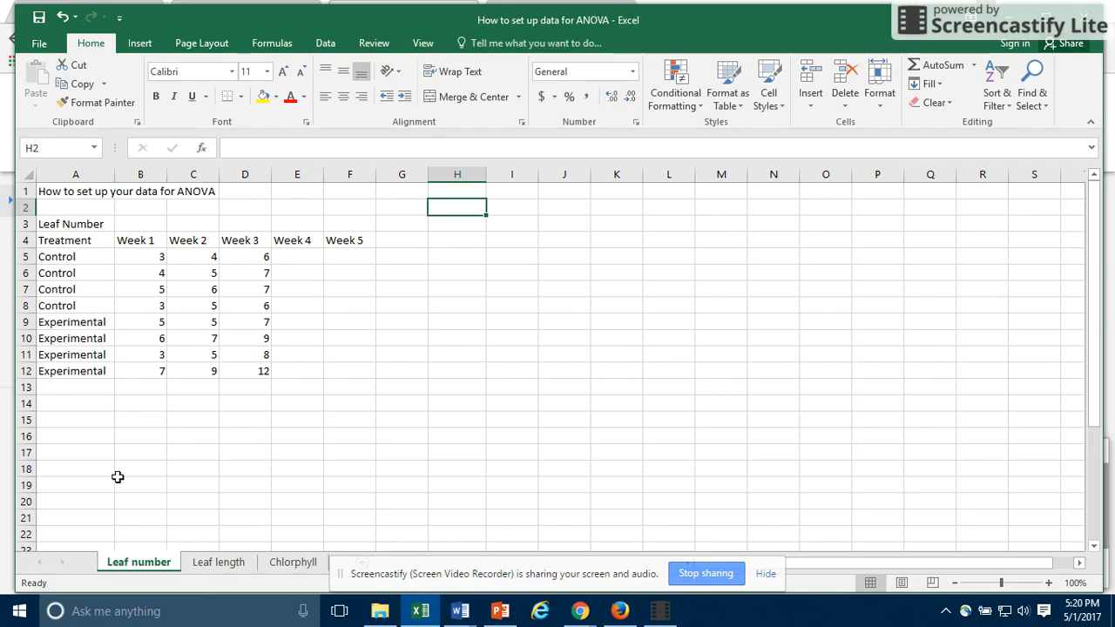
mouse_move(207, 581)
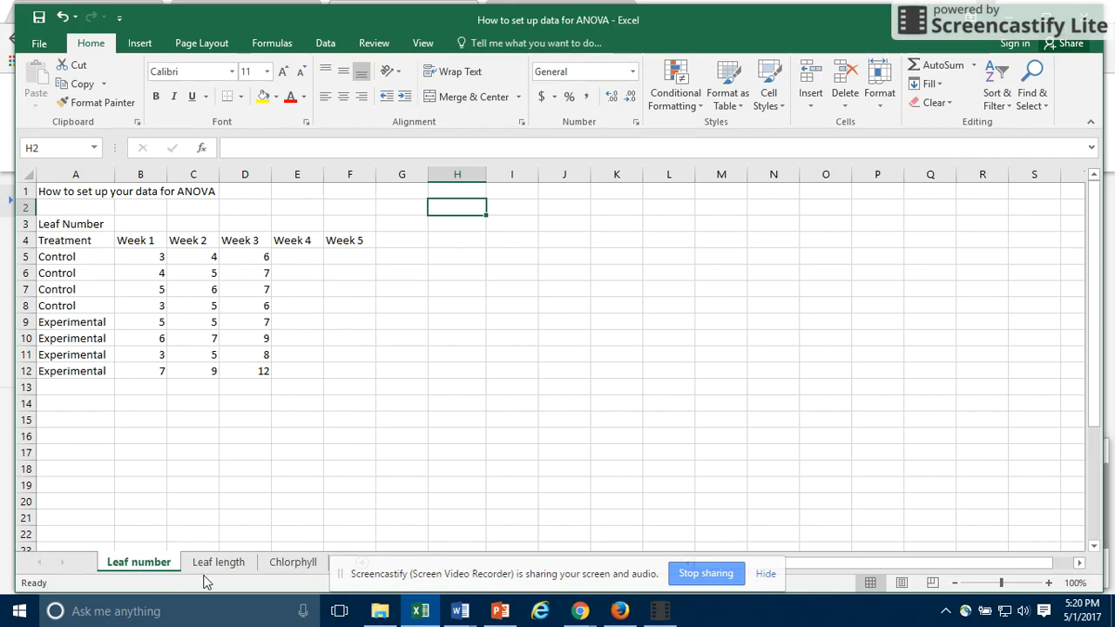
Review the Leaf length and Chlorophyll sheets, return to Leaf number, and show the Data tools
left_click(219, 560)
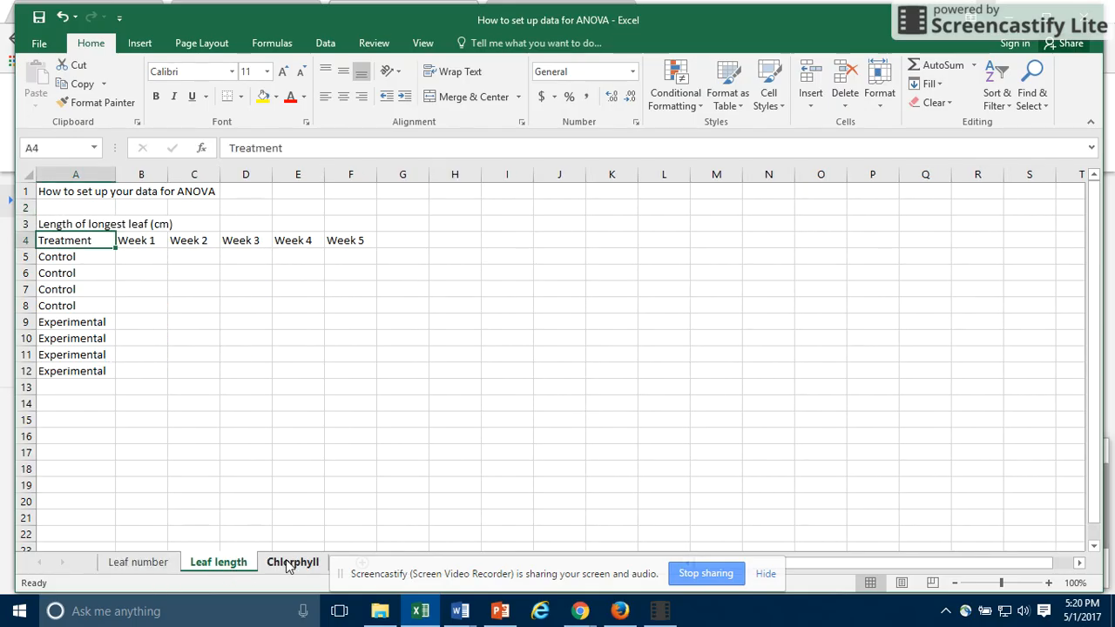
left_click(293, 560)
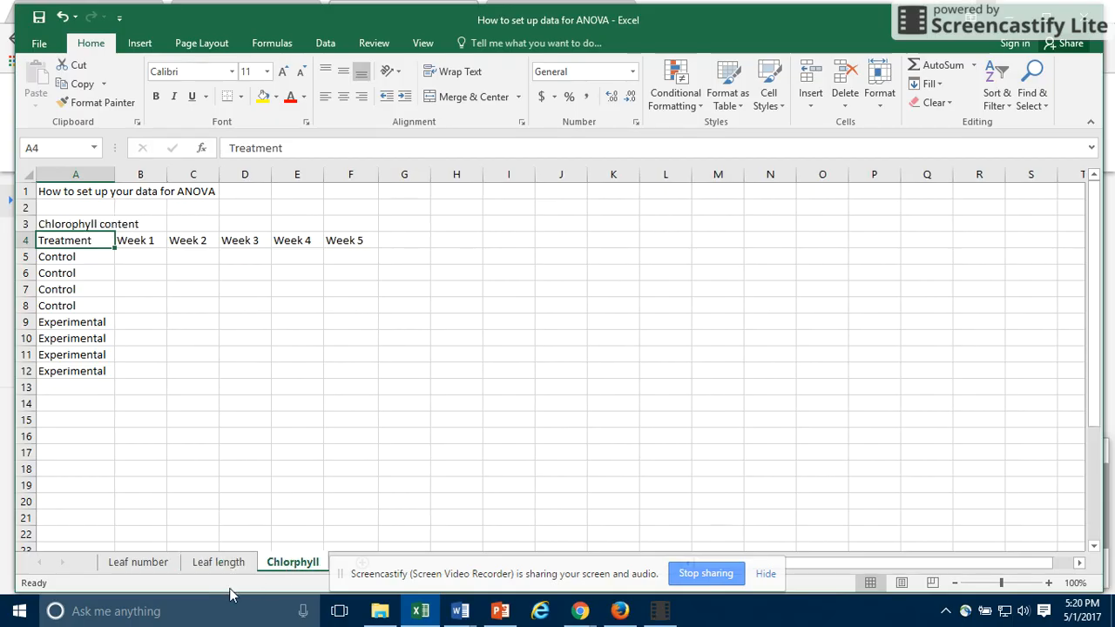
left_click(138, 561)
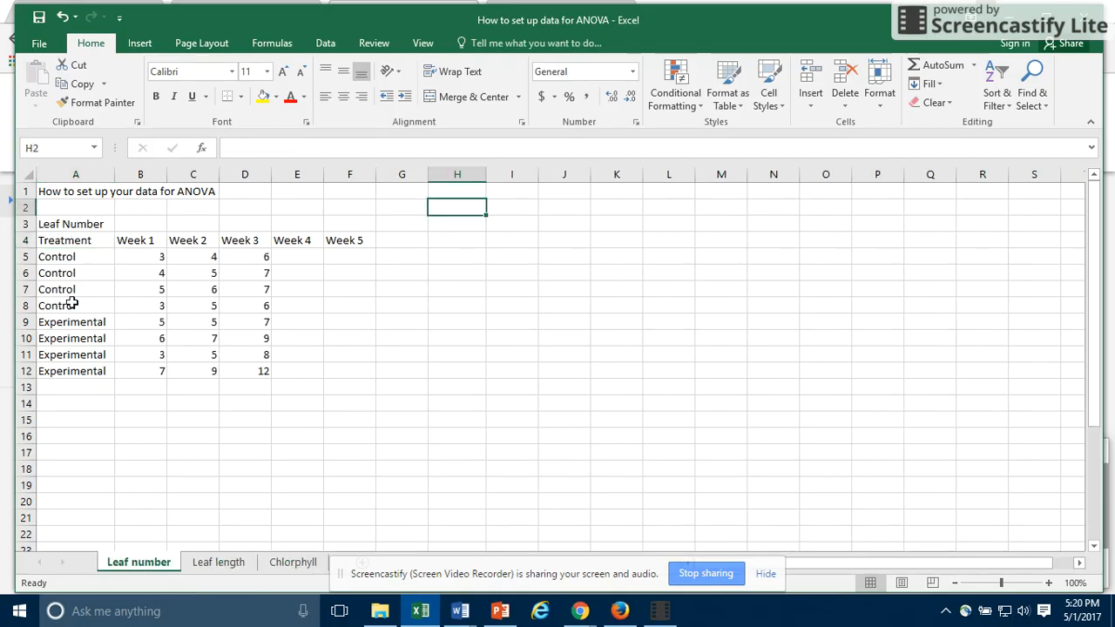
mouse_move(190, 408)
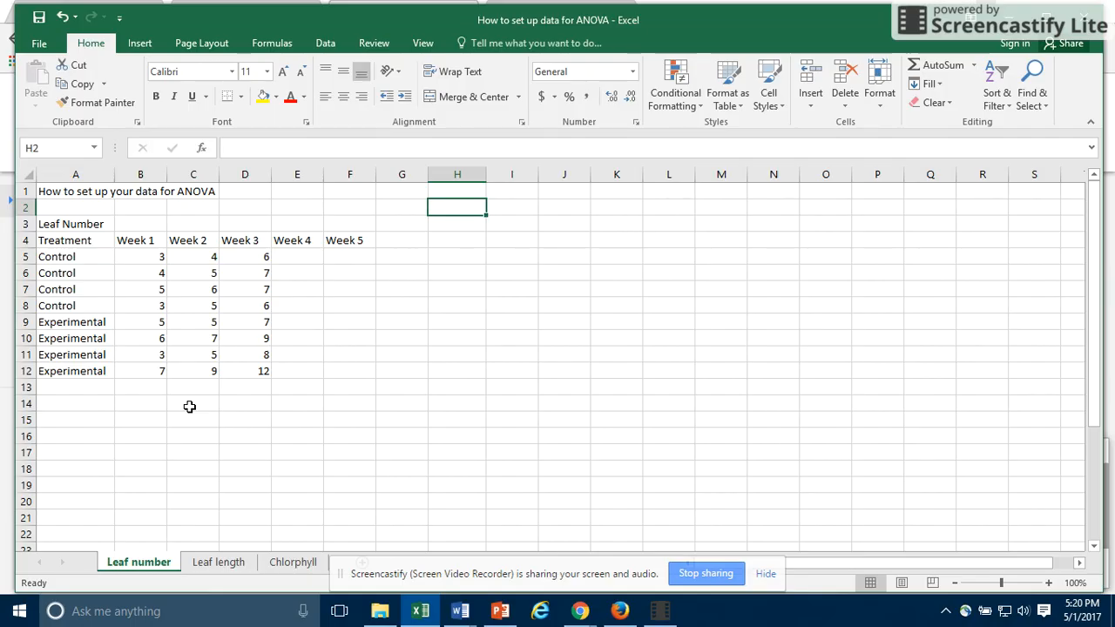
mouse_move(230, 339)
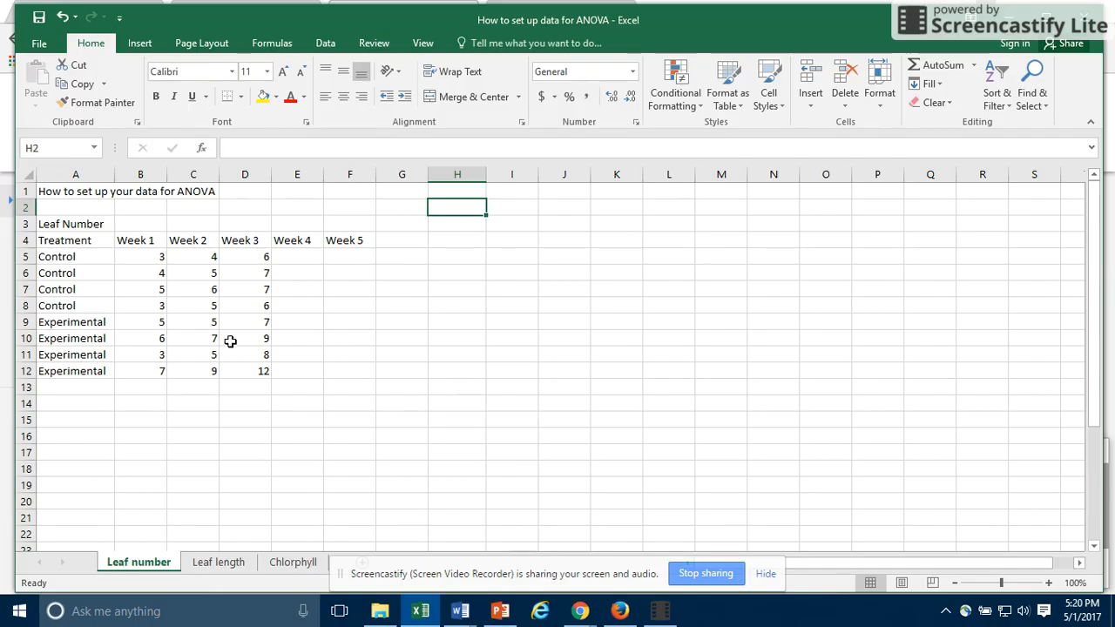
mouse_move(94, 321)
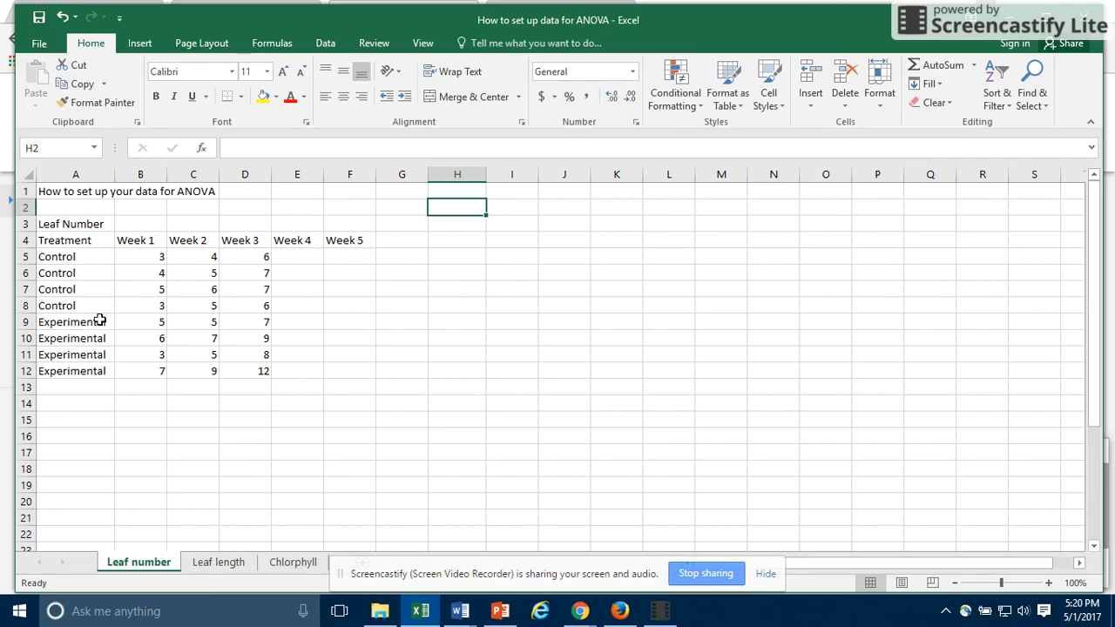
mouse_move(84, 394)
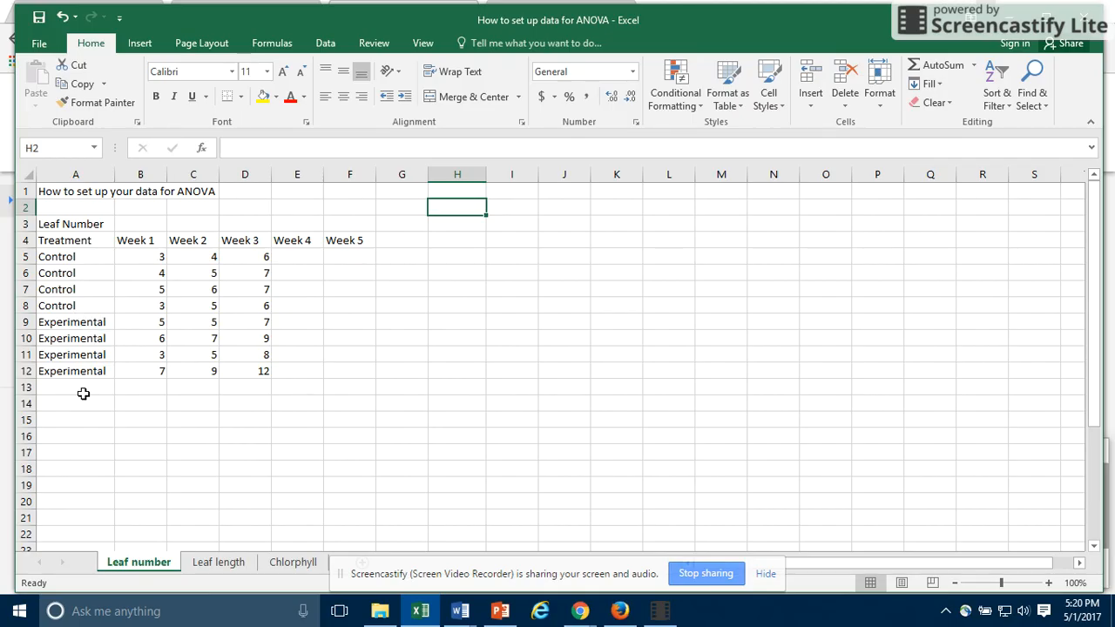
mouse_move(69, 322)
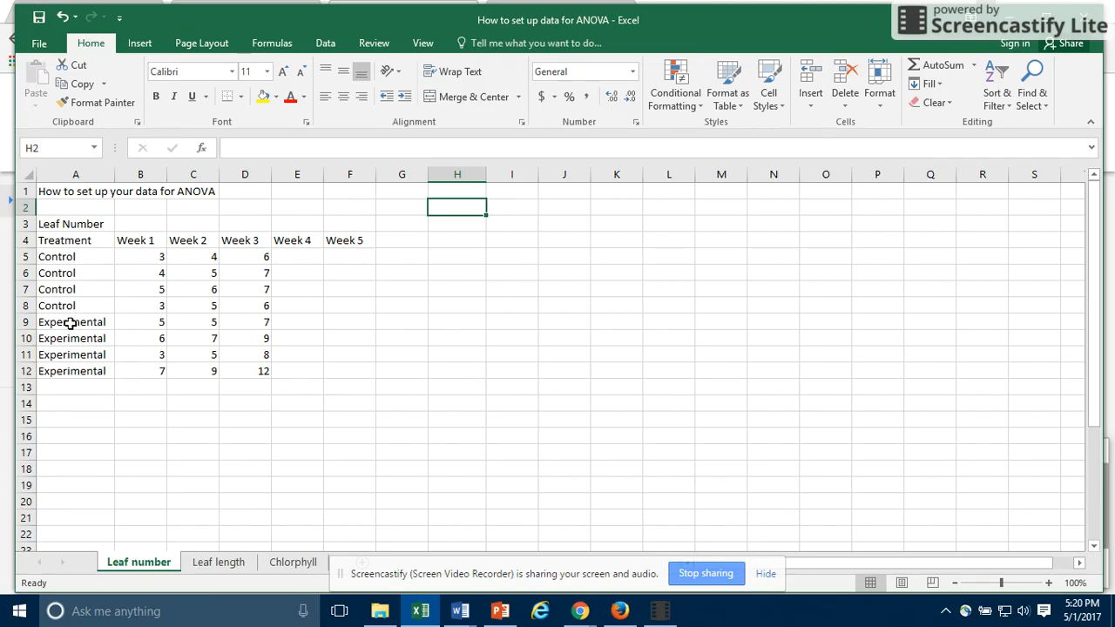
mouse_move(90, 399)
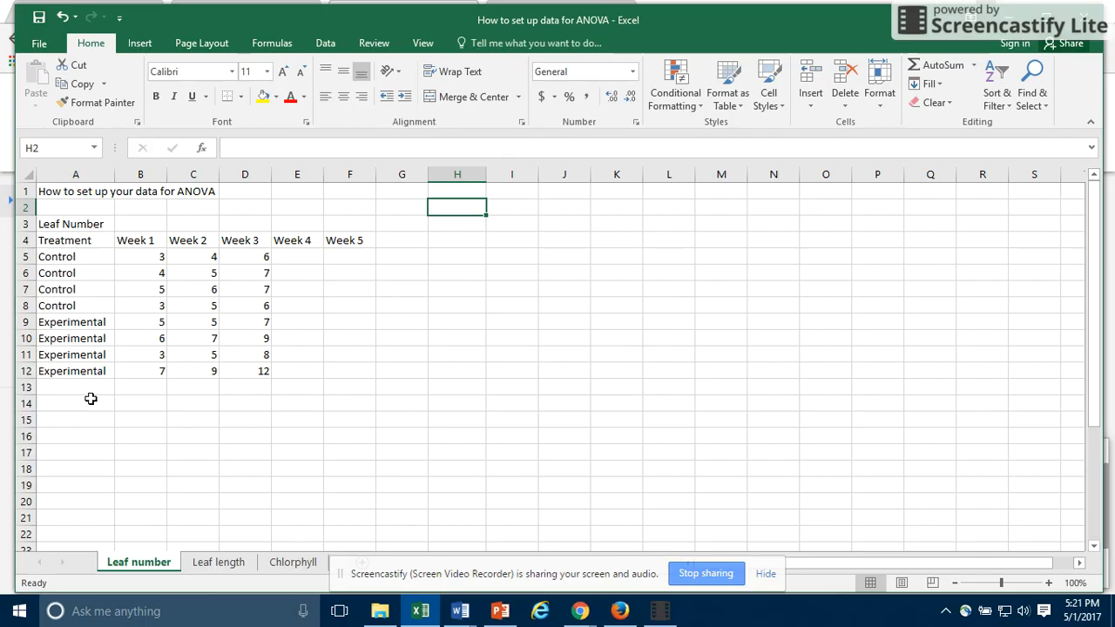
mouse_move(92, 397)
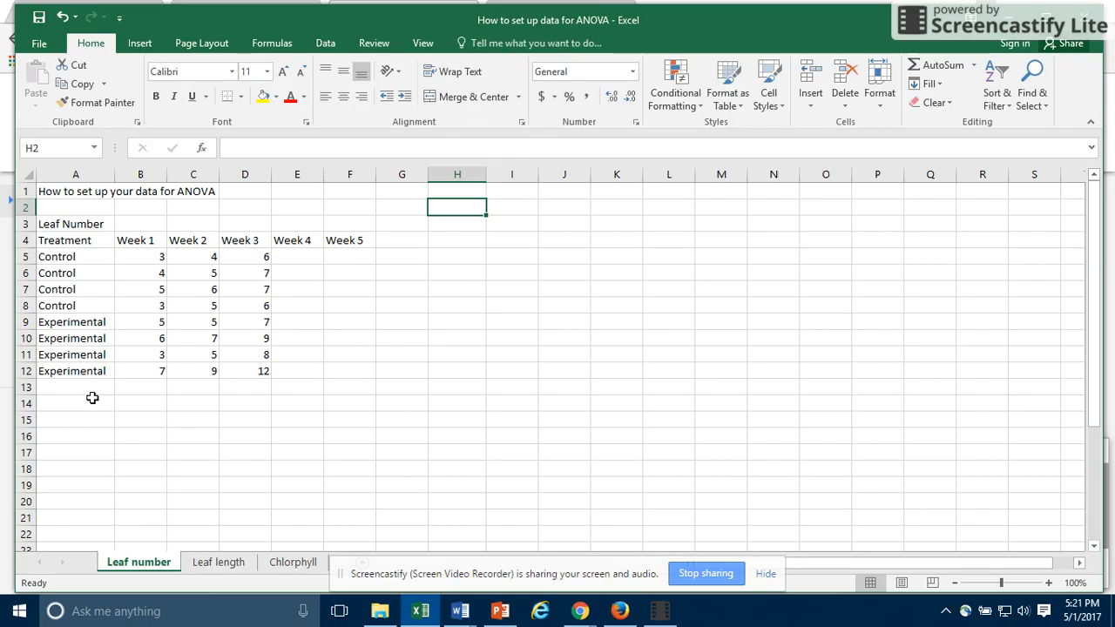
mouse_move(82, 223)
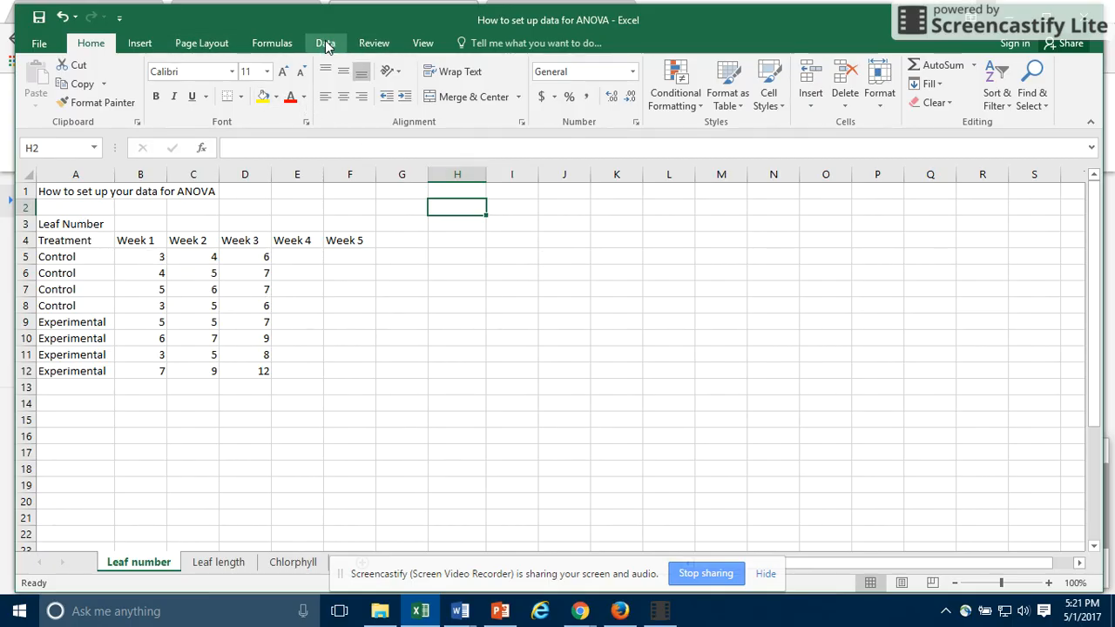
left_click(324, 42)
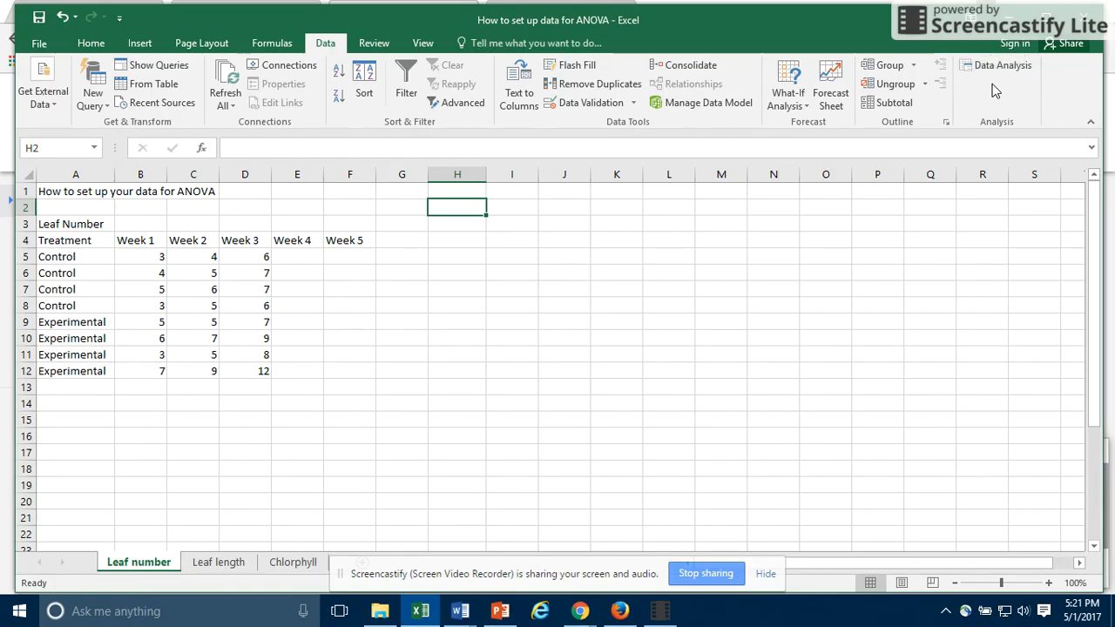
mouse_move(590, 102)
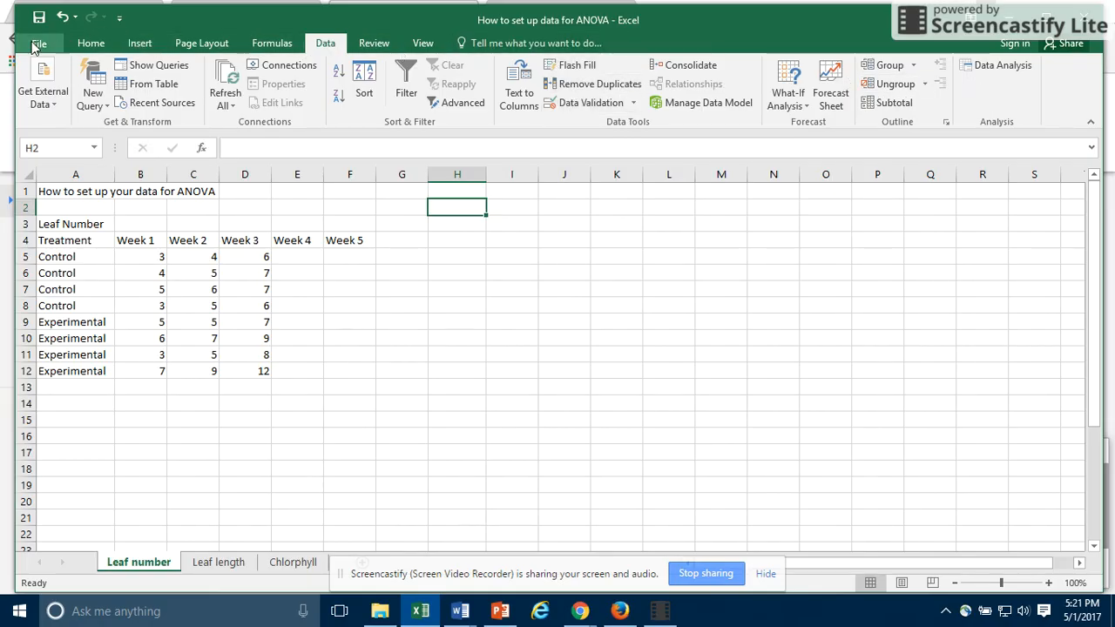
Reach the Add-ins list via File > Options > Add-ins with Analysis ToolPak selected
left_click(38, 42)
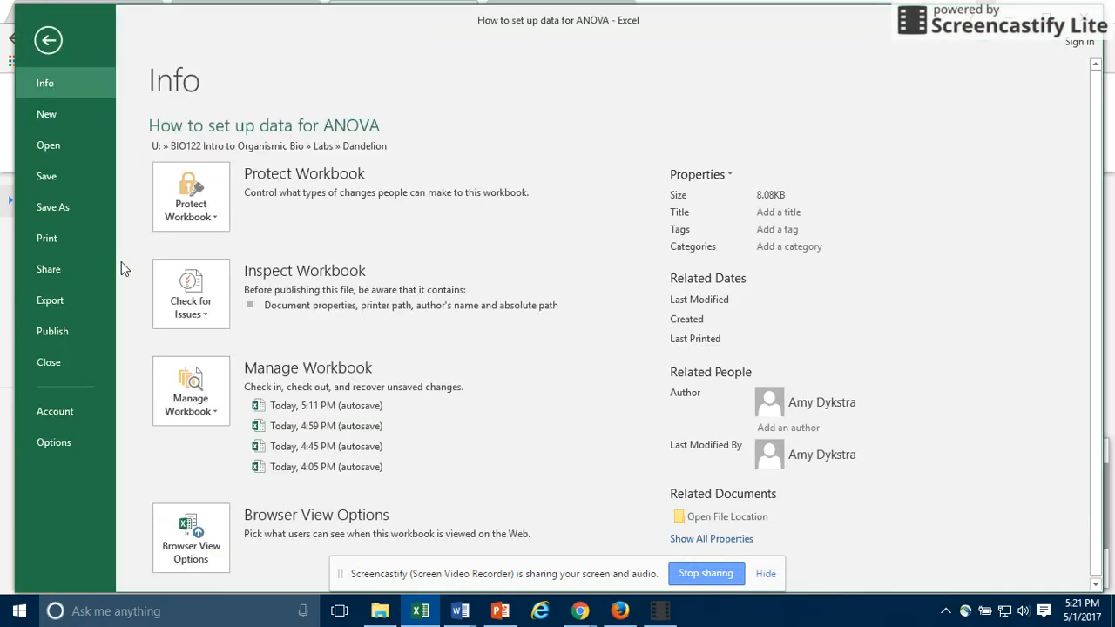
left_click(52, 442)
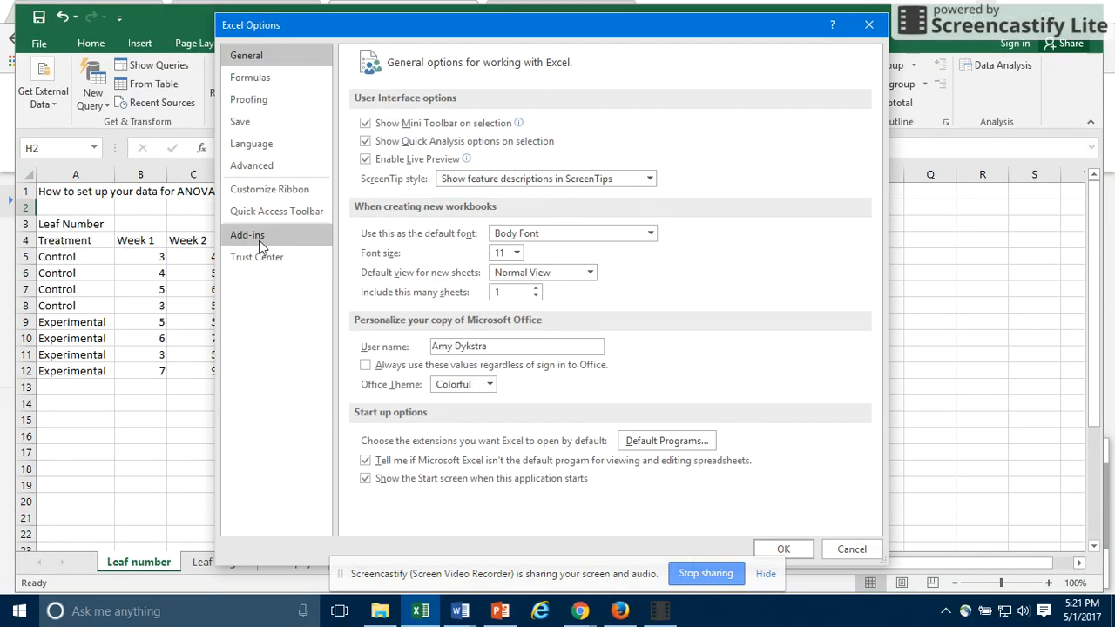
left_click(247, 234)
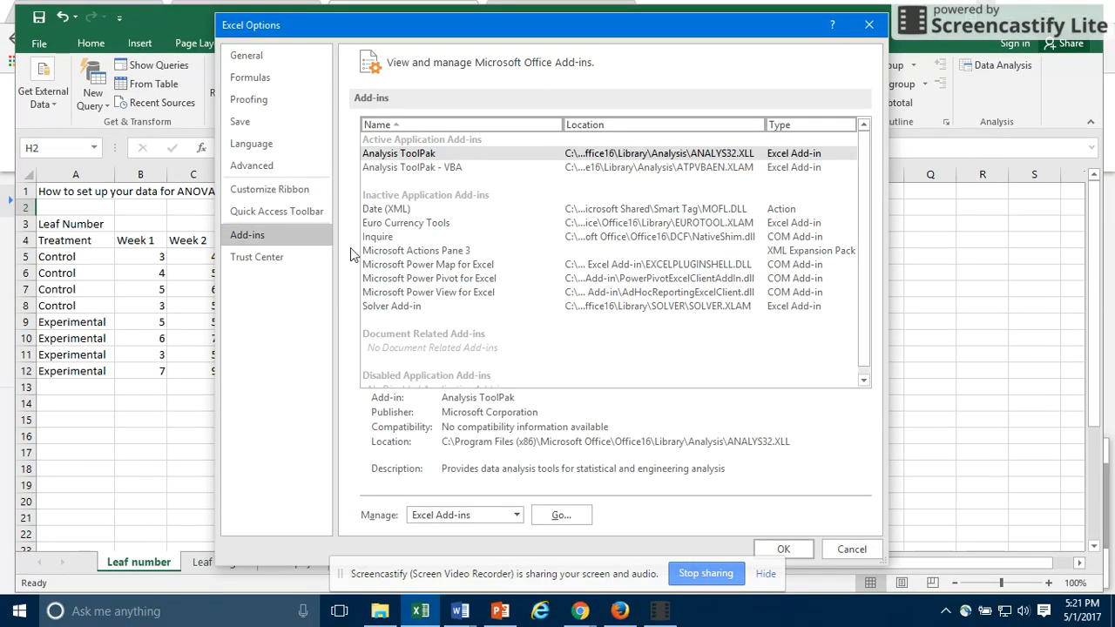
left_click(397, 153)
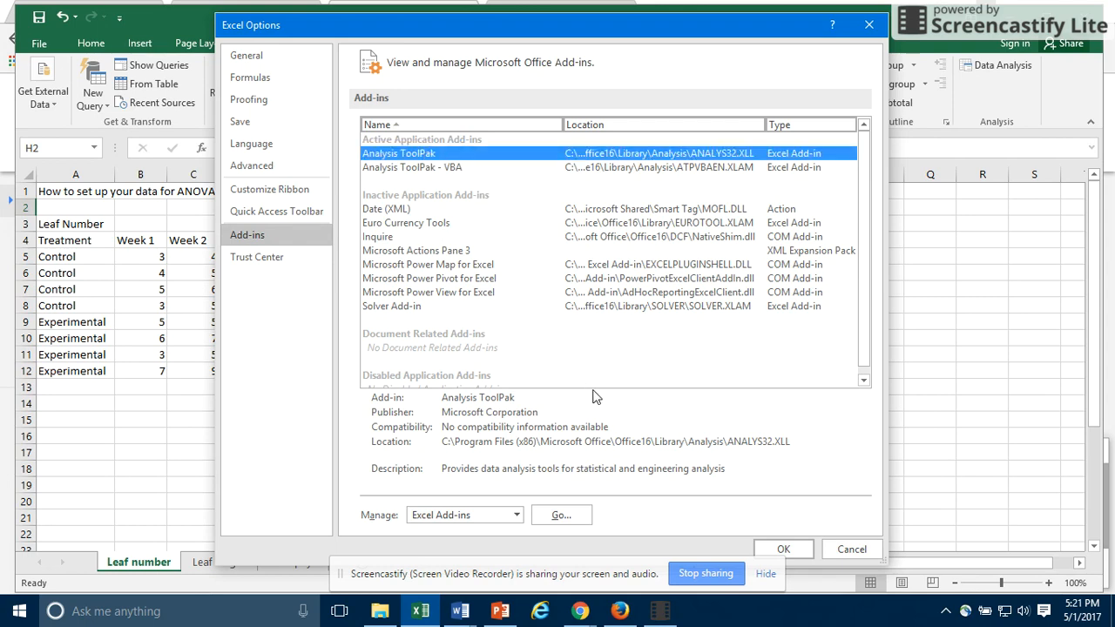
mouse_move(551, 531)
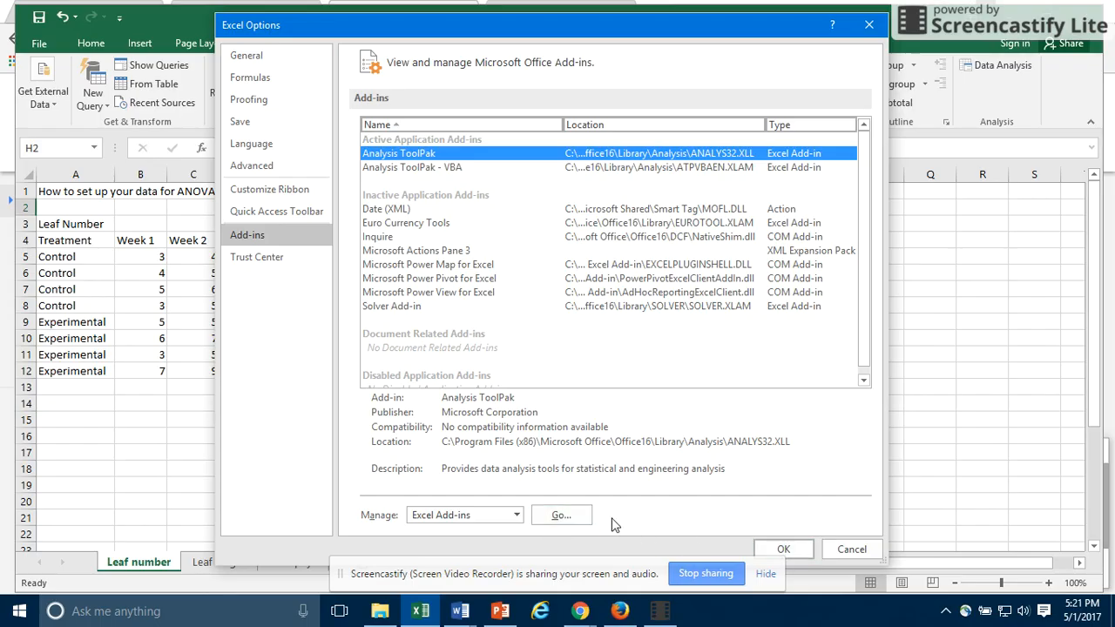
left_click(561, 516)
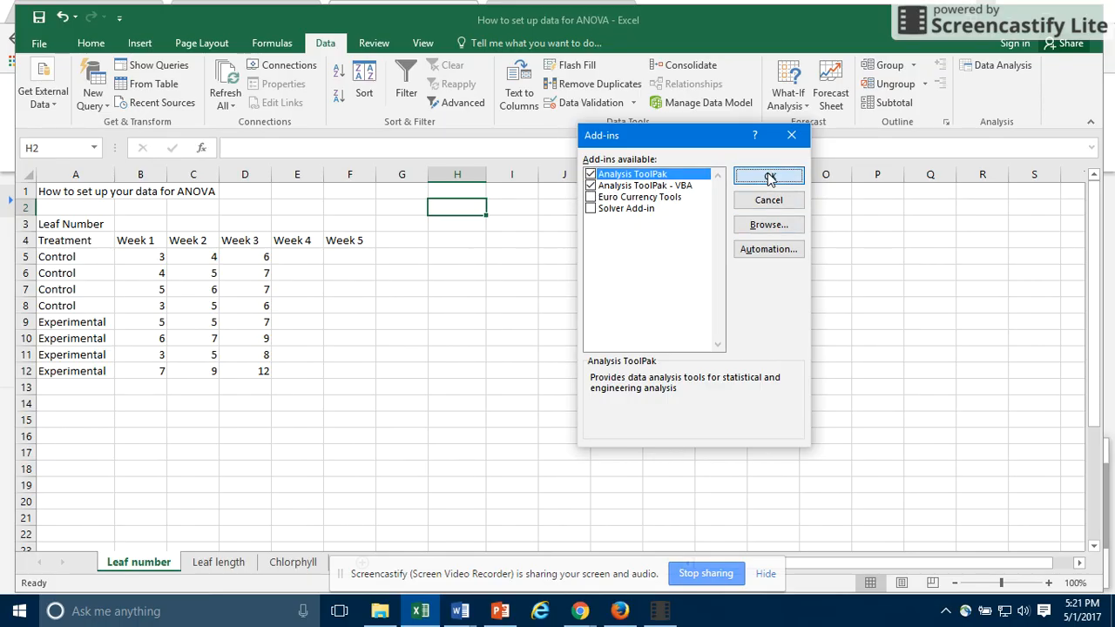
Confirm the enabled add-ins and bring up the Data Analysis tool list
left_click(768, 177)
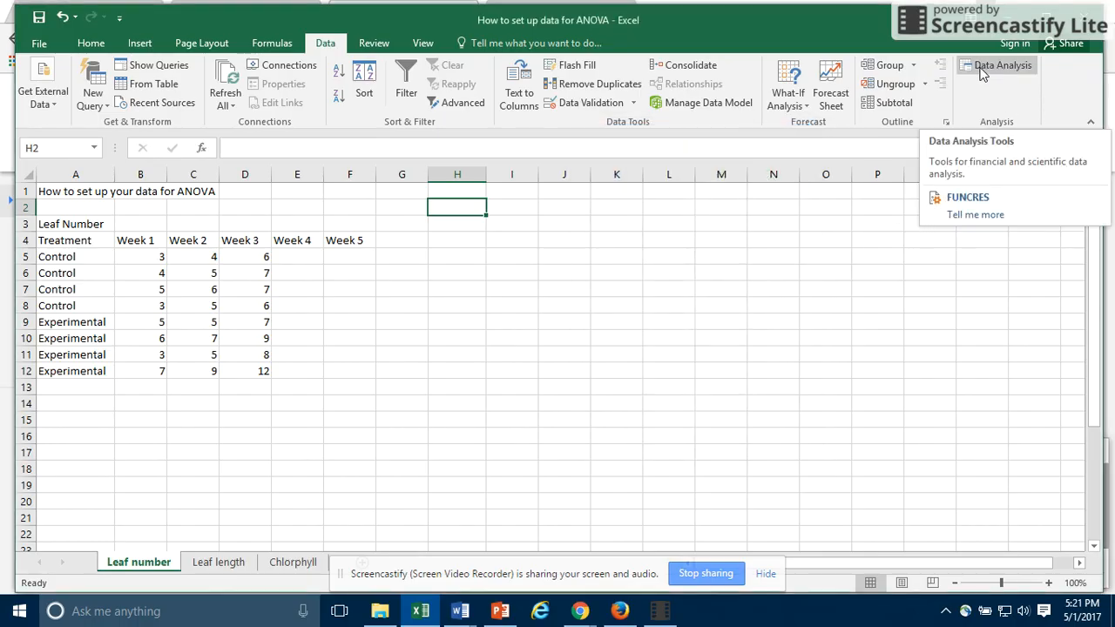
left_click(1002, 64)
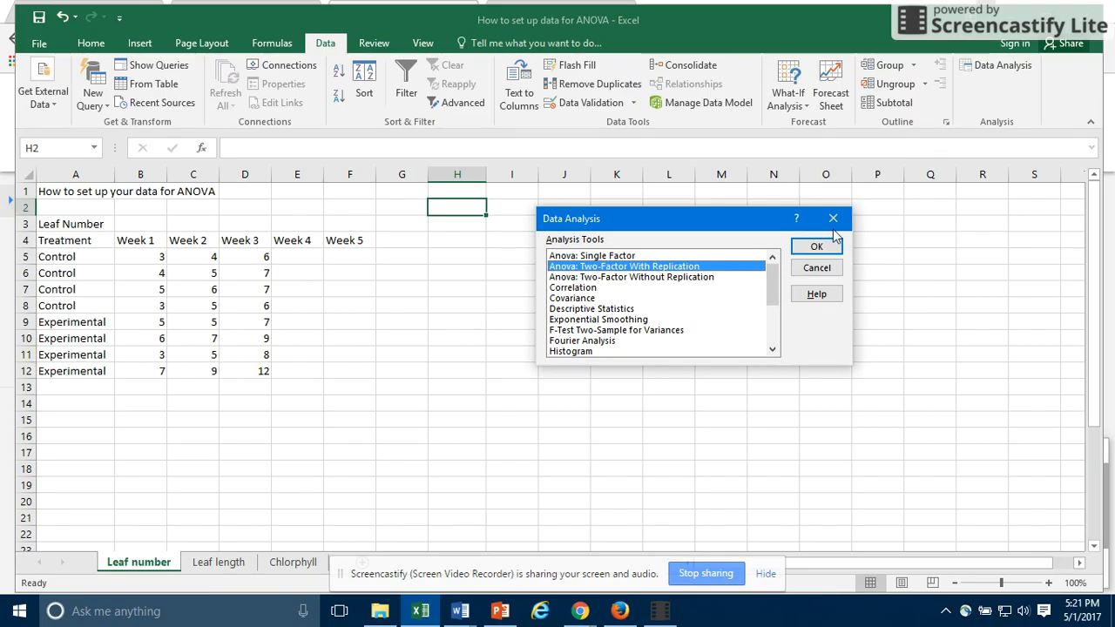
mouse_move(700, 227)
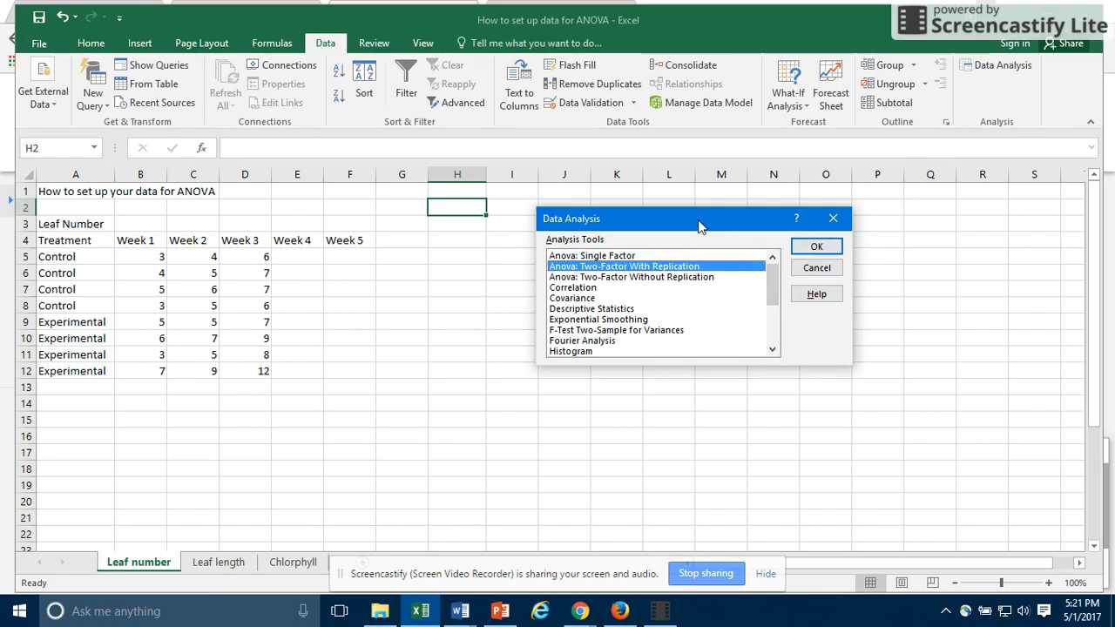
mouse_move(645, 272)
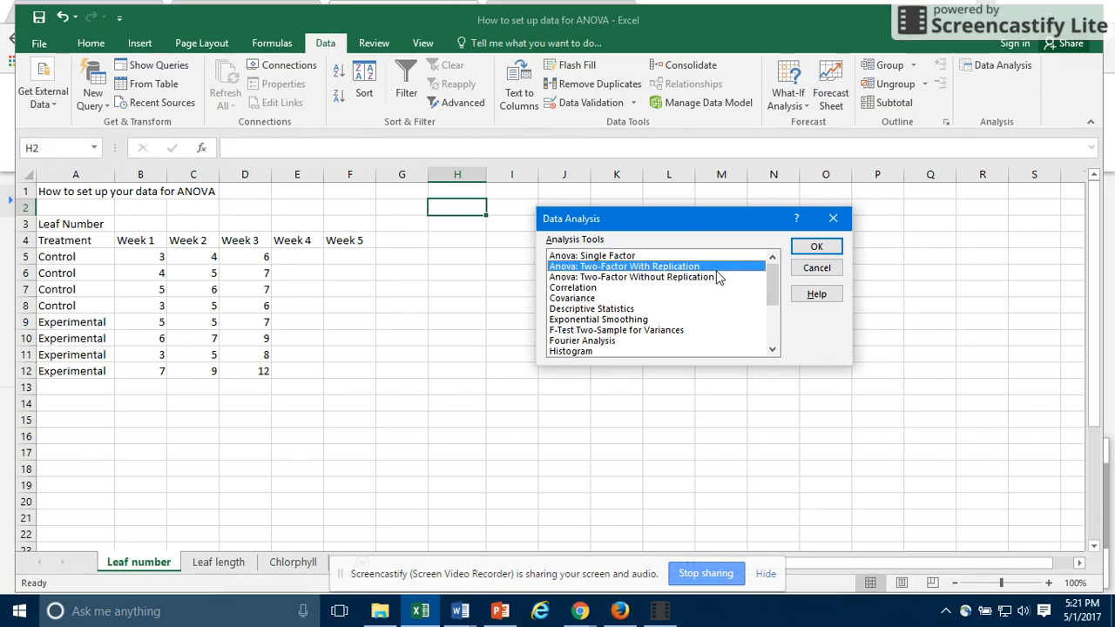
mouse_move(155, 264)
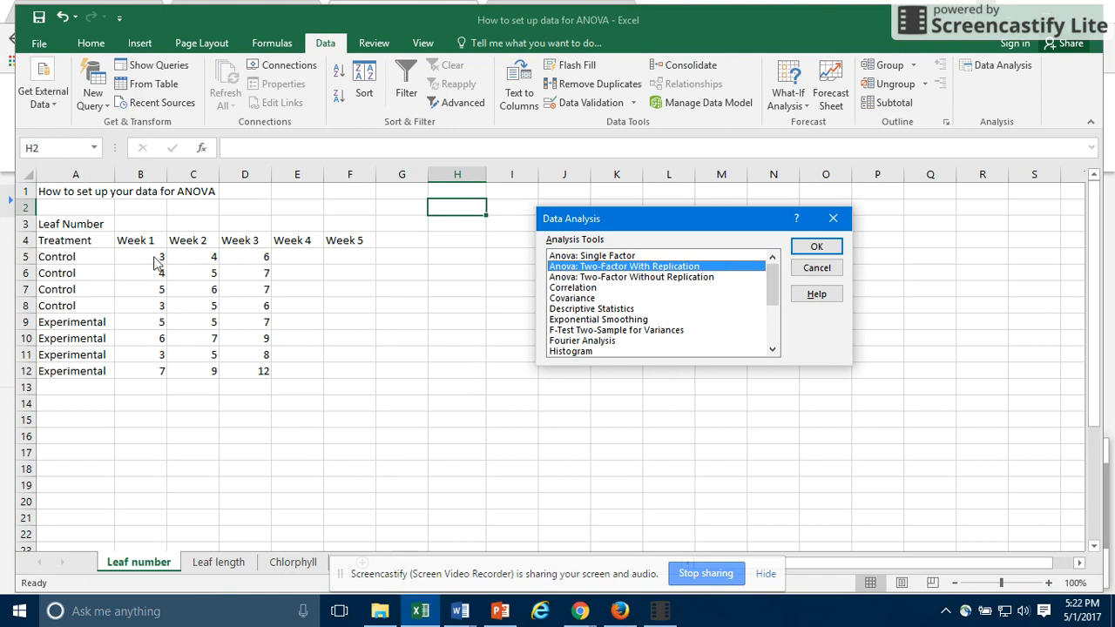
mouse_move(101, 245)
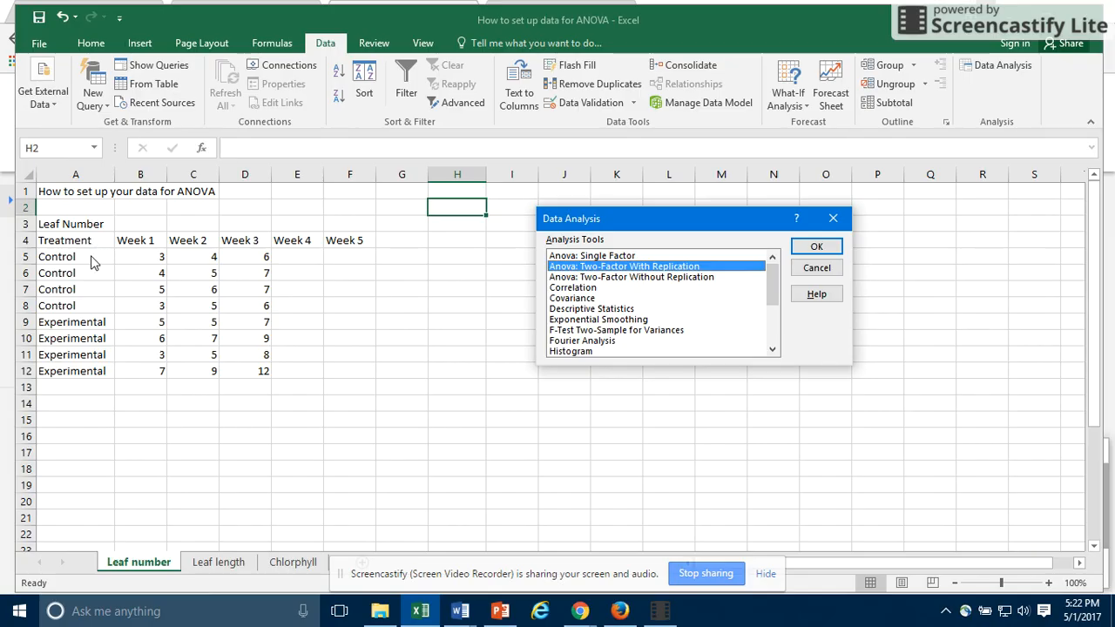
mouse_move(191, 335)
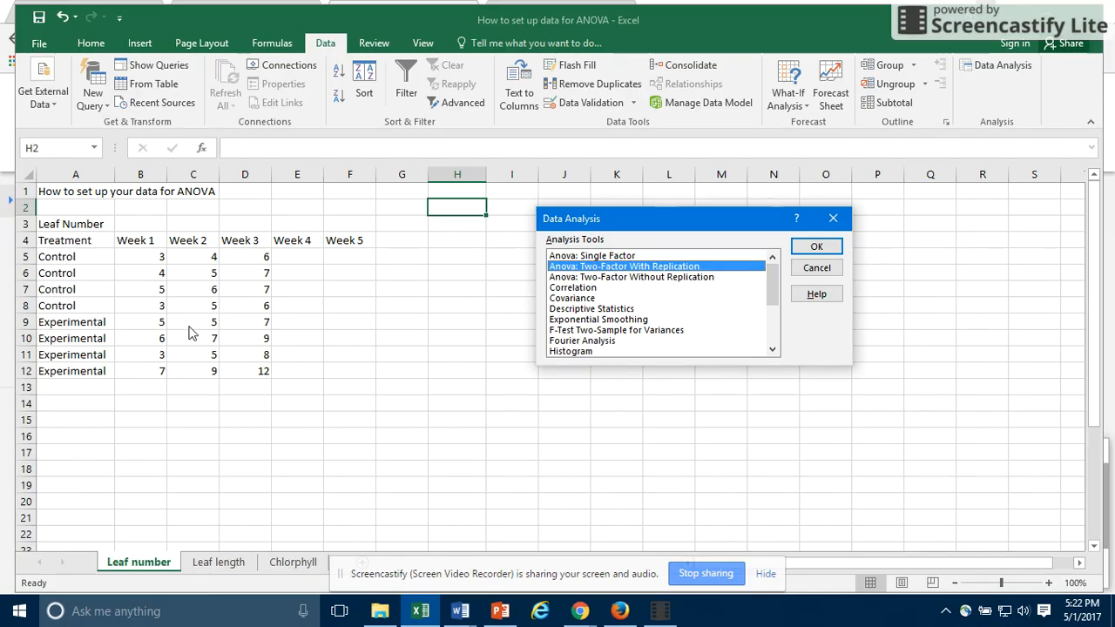
mouse_move(244, 248)
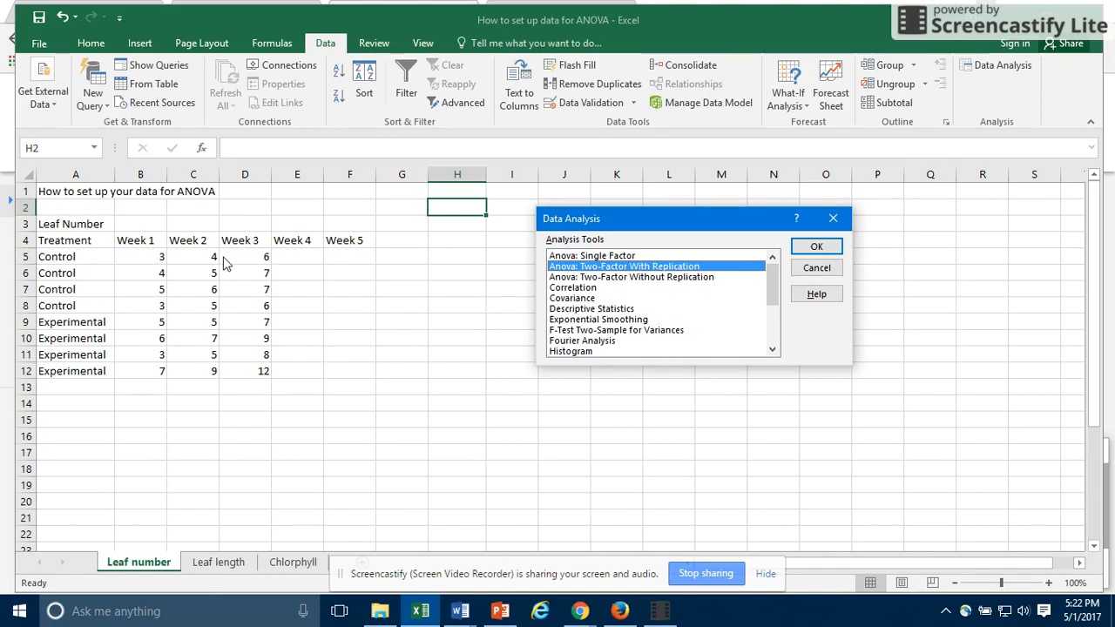
mouse_move(182, 265)
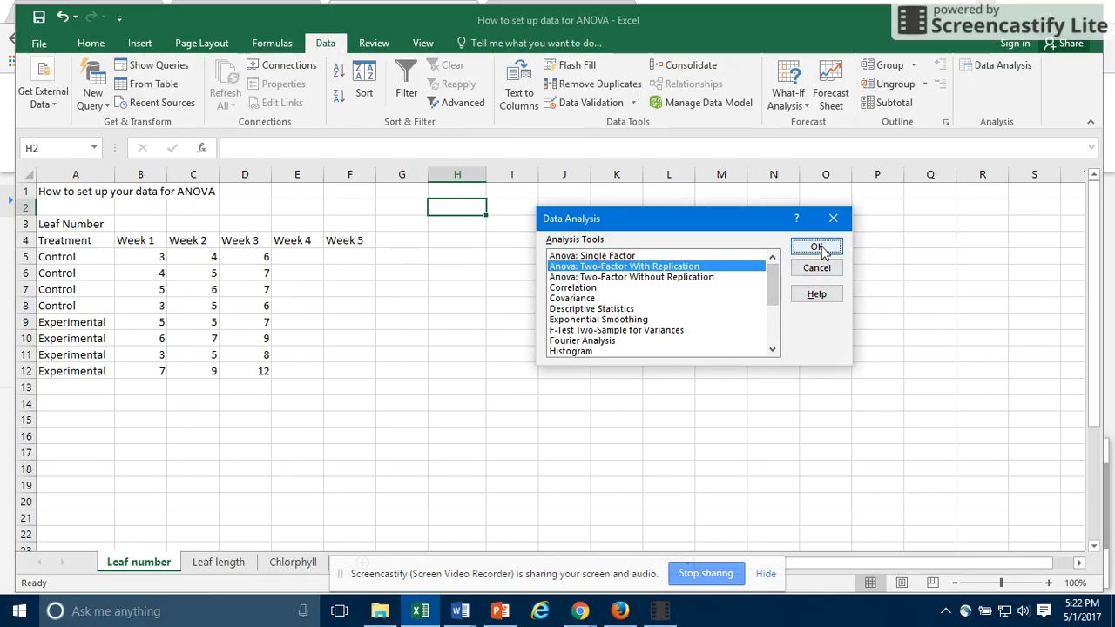
Confirm the two-factor ANOVA choice and set its output to start at H2
left_click(815, 247)
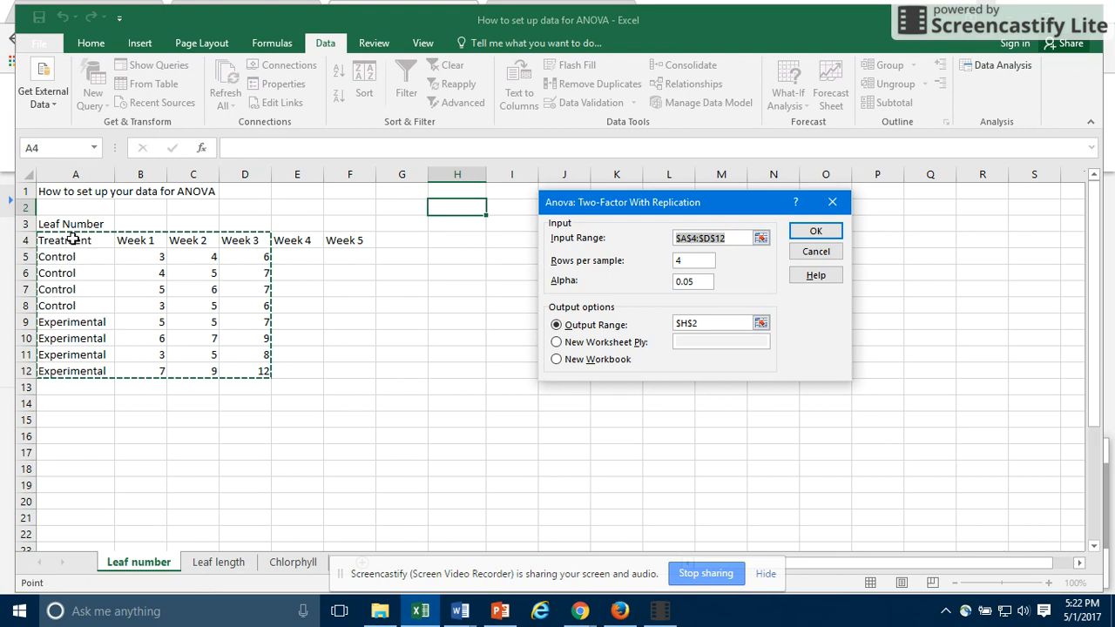
left_click(761, 237)
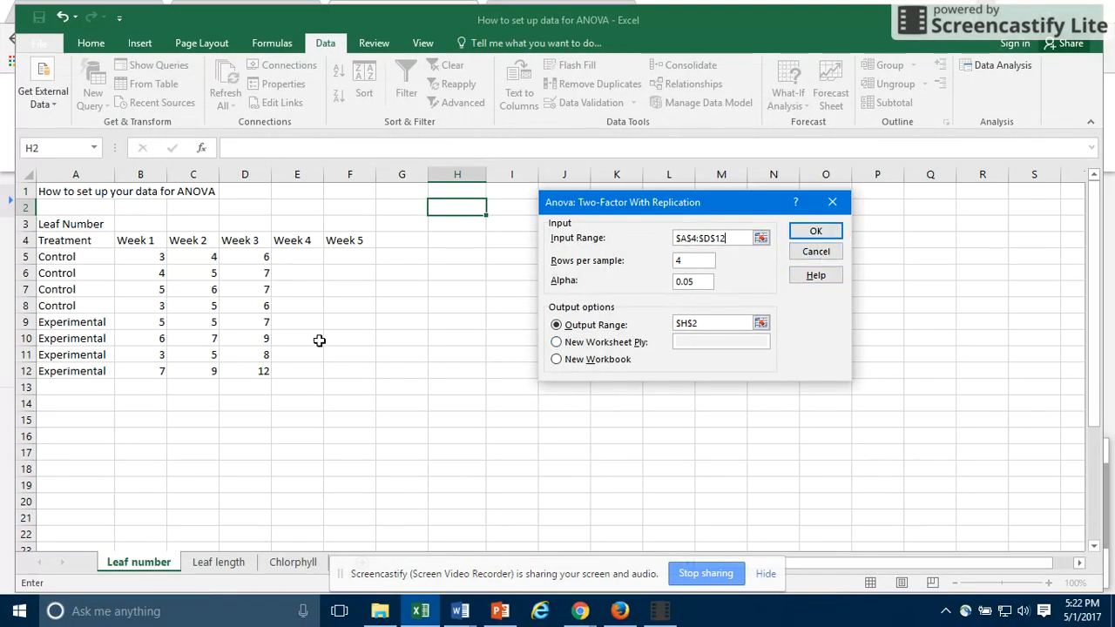
mouse_move(670, 247)
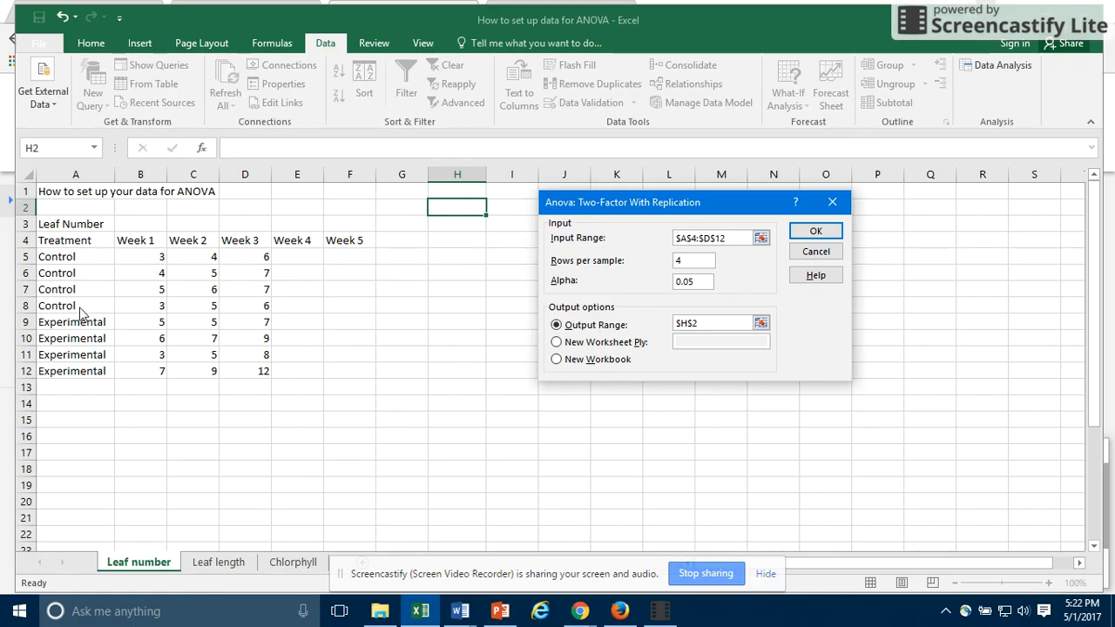
mouse_move(148, 404)
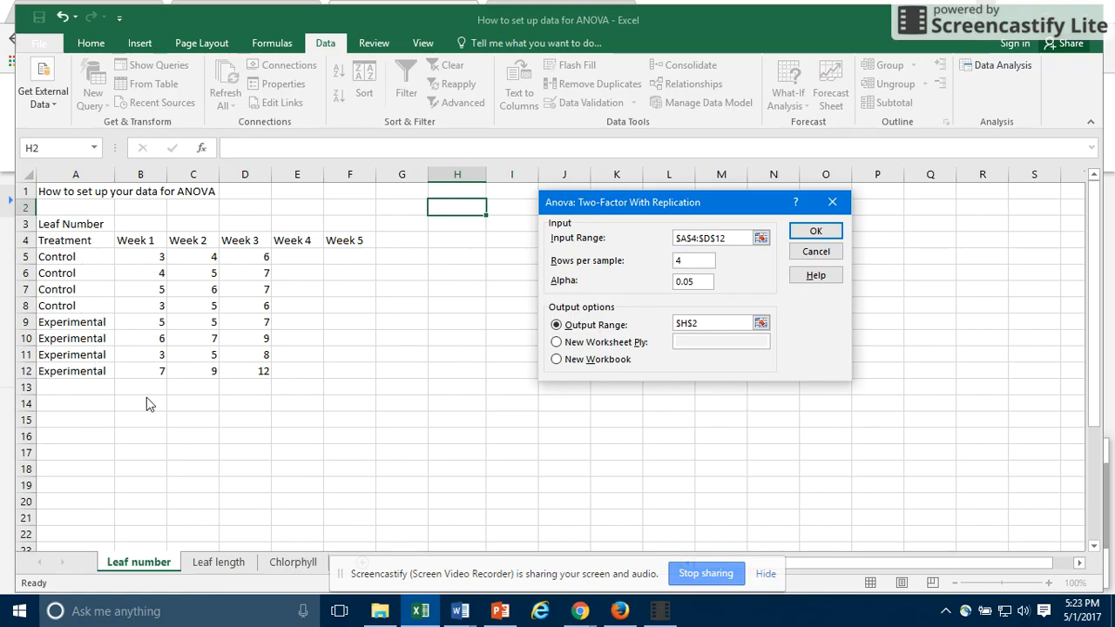
mouse_move(657, 285)
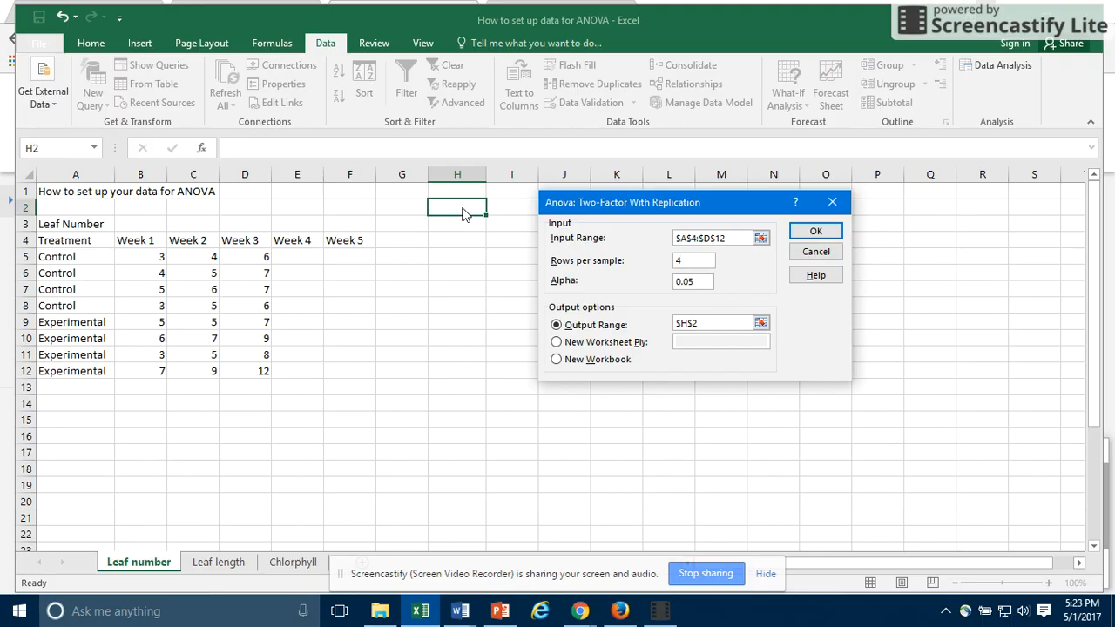
mouse_move(502, 416)
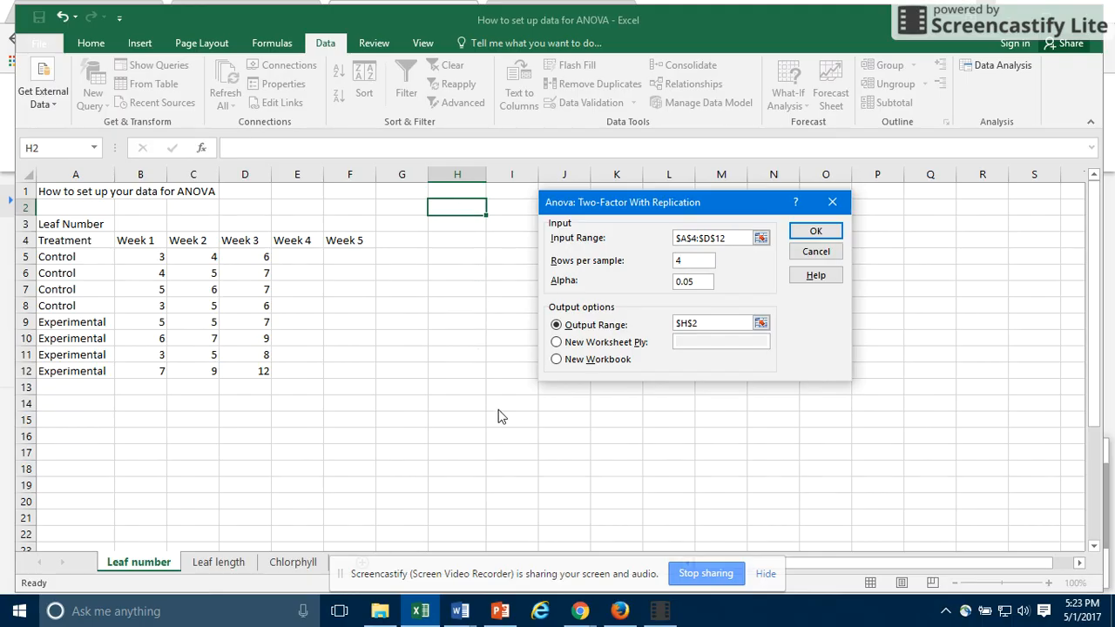
mouse_move(883, 261)
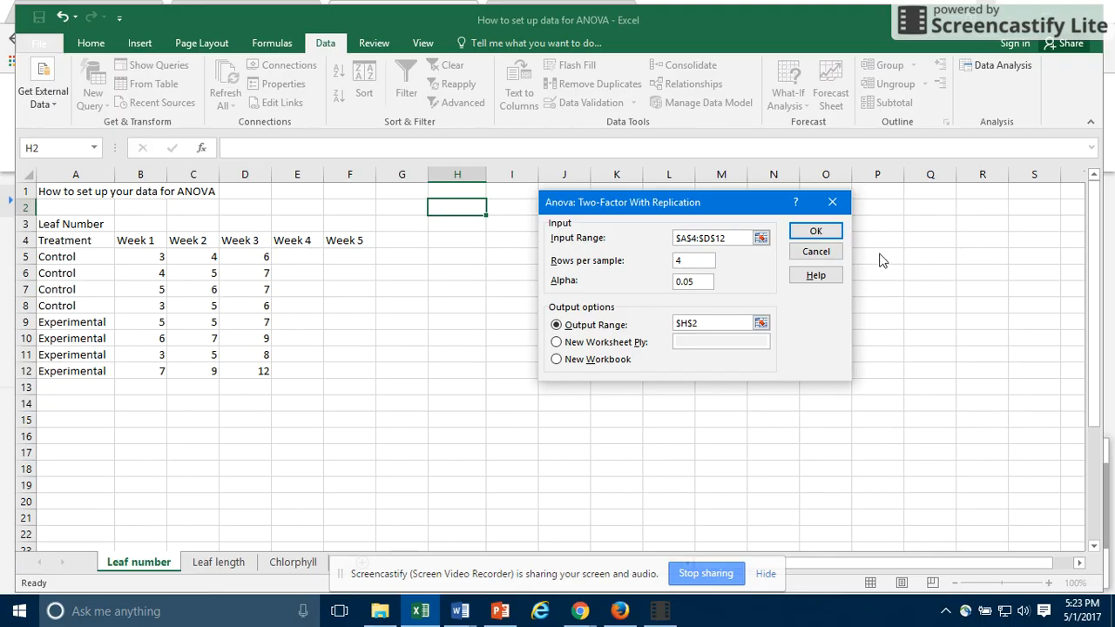
Run the ANOVA so the summary and ANOVA table fill the sheet from H2
left_click(815, 230)
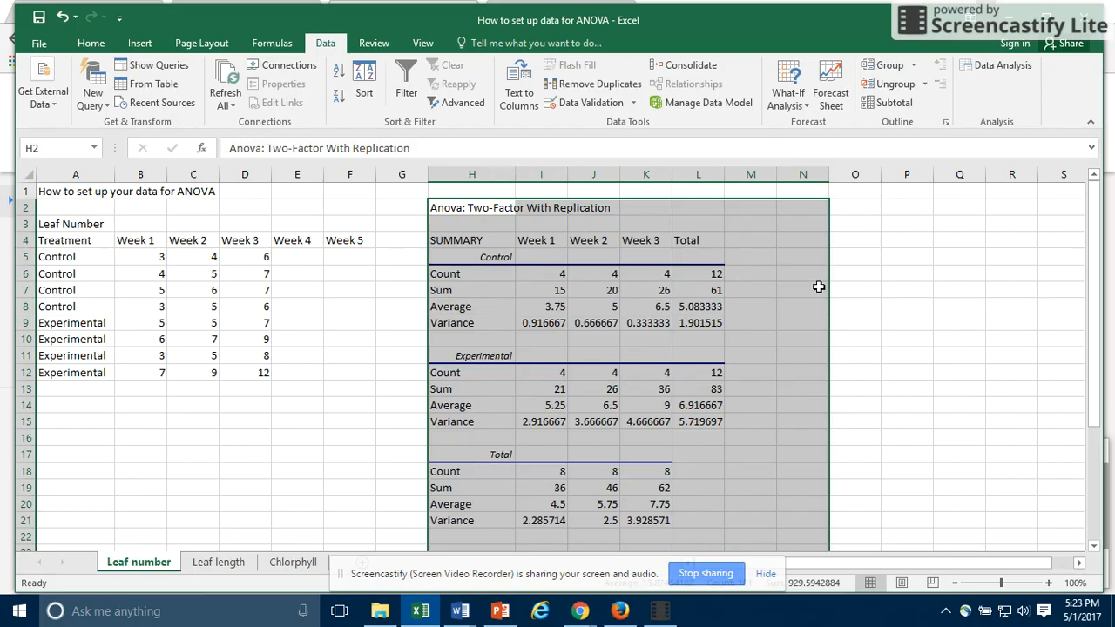
mouse_move(850, 285)
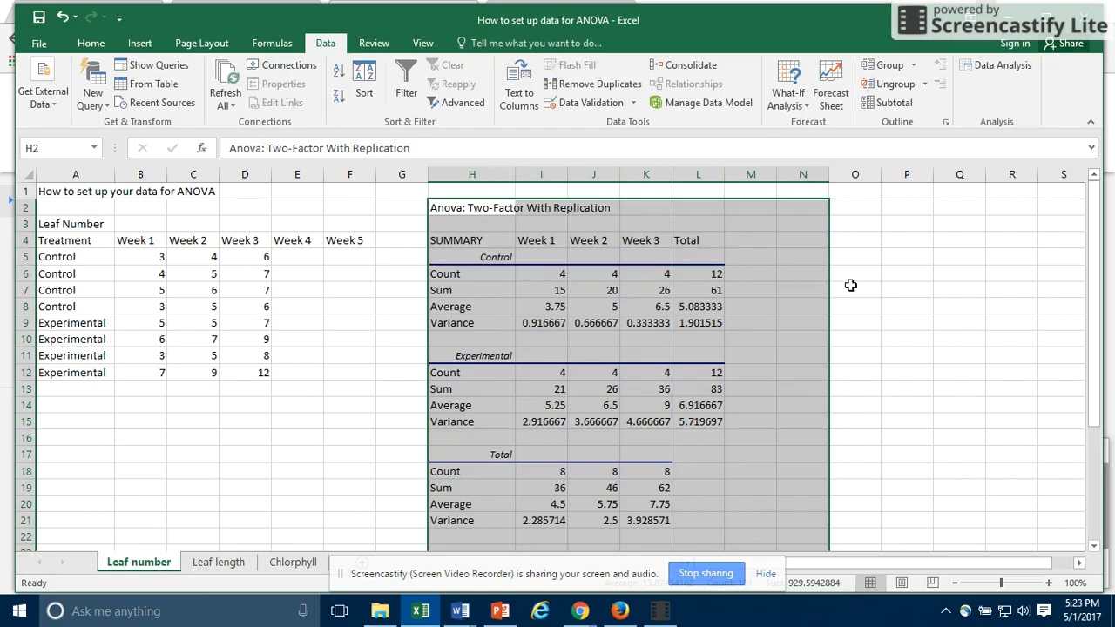
mouse_move(474, 248)
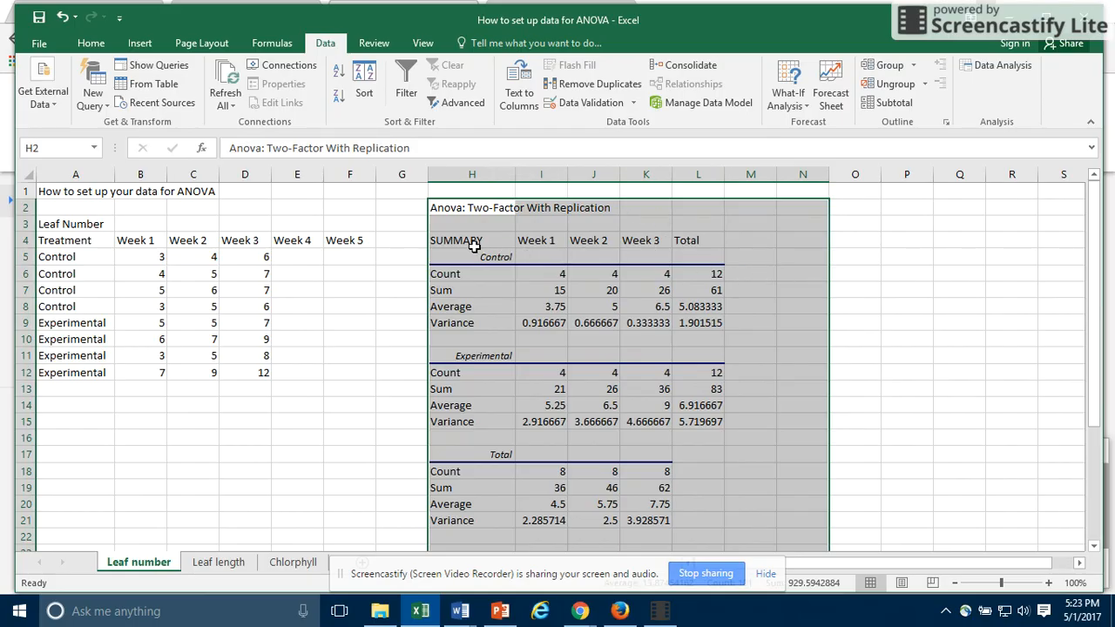
mouse_move(512, 515)
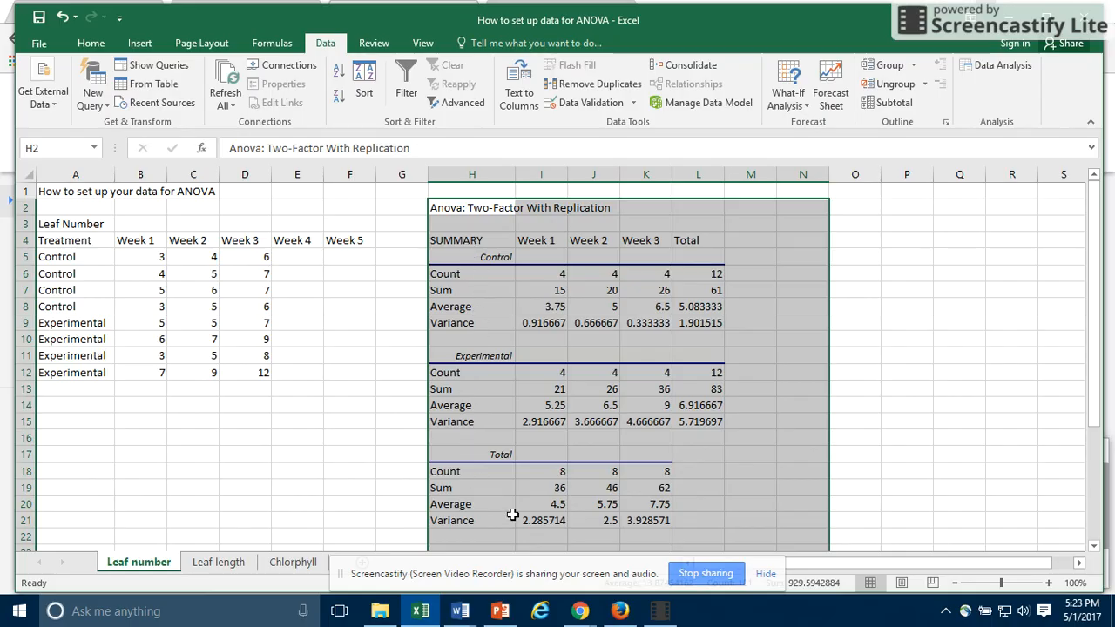
mouse_move(477, 338)
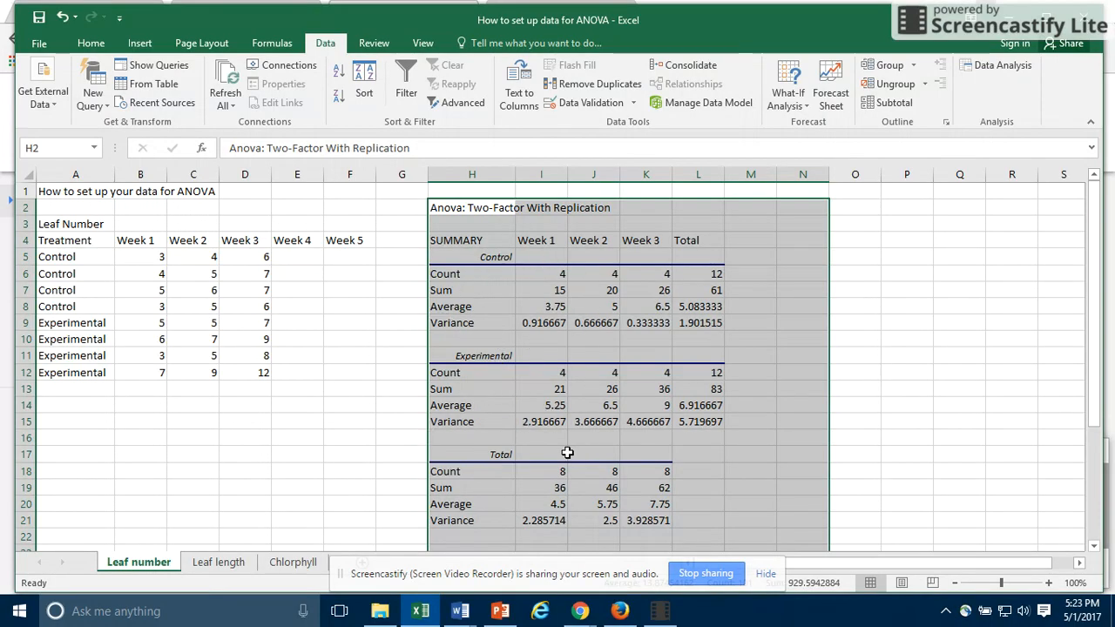
mouse_move(851, 398)
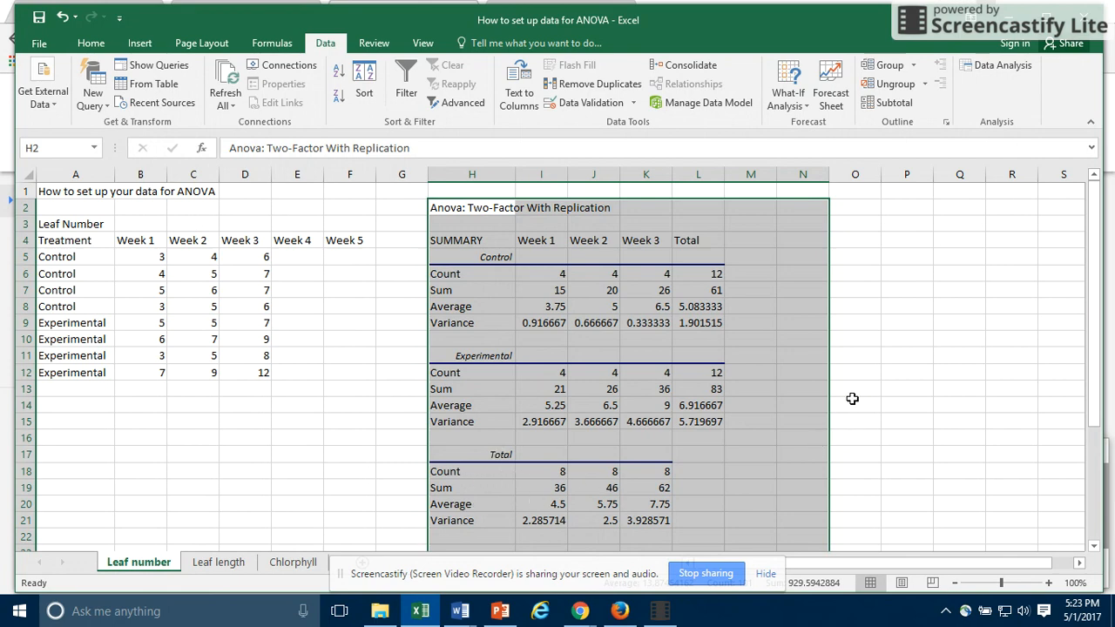
scroll("down", 3)
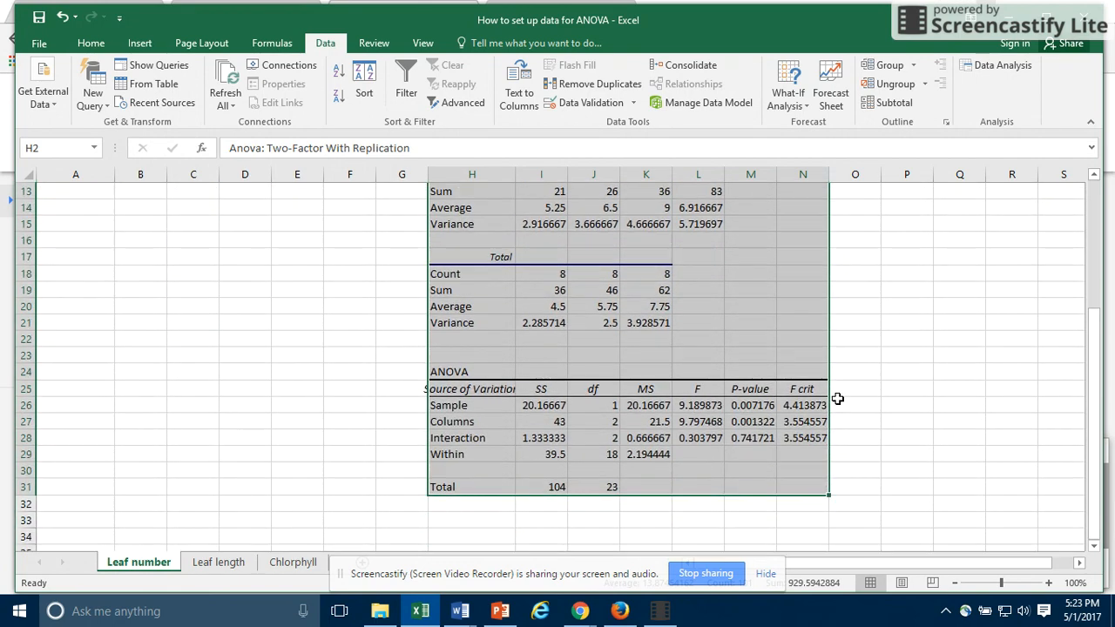
mouse_move(787, 488)
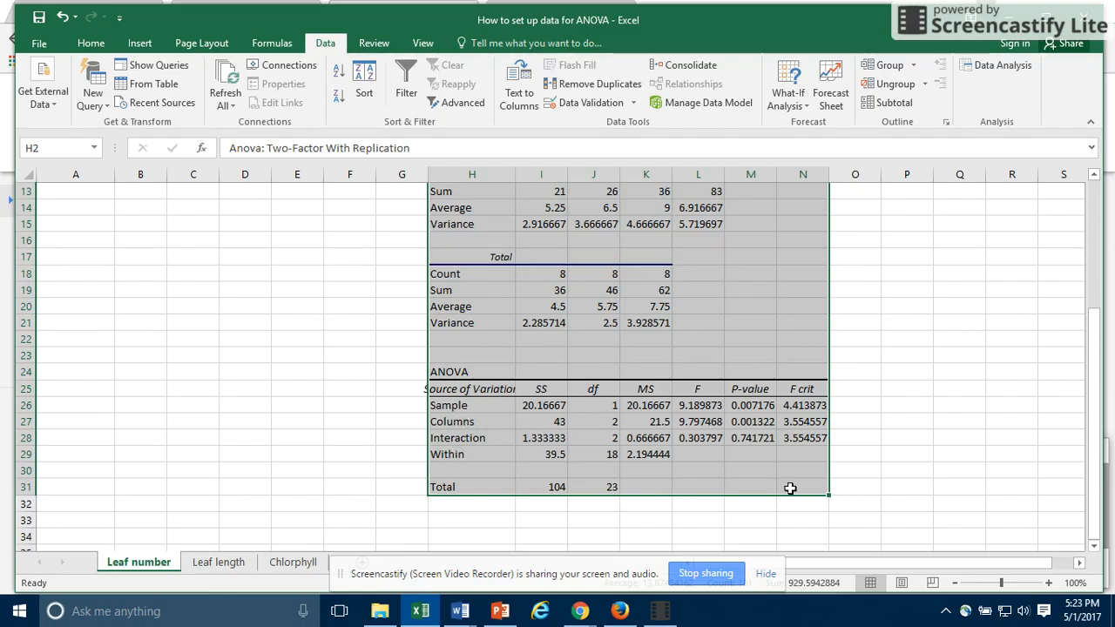
mouse_move(850, 465)
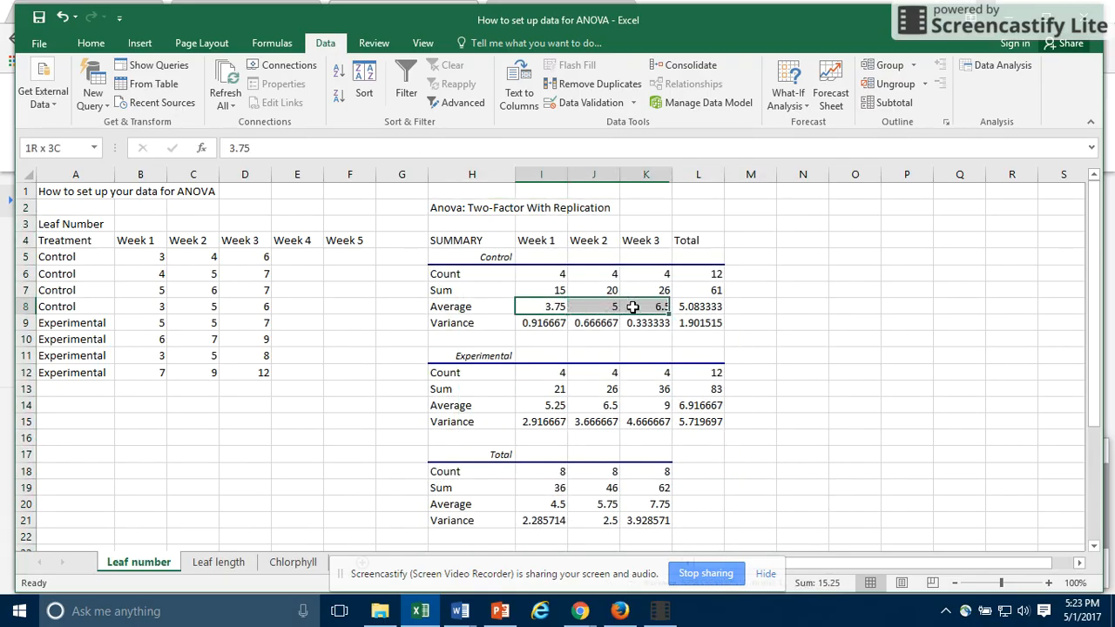
Select the Control averages I8:K8 and add the Experimental averages I14:K14
left_click(646, 306)
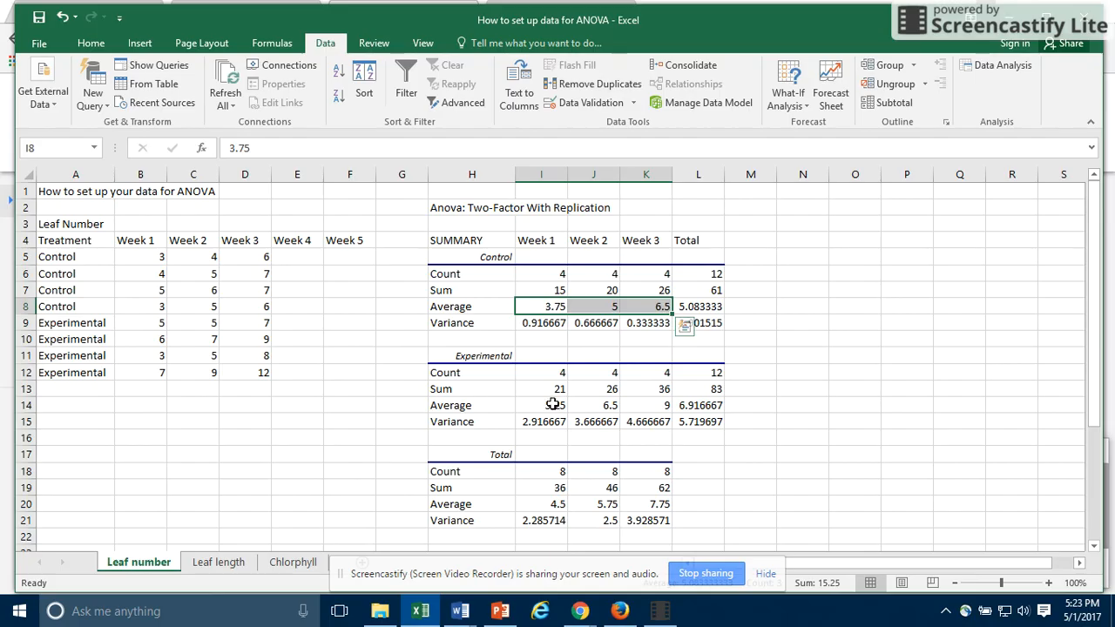
mouse_move(550, 404)
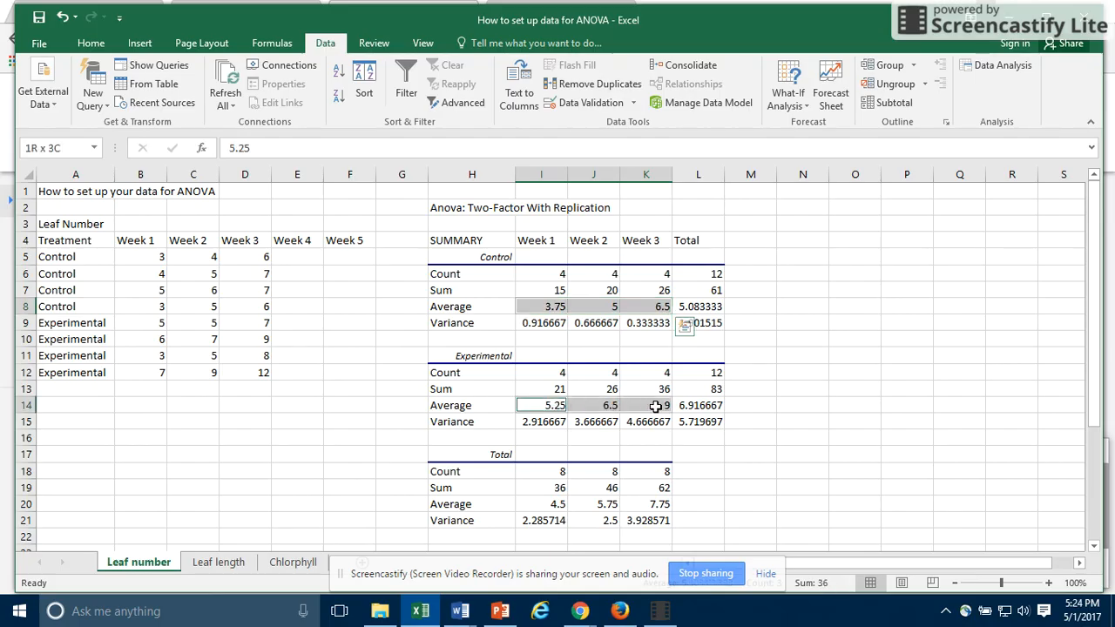
left_click(540, 404)
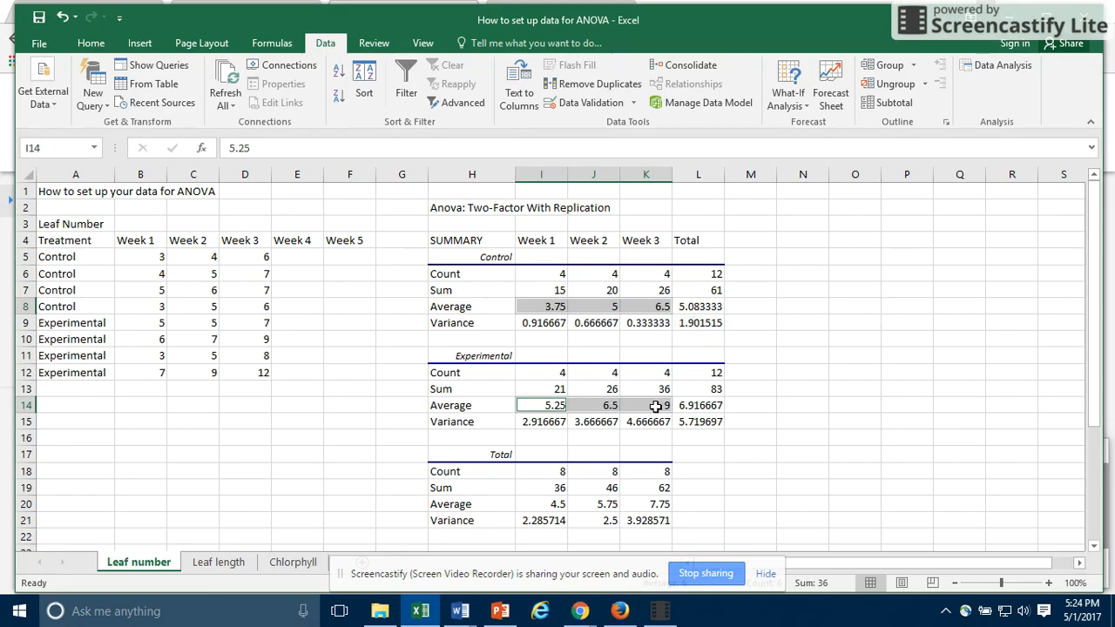
mouse_move(139, 42)
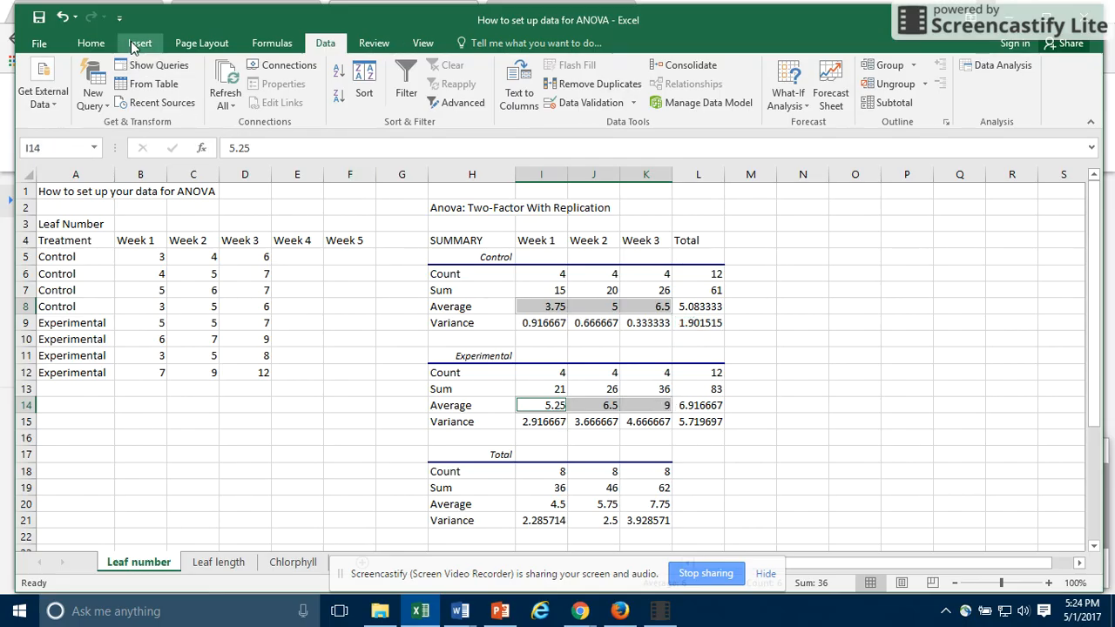
Insert a clustered column chart of the weekly averages beside the ANOVA results
left_click(139, 42)
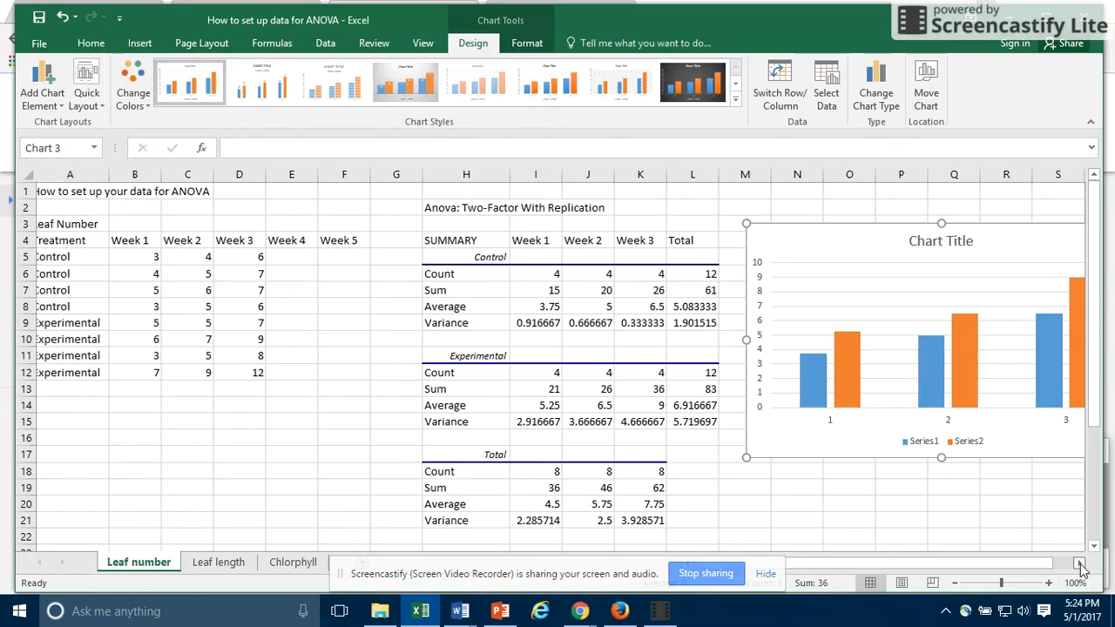
scroll("right", 3)
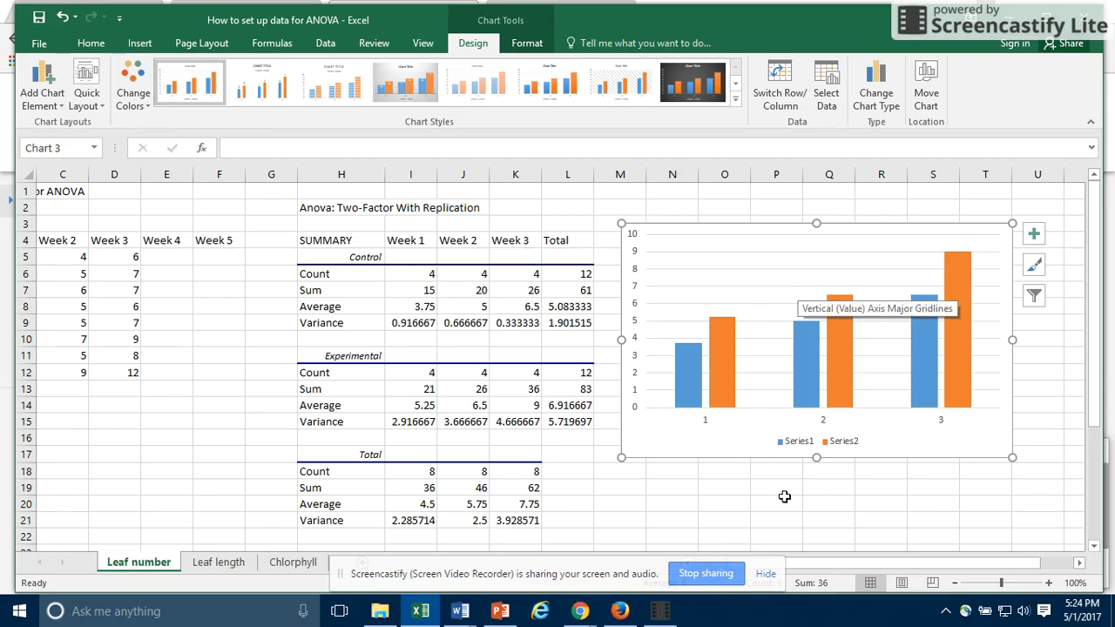
mouse_move(639, 476)
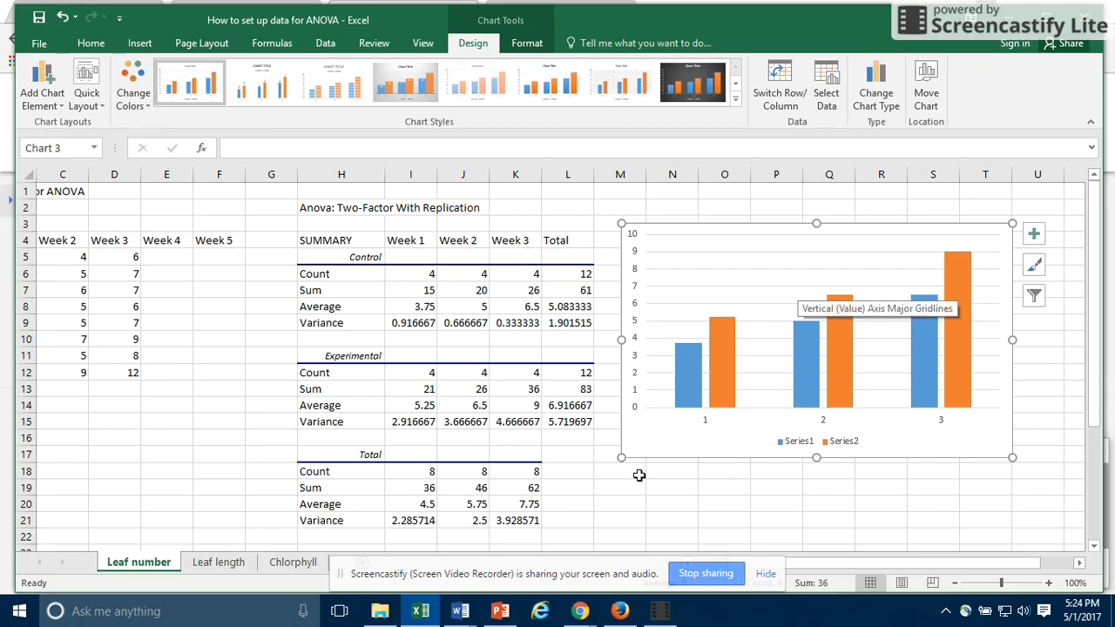
mouse_move(841, 516)
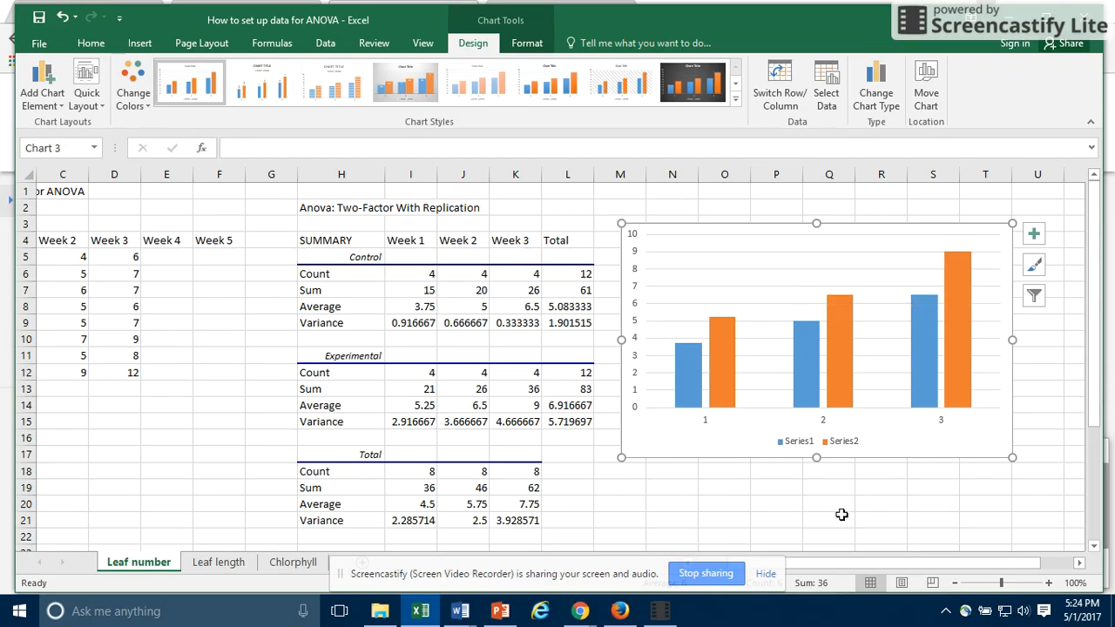
mouse_move(843, 441)
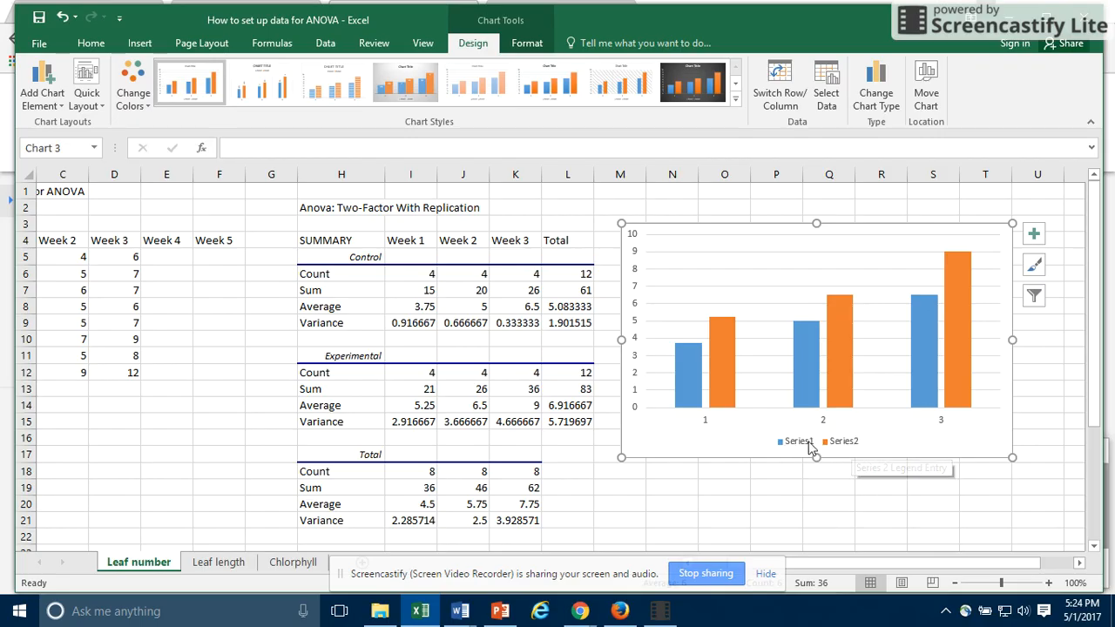
mouse_move(892, 446)
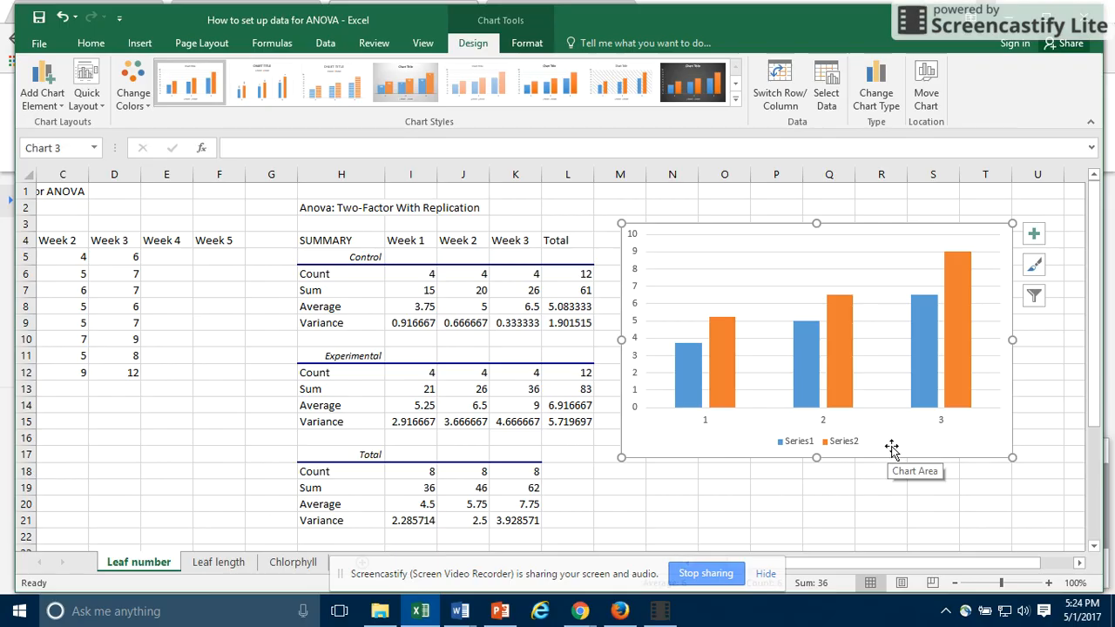
mouse_move(826, 84)
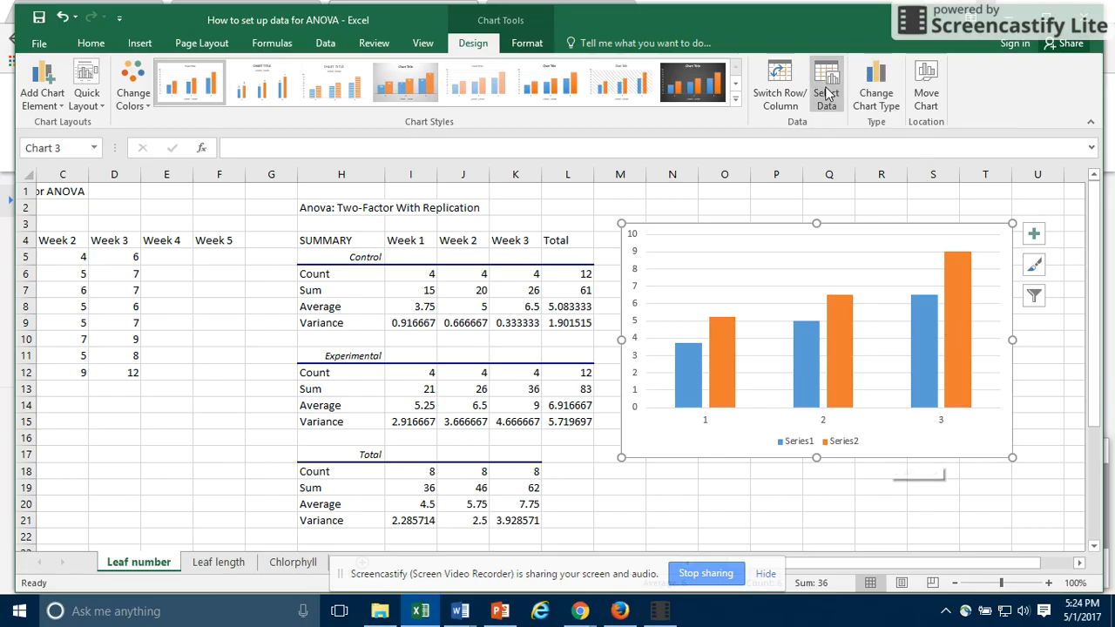
In Select Data, name Series1 Control and Series2 Experimental and apply to the chart
left_click(826, 84)
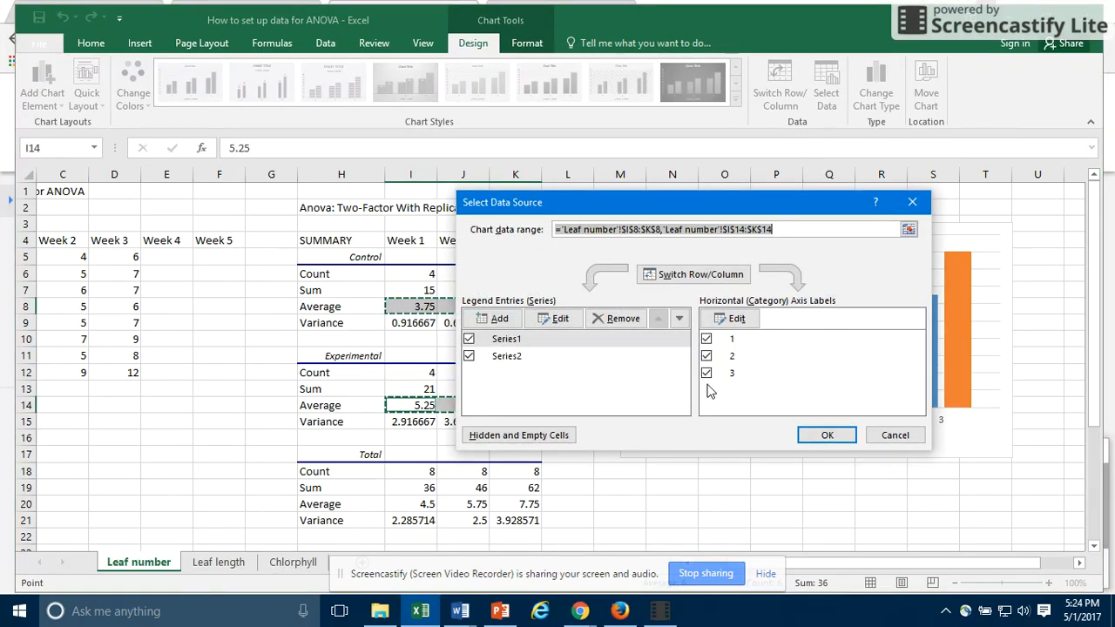
left_click(505, 338)
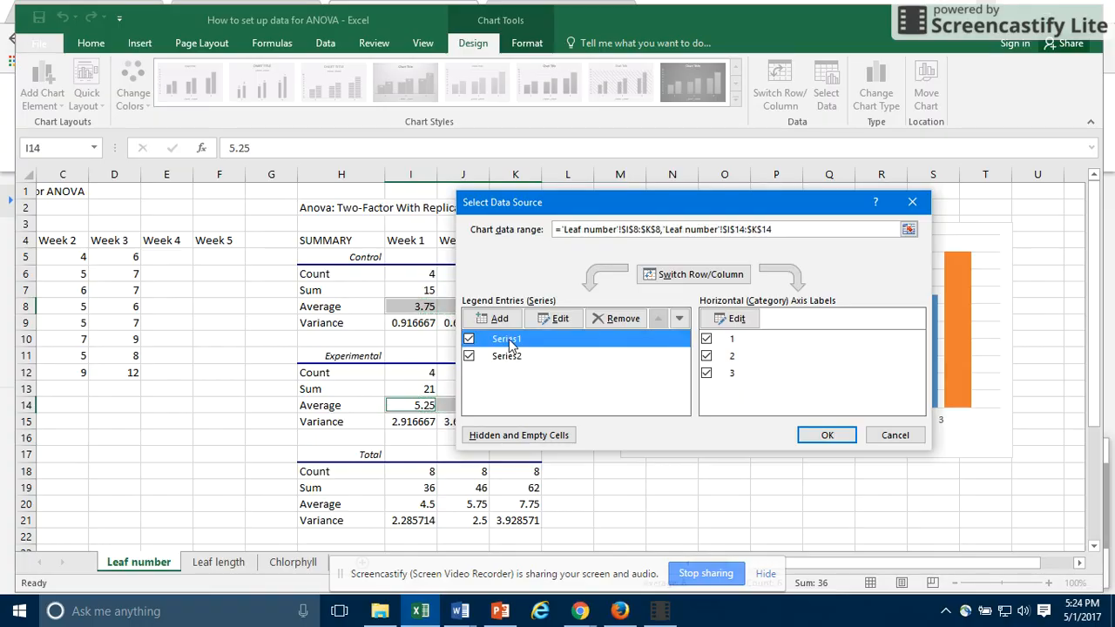
left_click(554, 317)
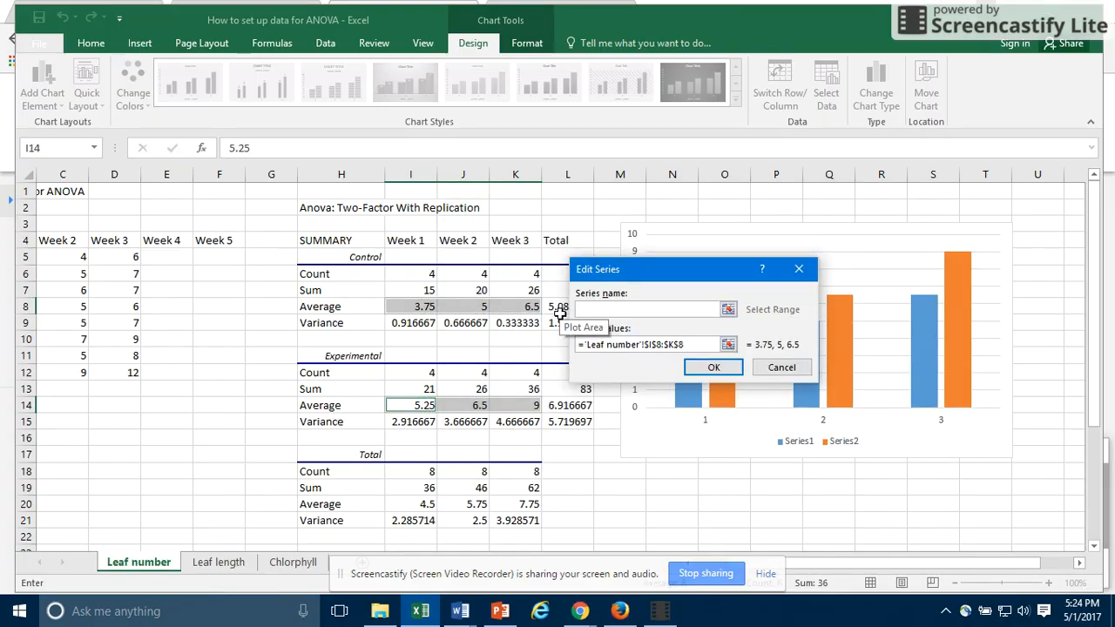
type("Control")
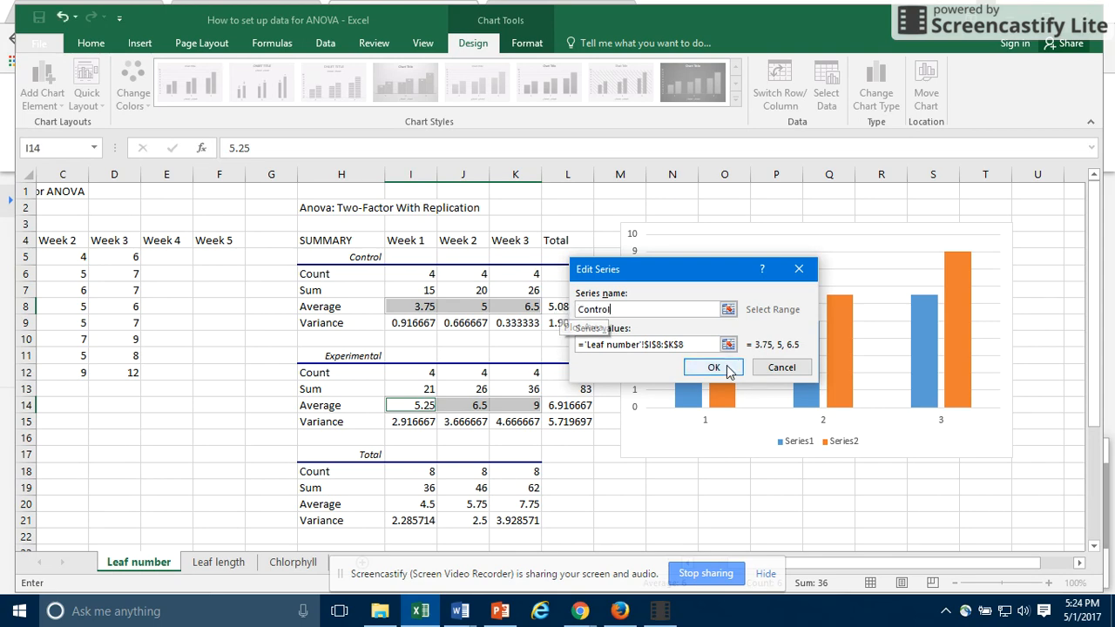
left_click(714, 366)
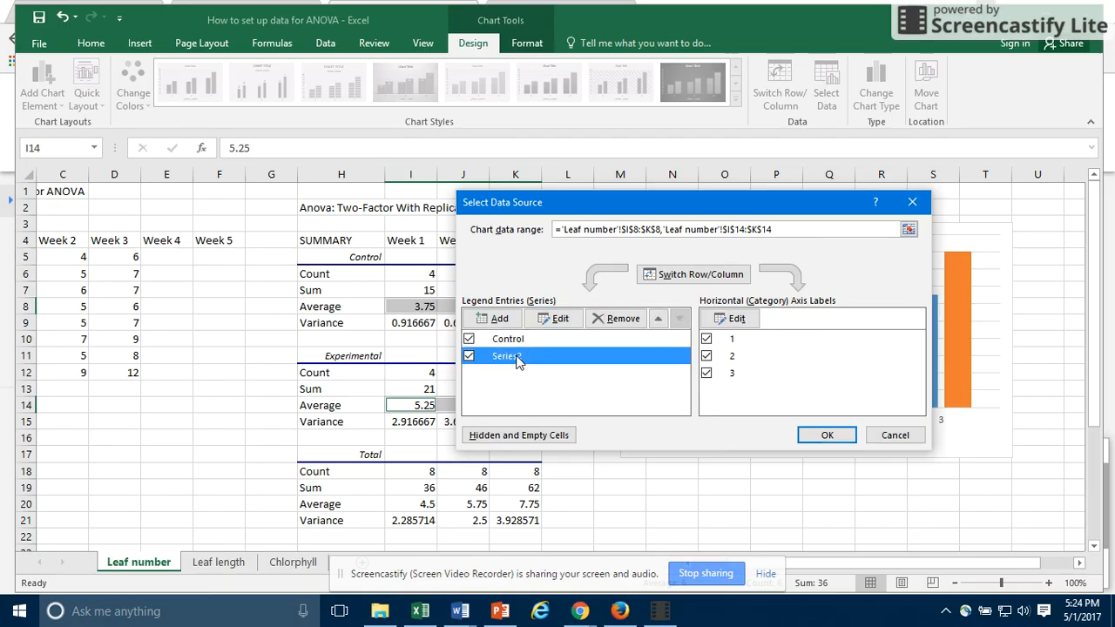
left_click(553, 317)
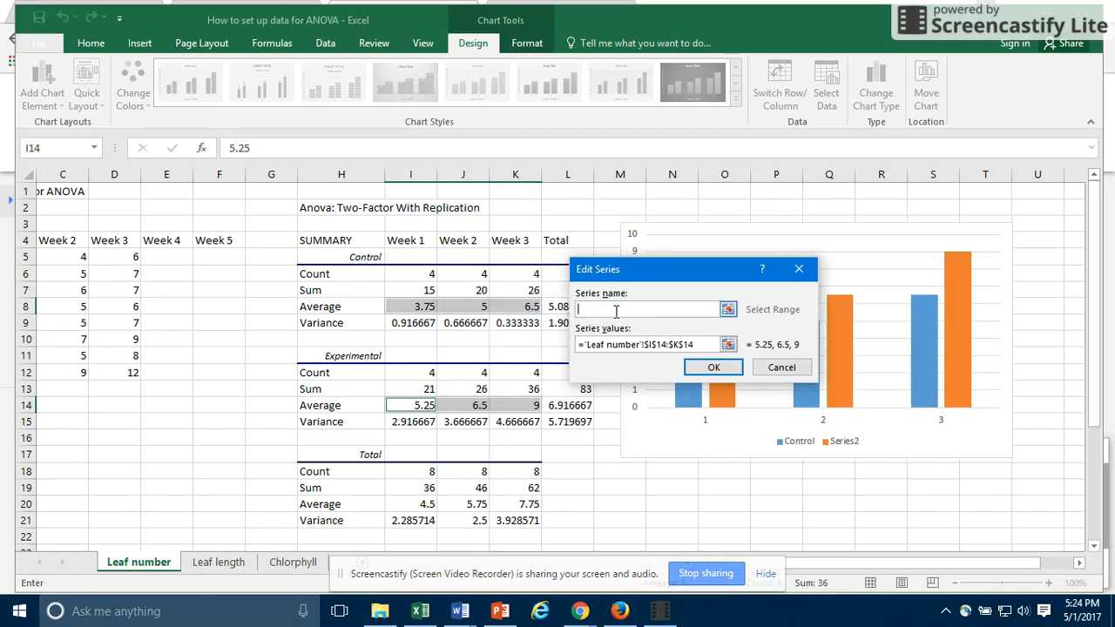
type("Experimental")
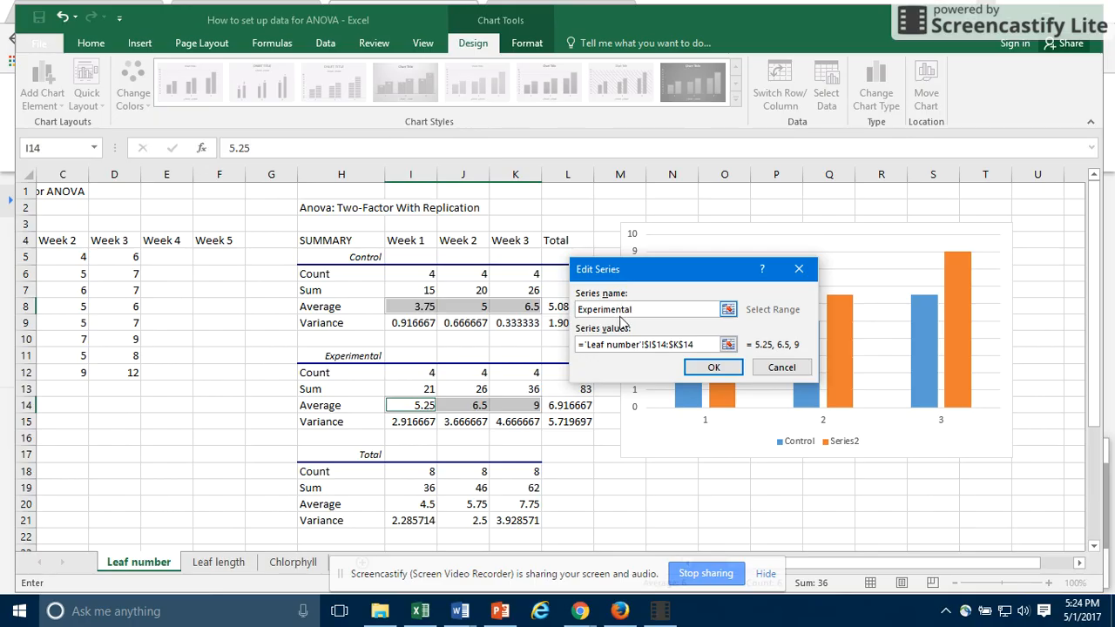
left_click(713, 365)
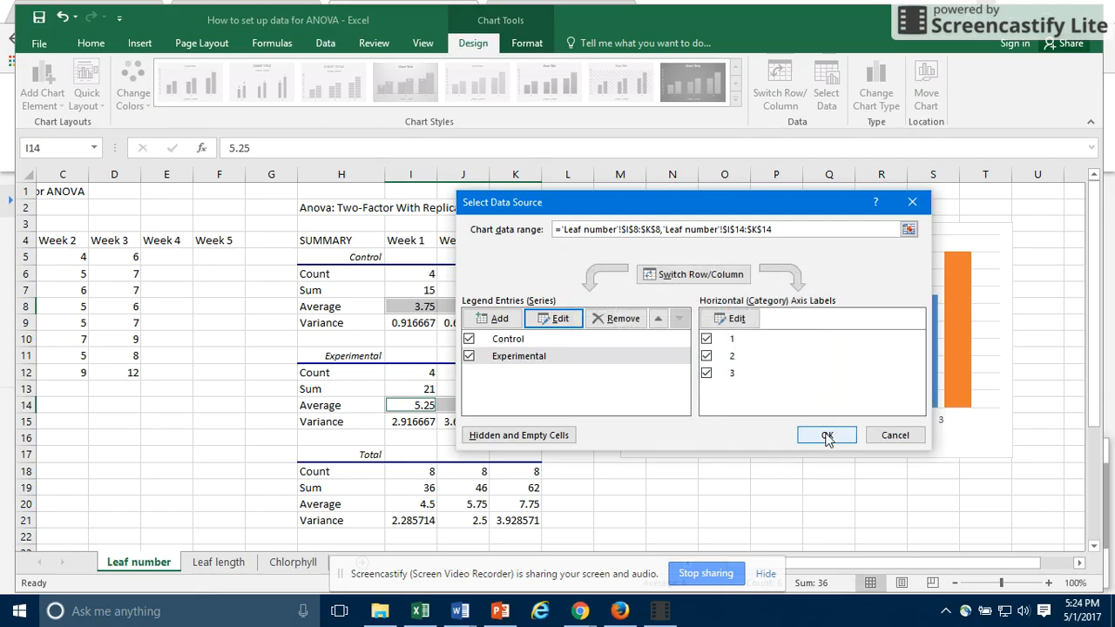
left_click(826, 435)
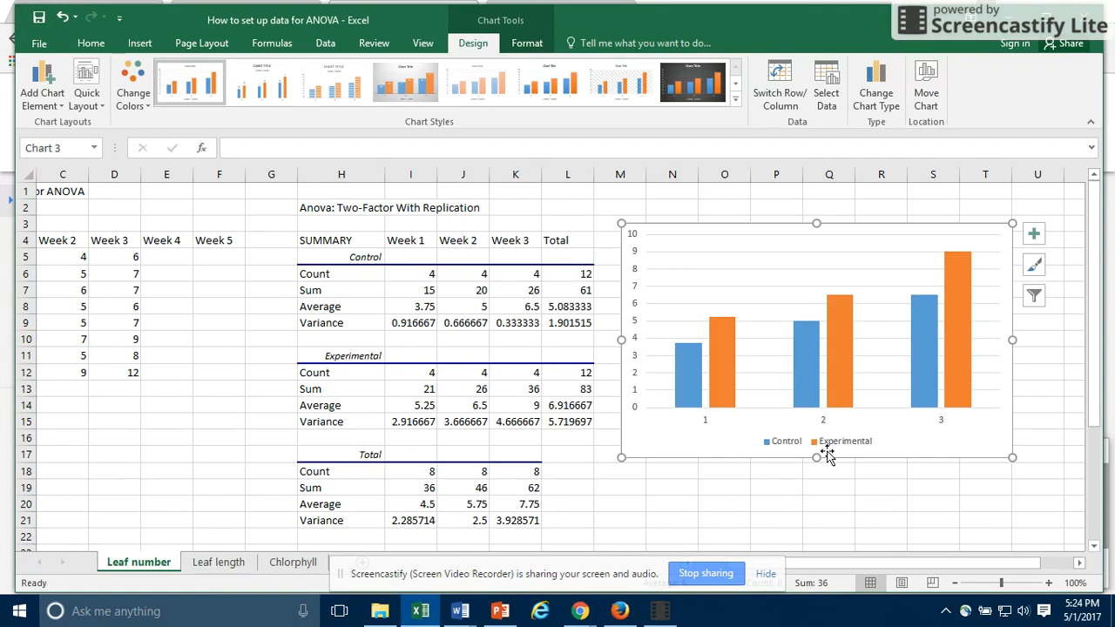
mouse_move(864, 444)
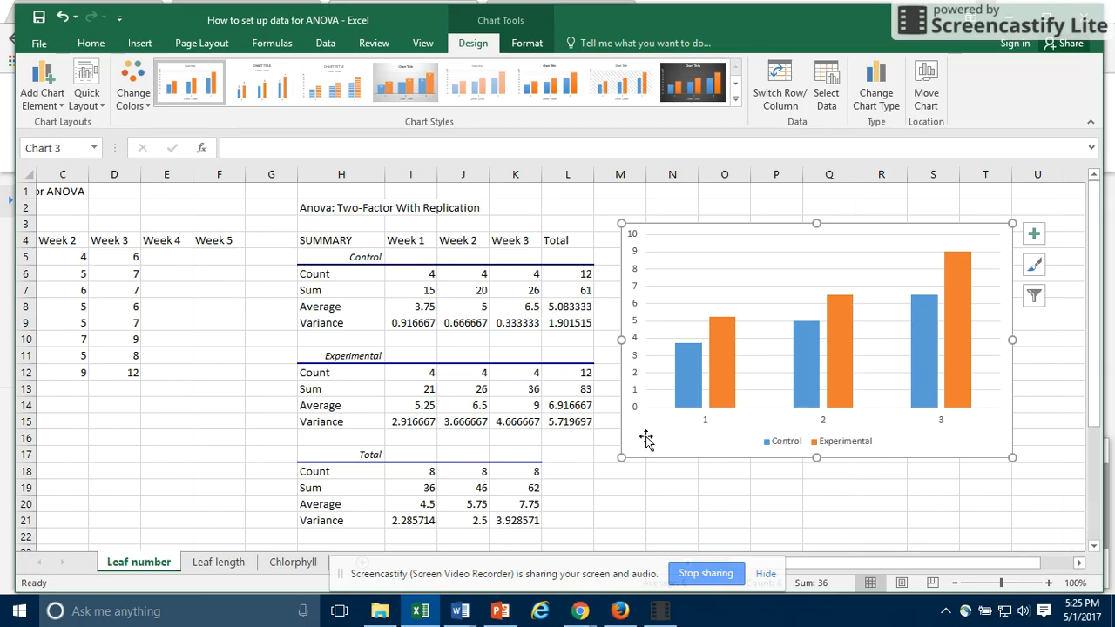
mouse_move(648, 434)
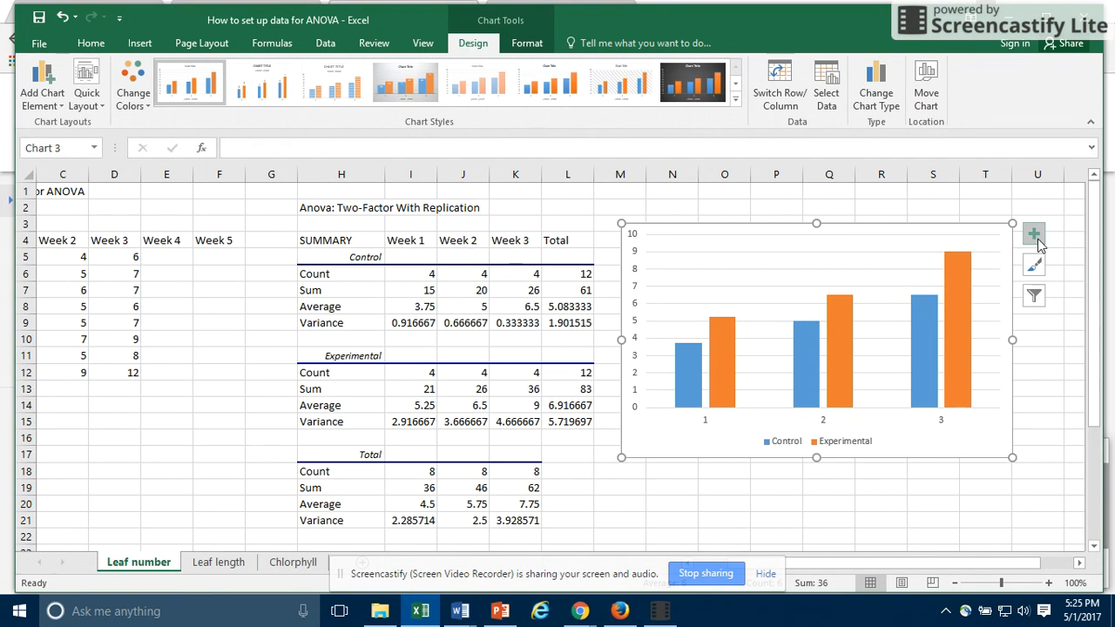
mouse_move(41, 83)
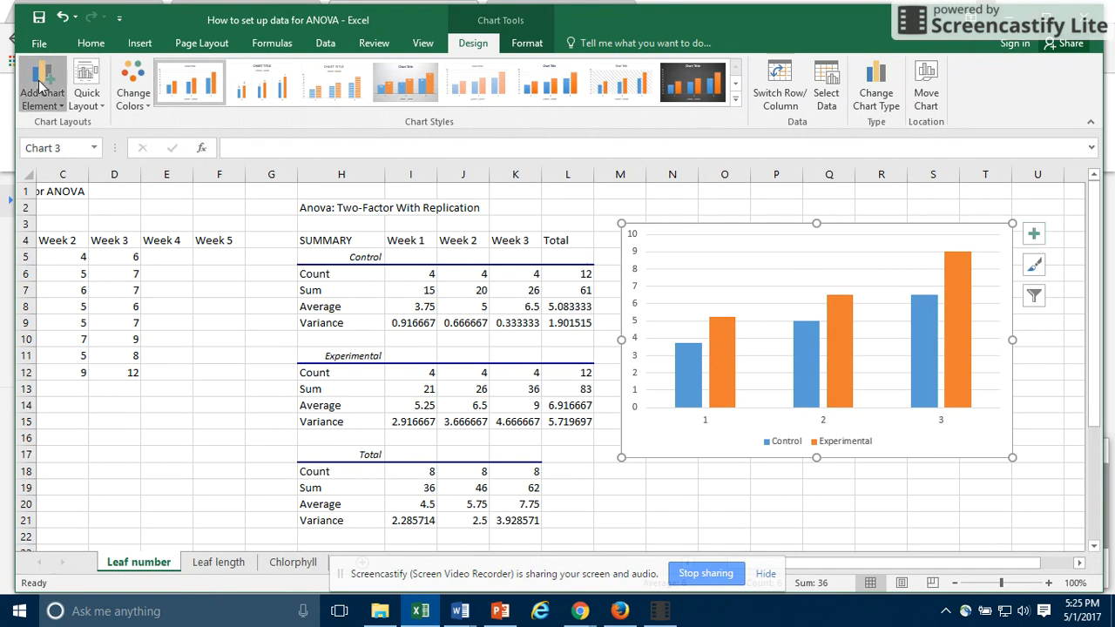
Add a primary vertical axis title and enter Leaf number as its text
left_click(42, 83)
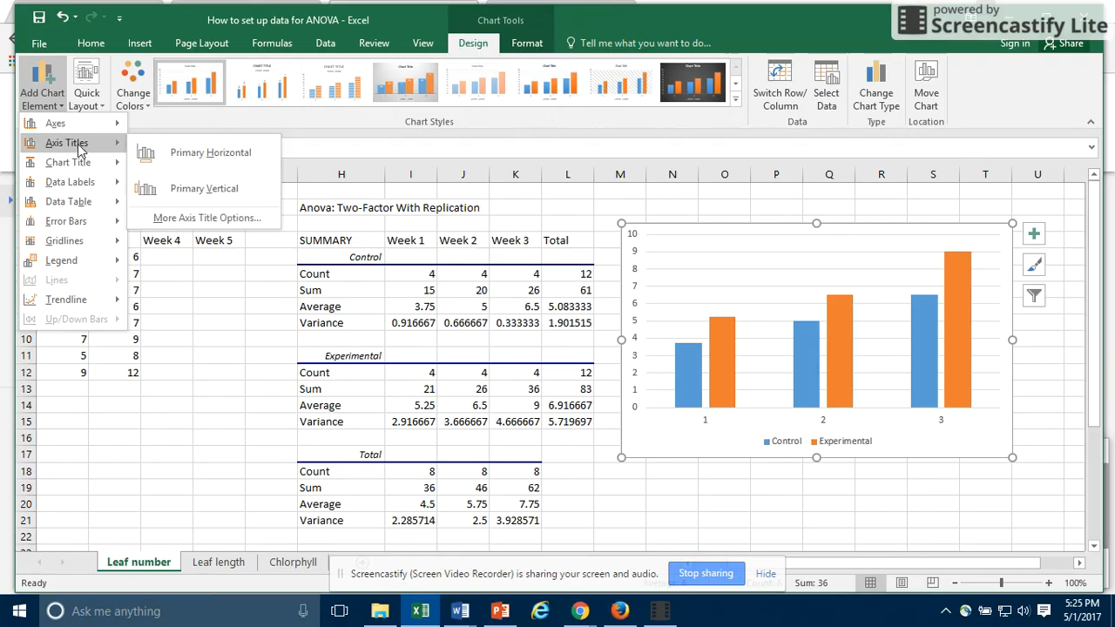
mouse_move(204, 189)
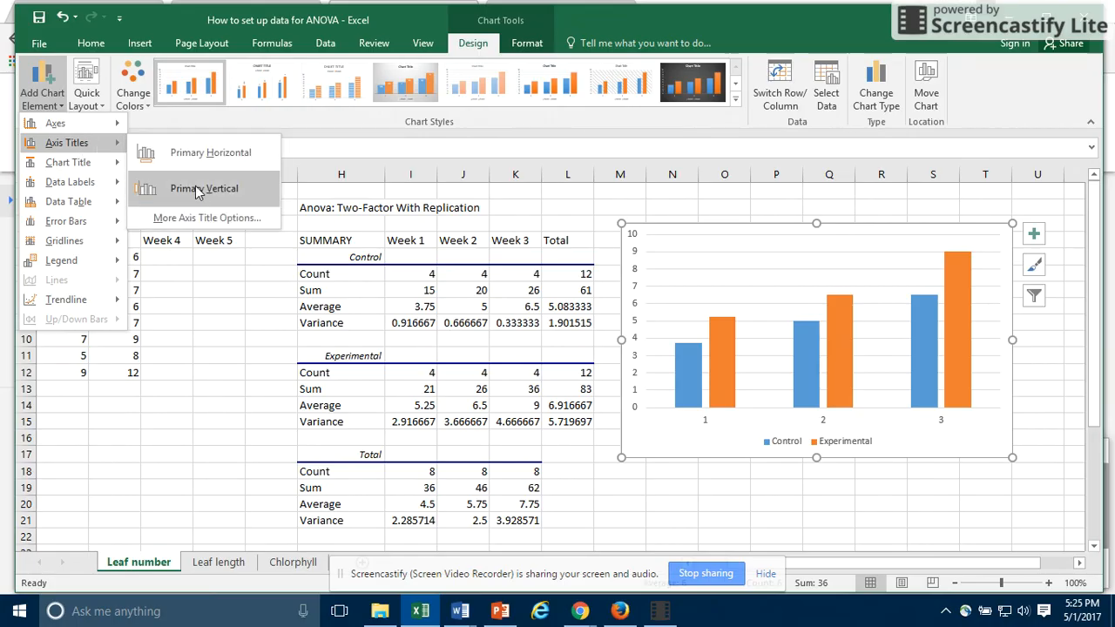
left_click(202, 188)
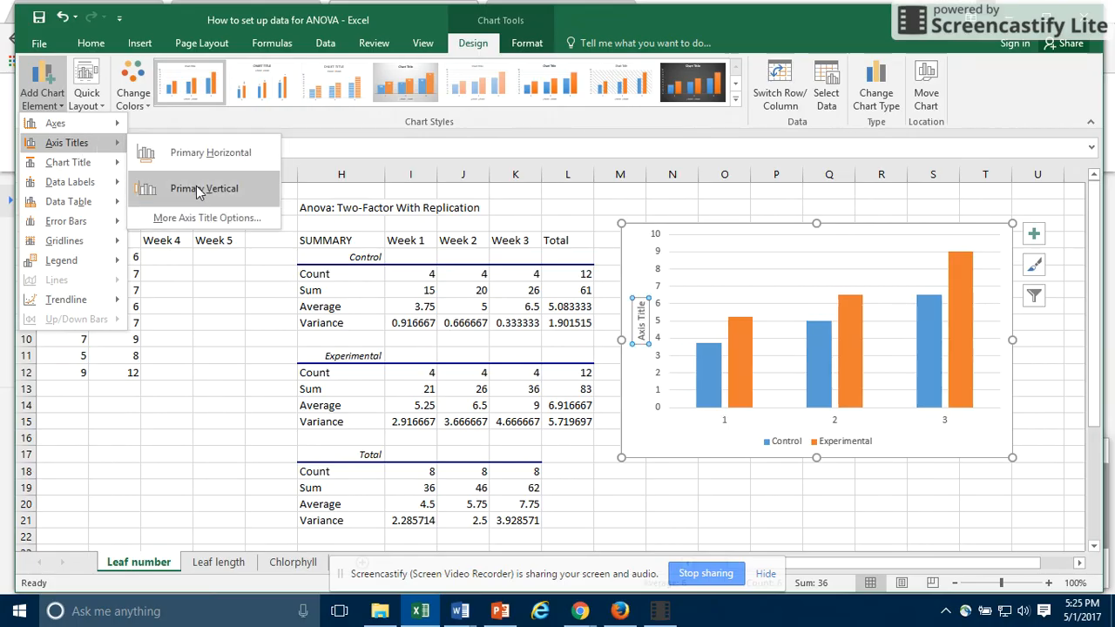
left_click(202, 188)
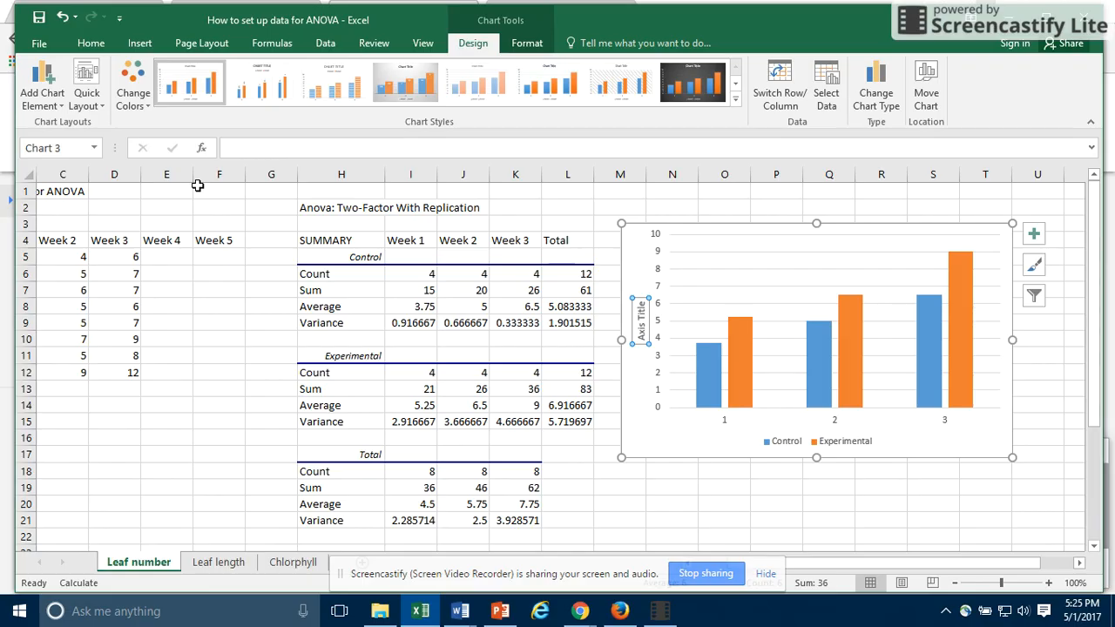
type("Leaf number")
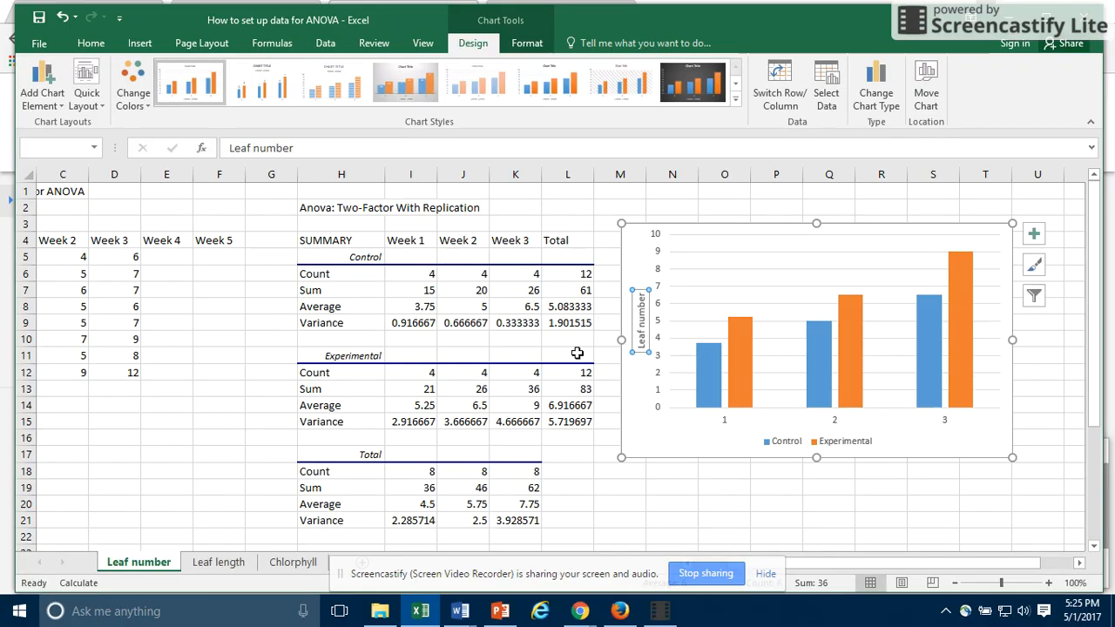
mouse_move(693, 261)
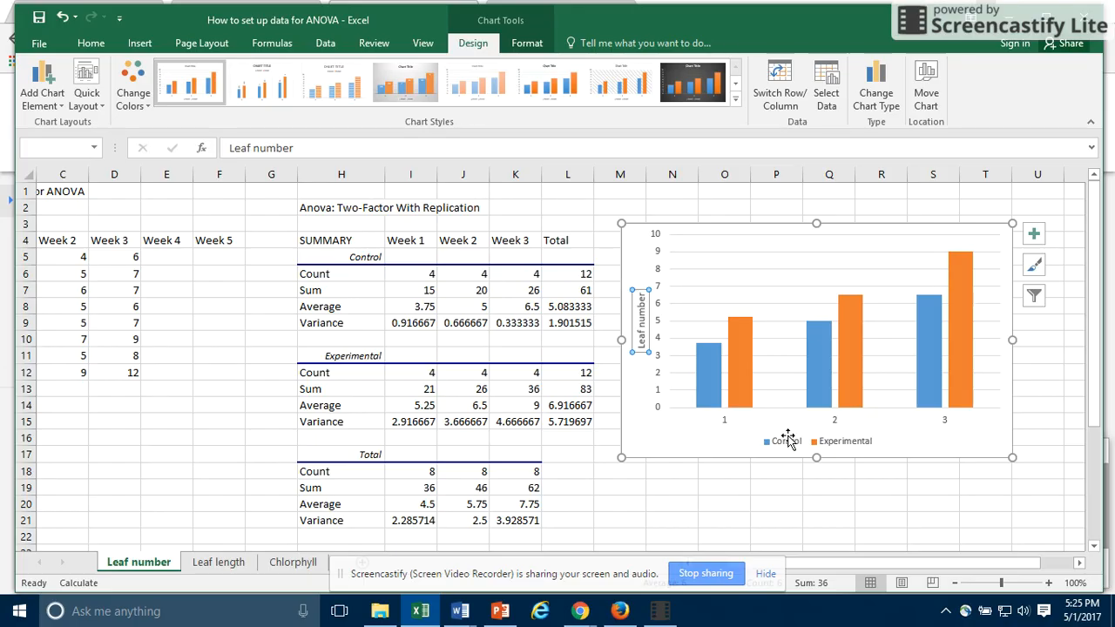
mouse_move(738, 434)
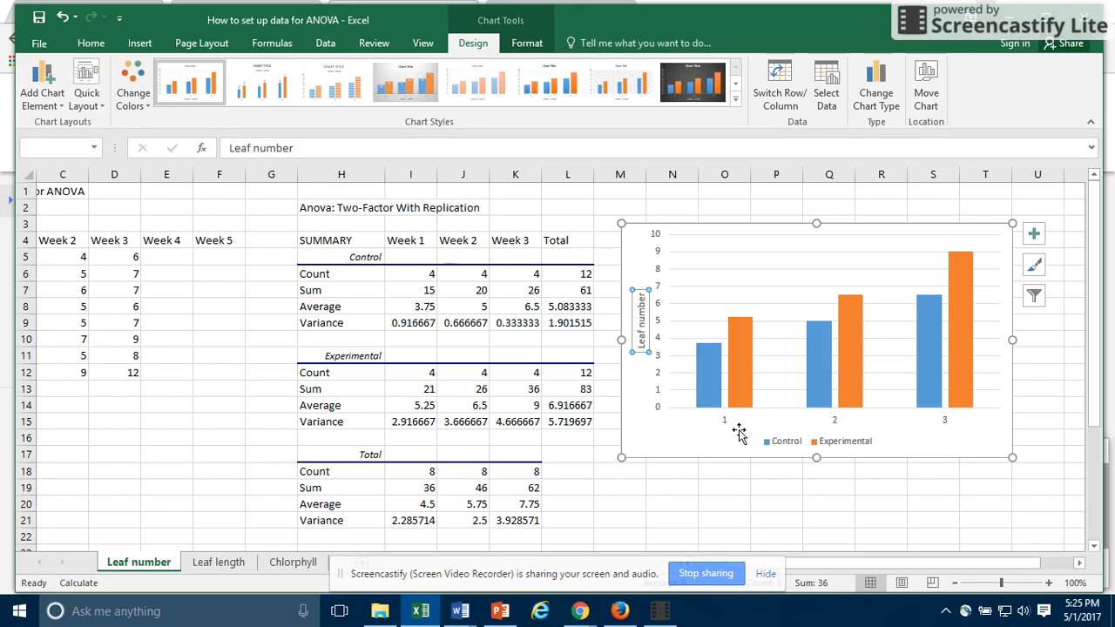
mouse_move(741, 432)
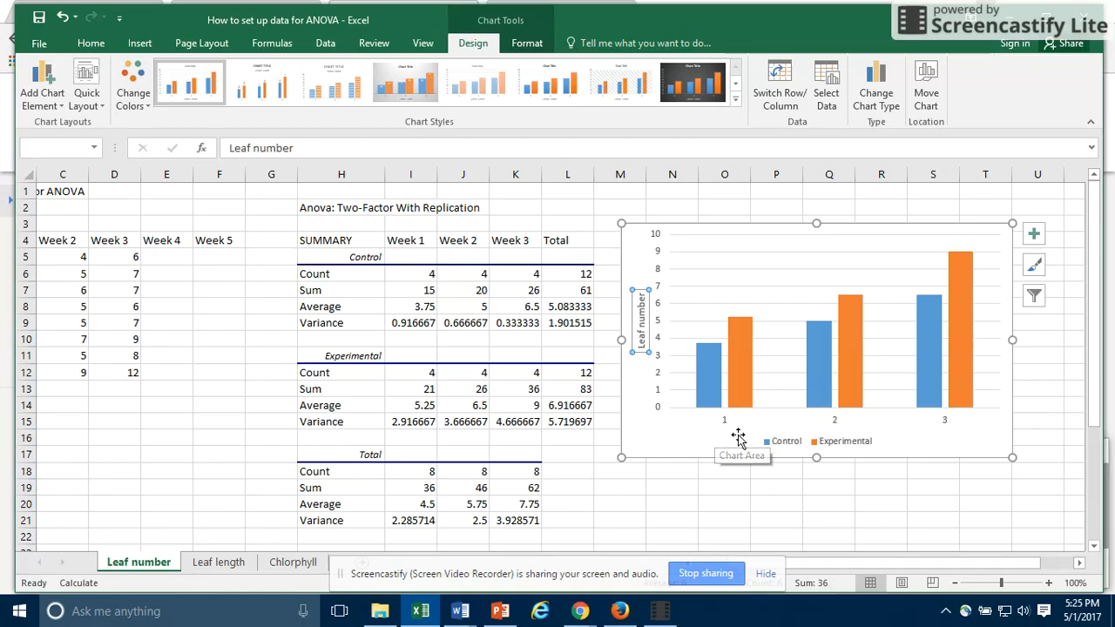
mouse_move(909, 432)
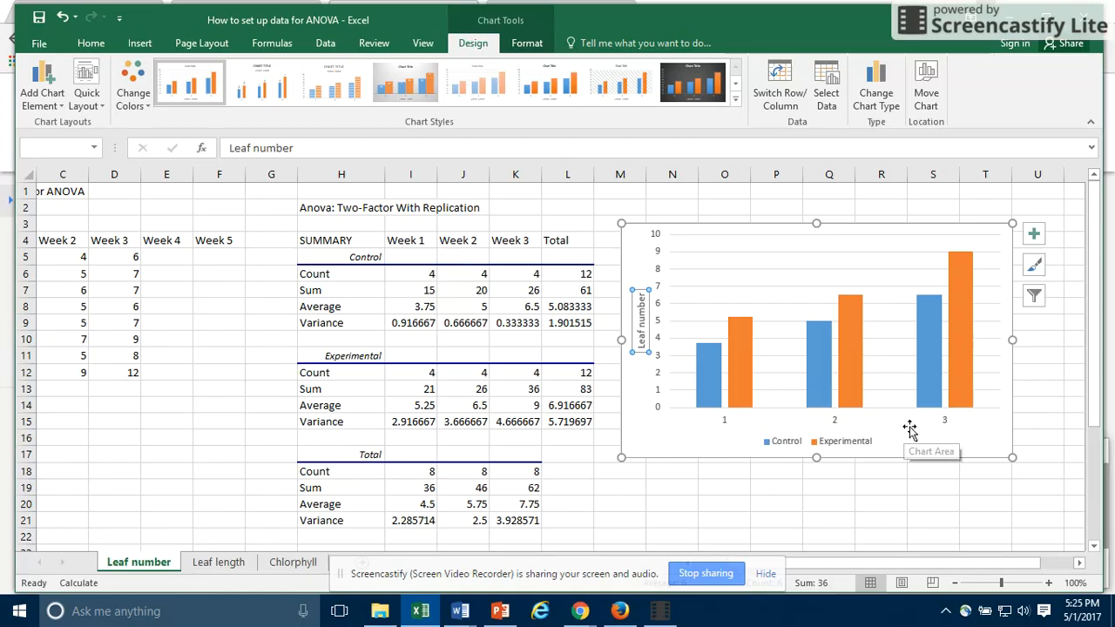
mouse_move(731, 427)
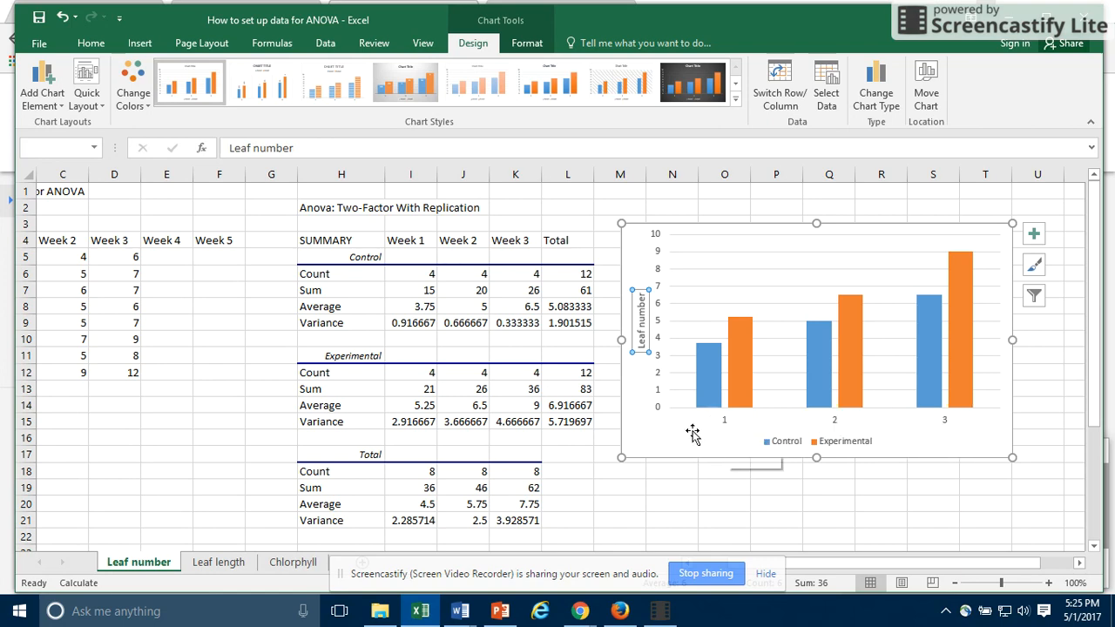
mouse_move(693, 445)
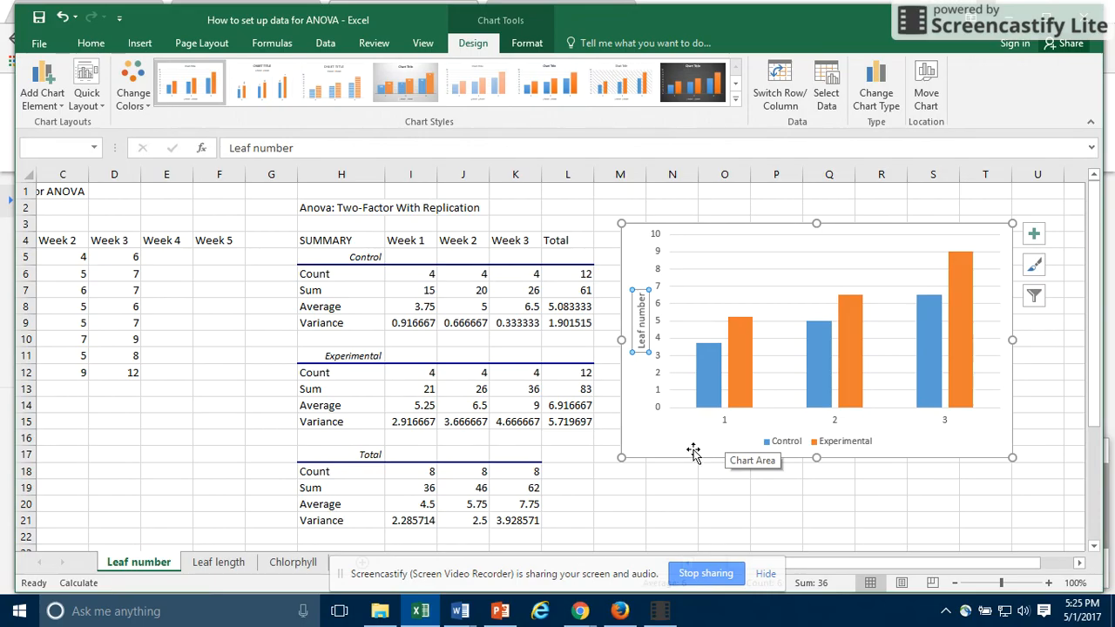
mouse_move(713, 335)
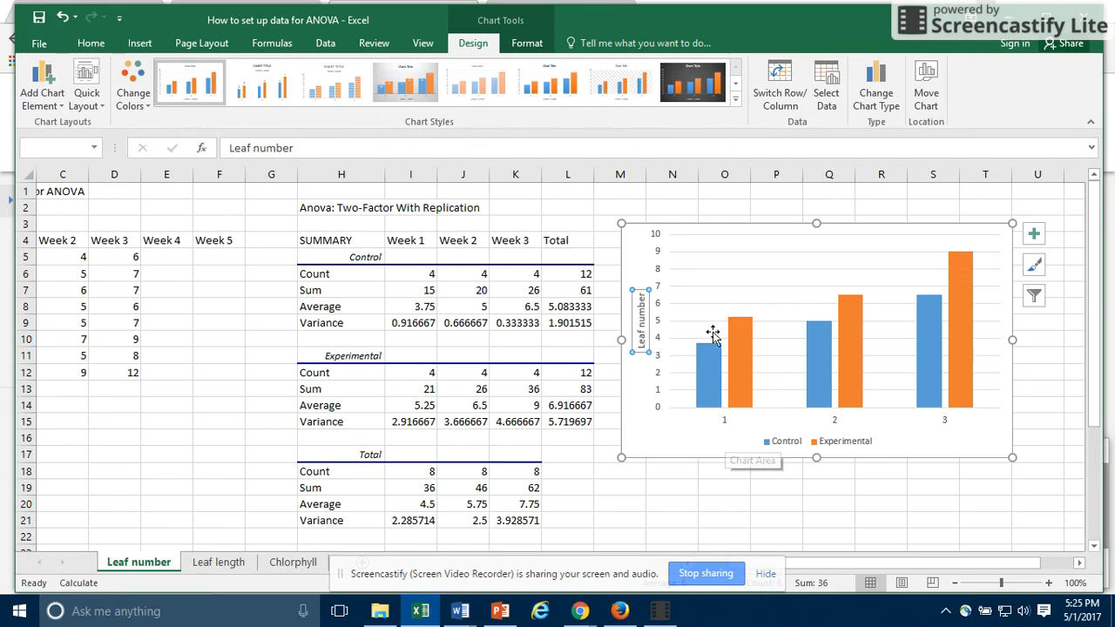
mouse_move(746, 427)
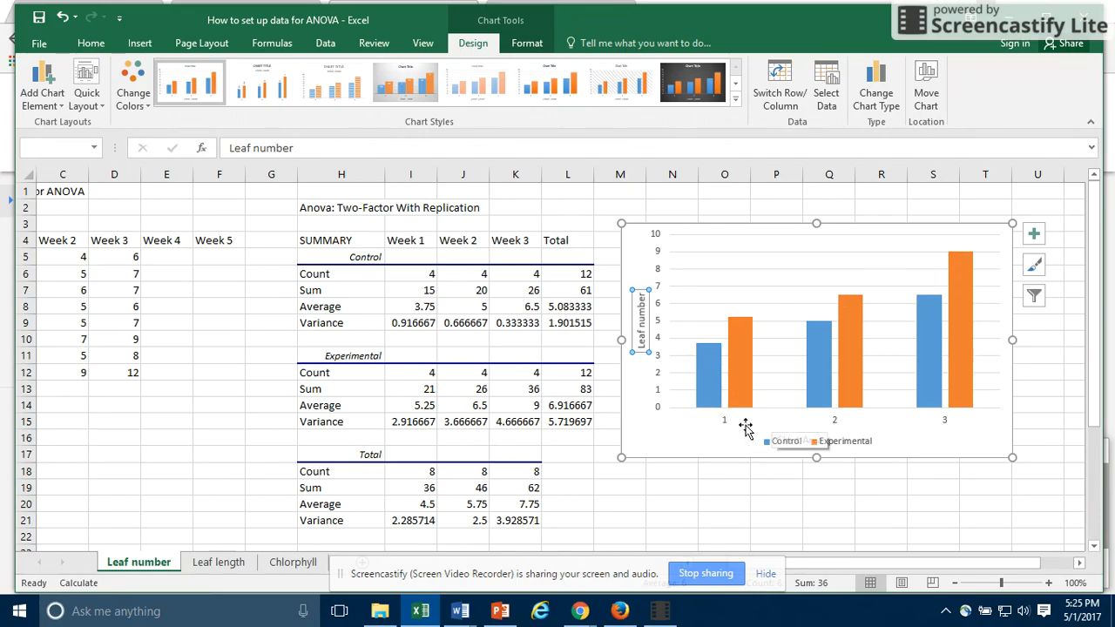
mouse_move(874, 329)
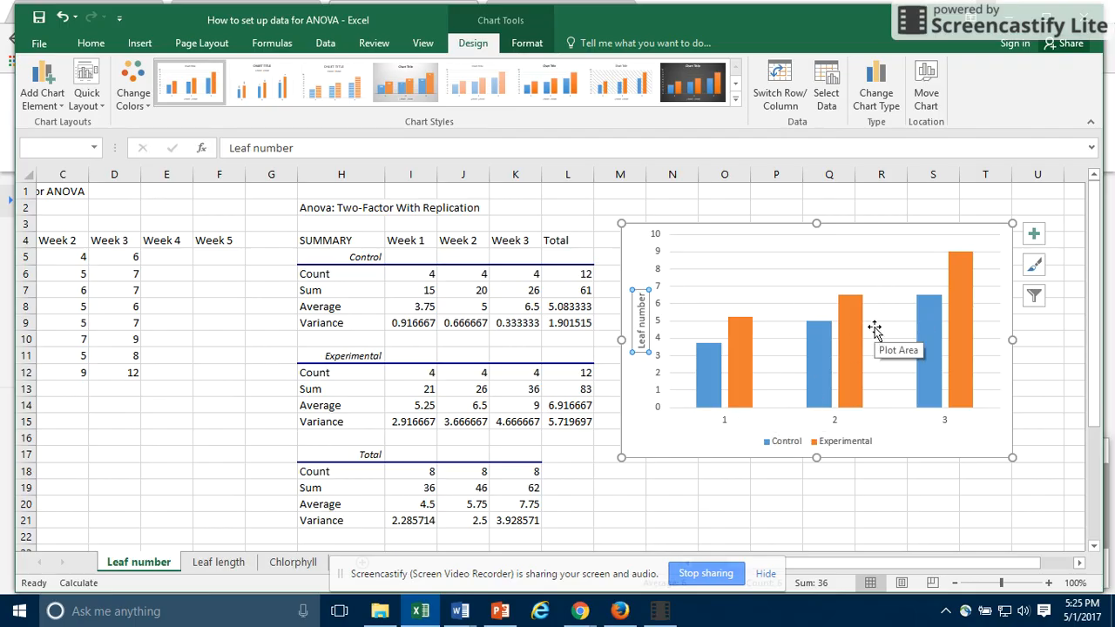
mouse_move(826, 338)
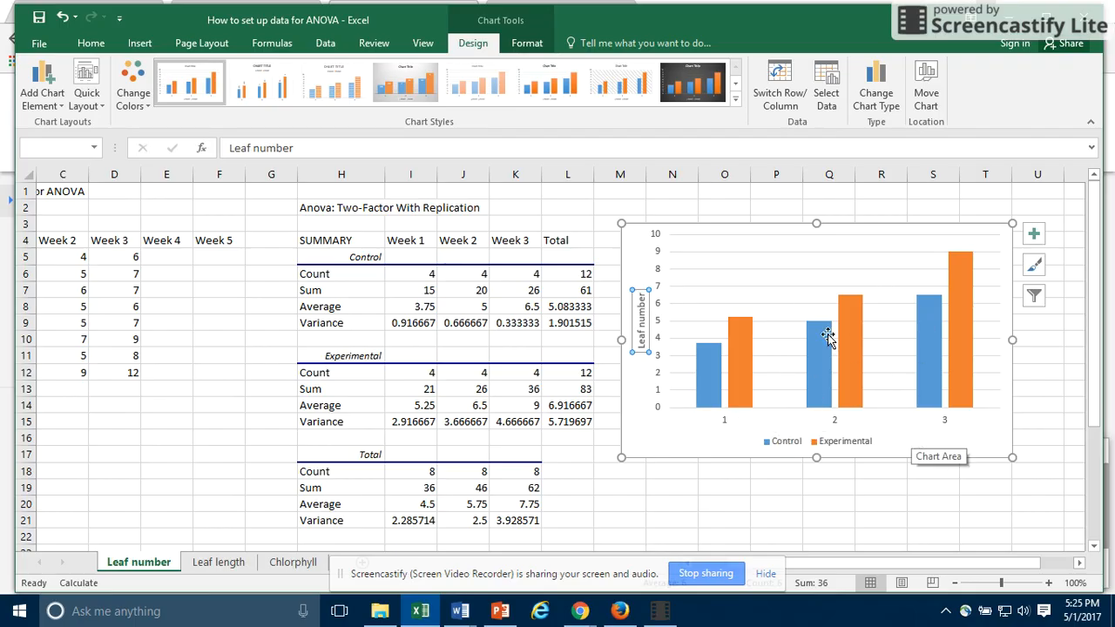
mouse_move(404, 234)
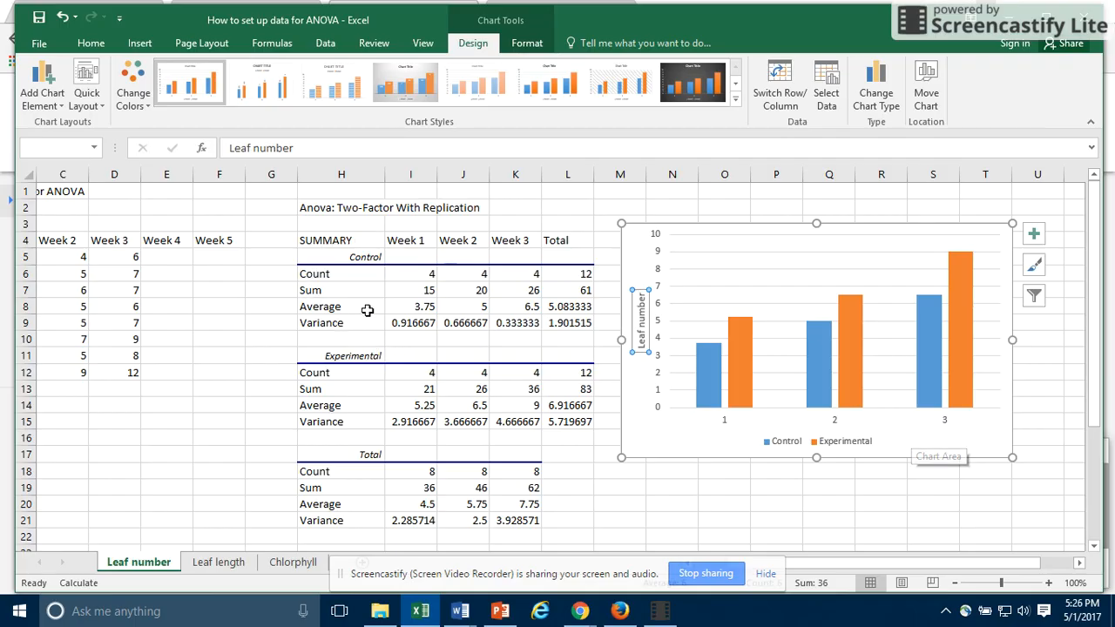
mouse_move(331, 326)
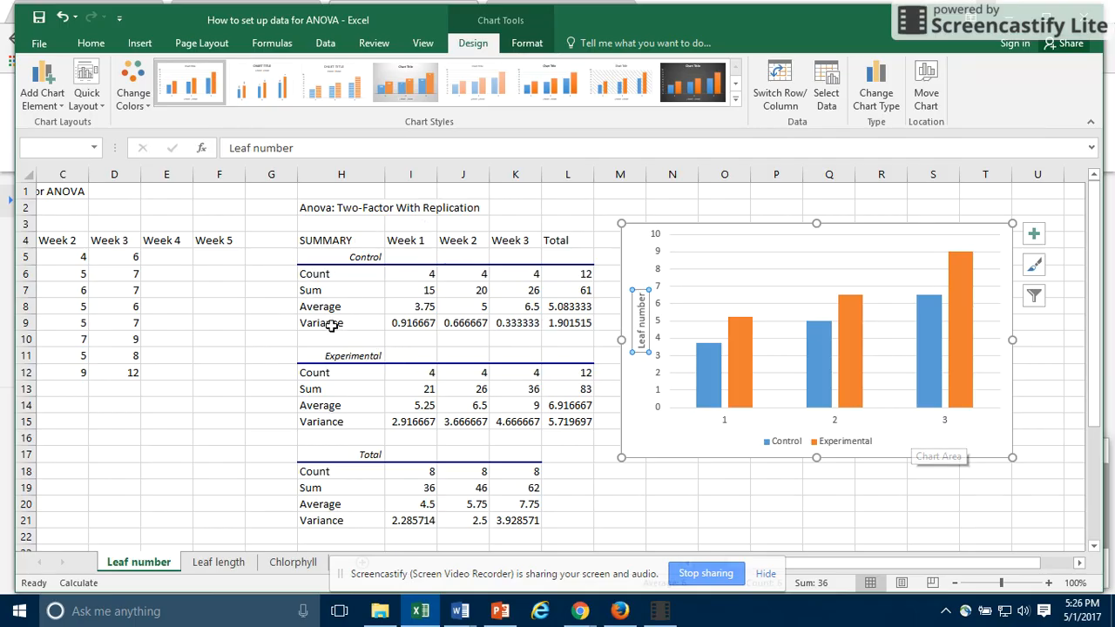
Label H10 Standard error and compute I10 as =SQRT(I9/I6), giving 0.478714
left_click(341, 337)
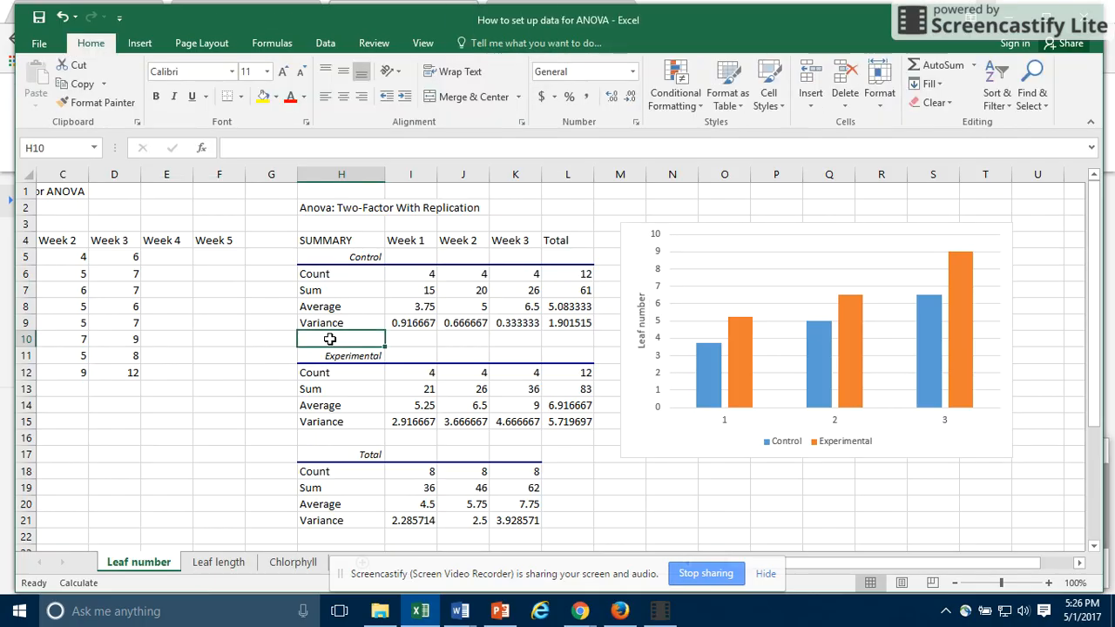
type("Standard error")
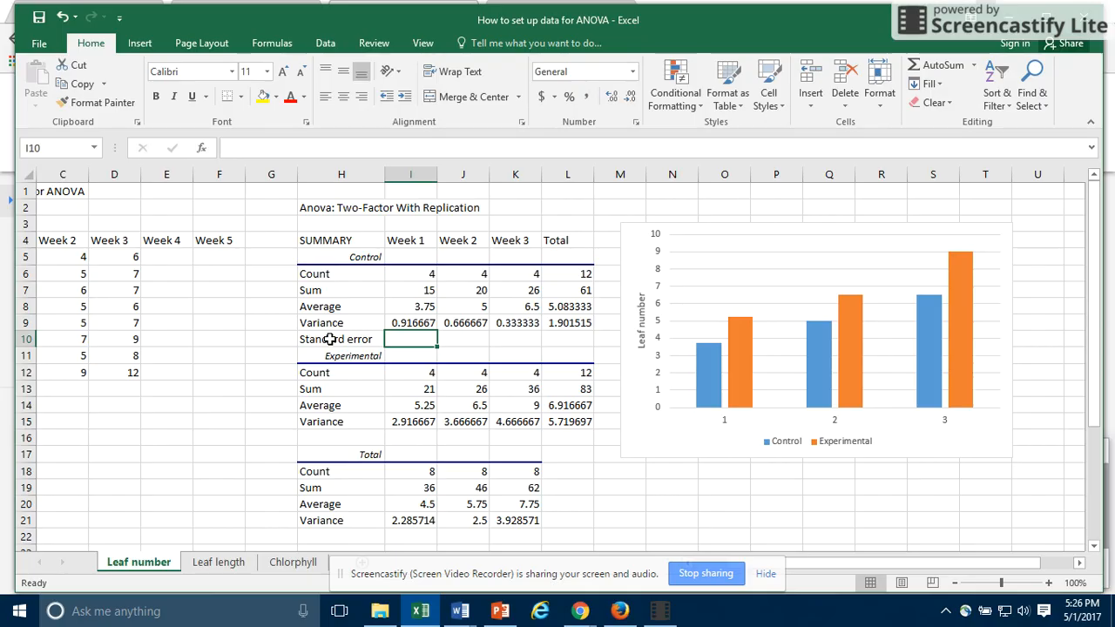
type("=")
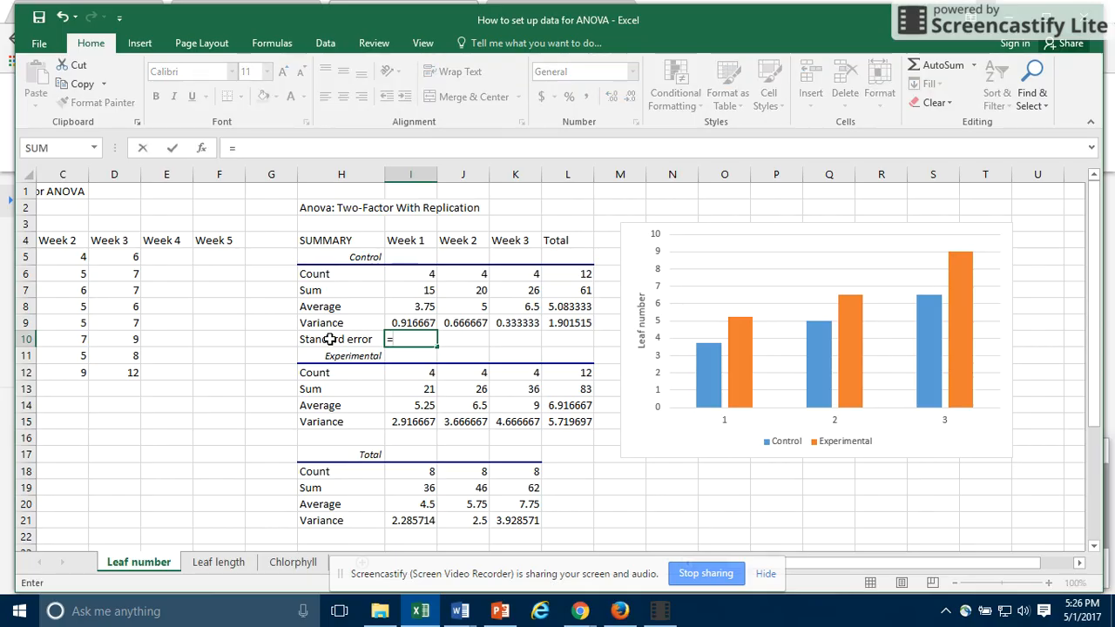
type("sqrt")
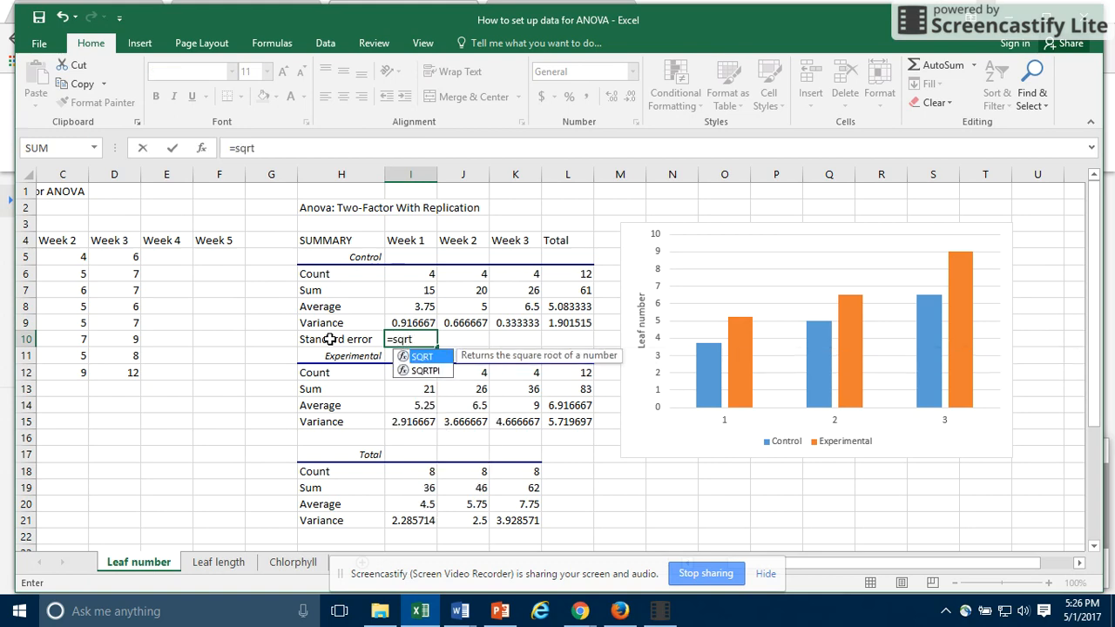
type("(")
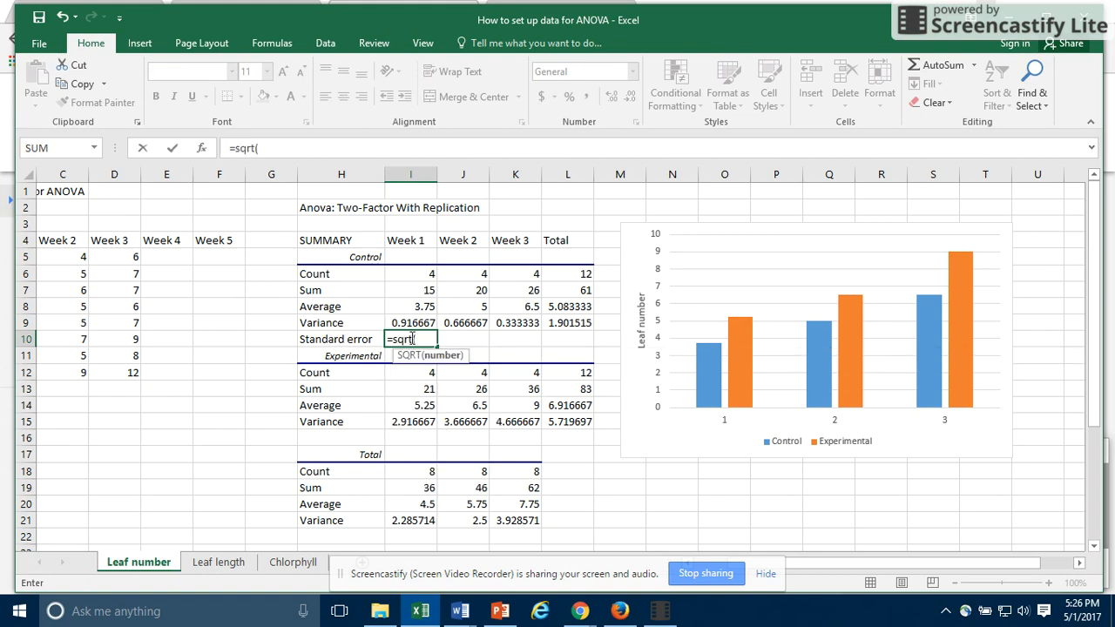
left_click(411, 322)
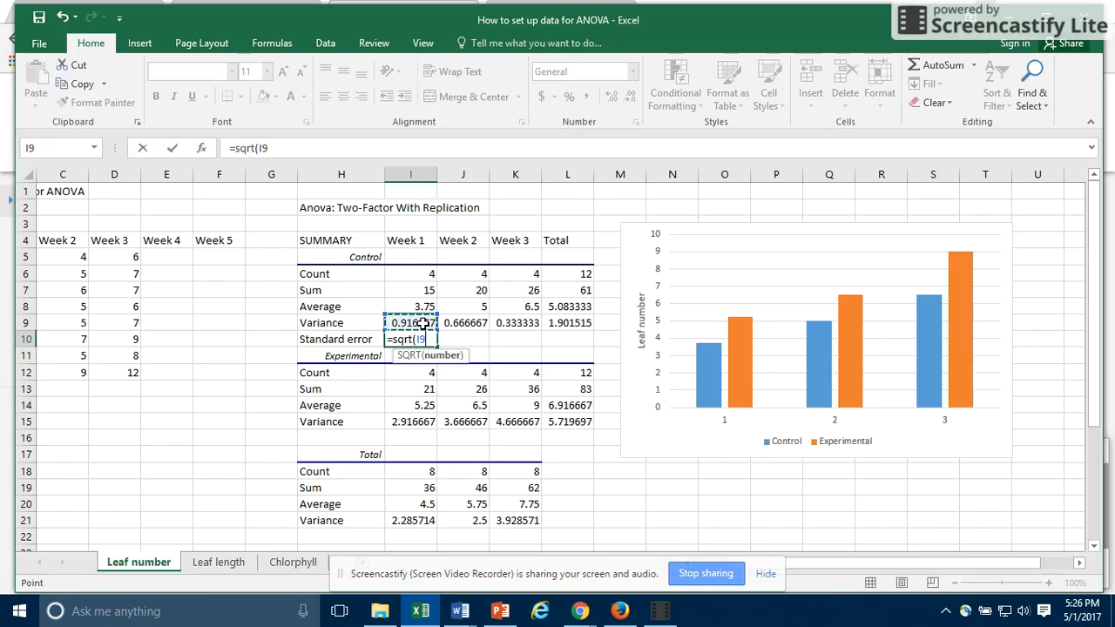
type("/")
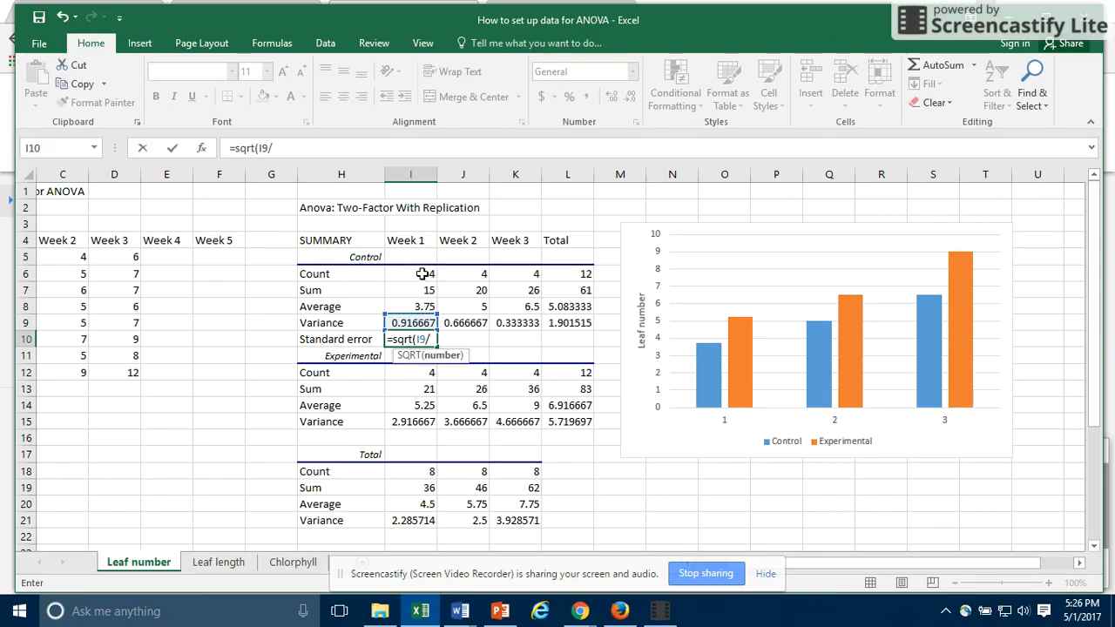
left_click(411, 273)
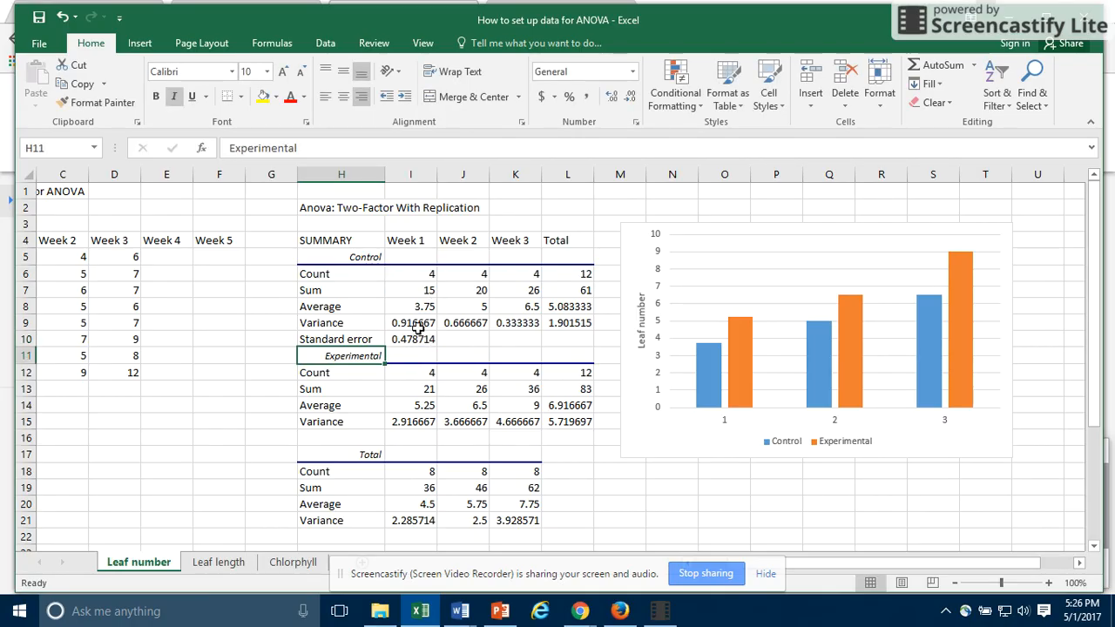
left_click(411, 338)
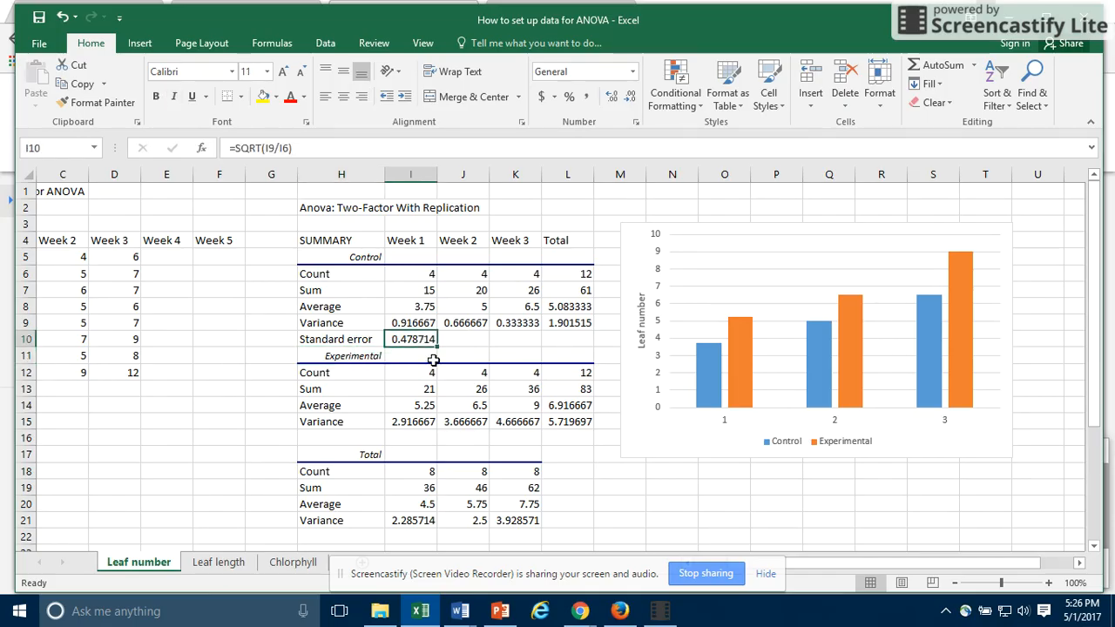
Fill the Control standard error from I10 across to K10 and copy it down to I16
left_click_drag(435, 338, 549, 338)
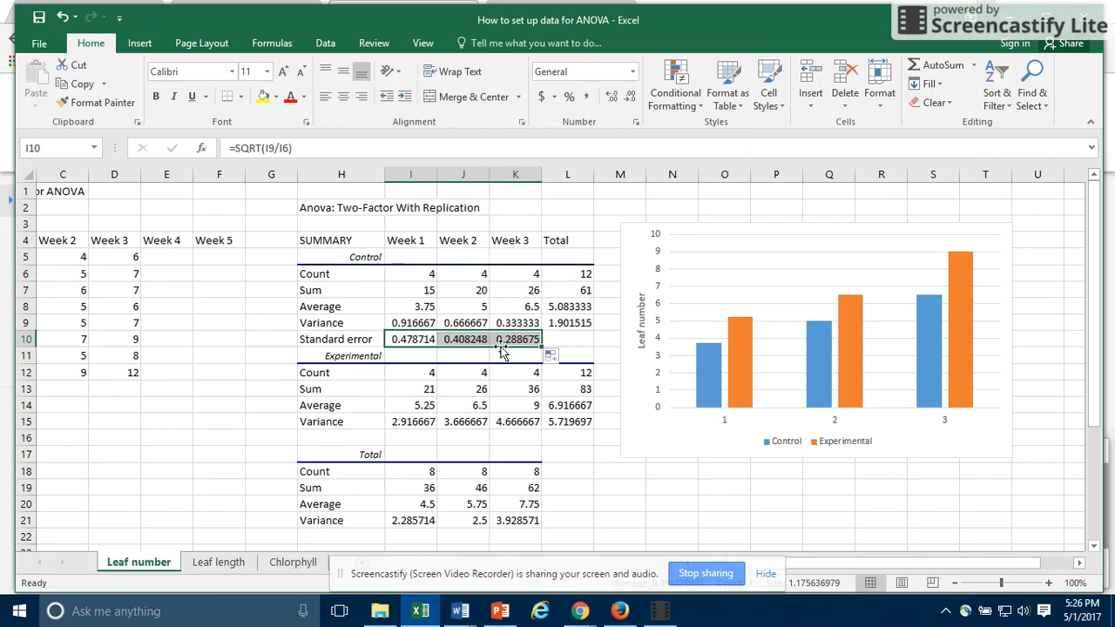
left_click(411, 338)
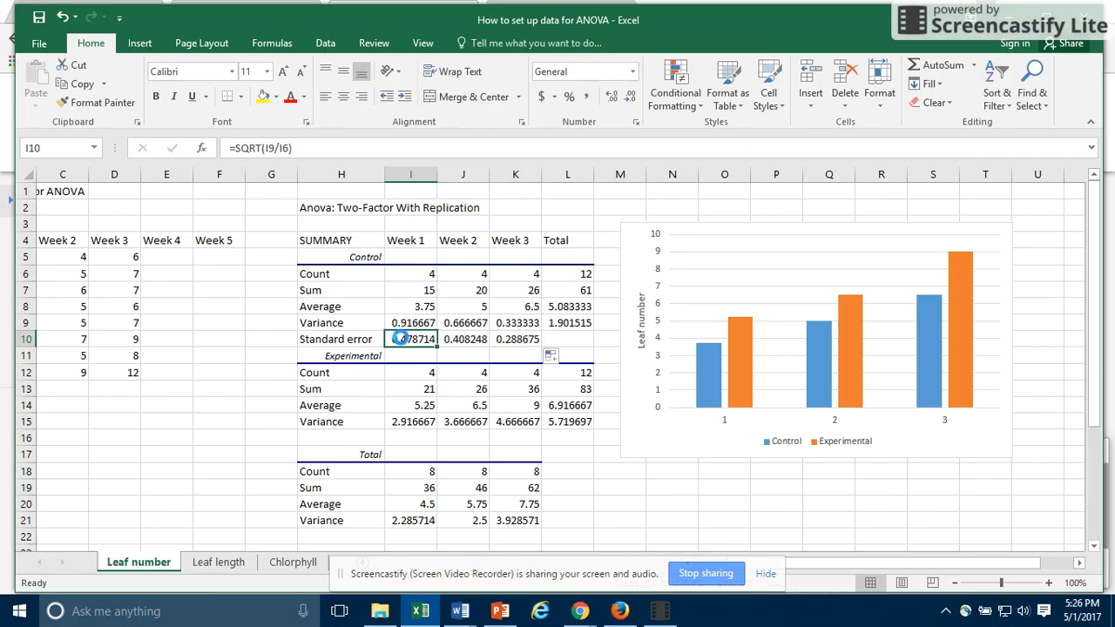
left_click(411, 437)
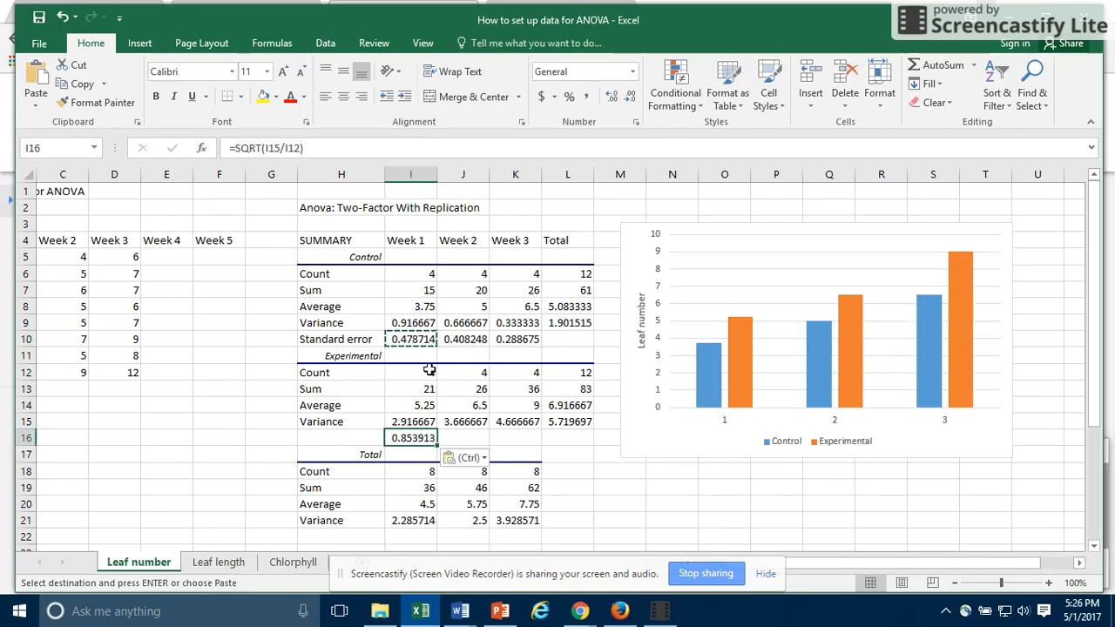
mouse_move(375, 434)
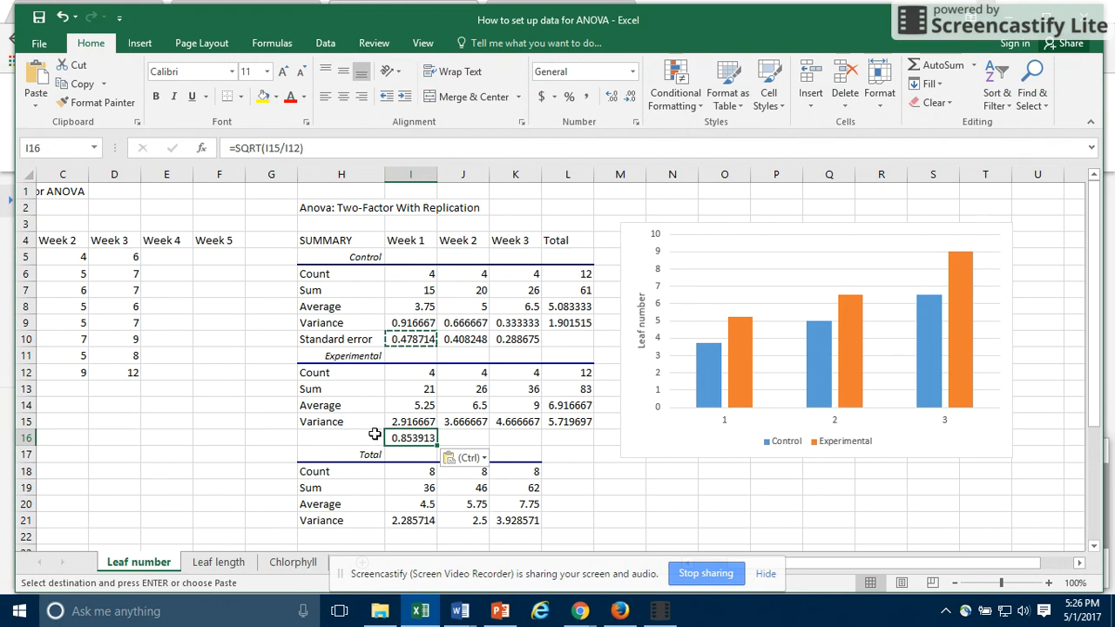
Label H16 'Standard error' and fill the Experimental standard error from I16 across to K16
left_click(341, 437)
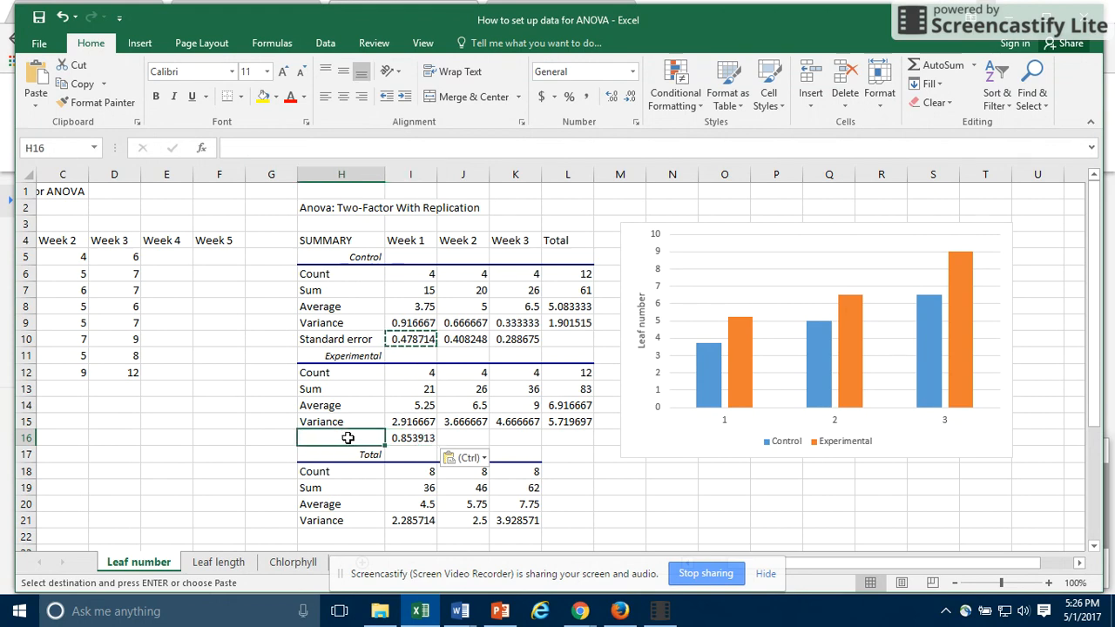
left_click(411, 437)
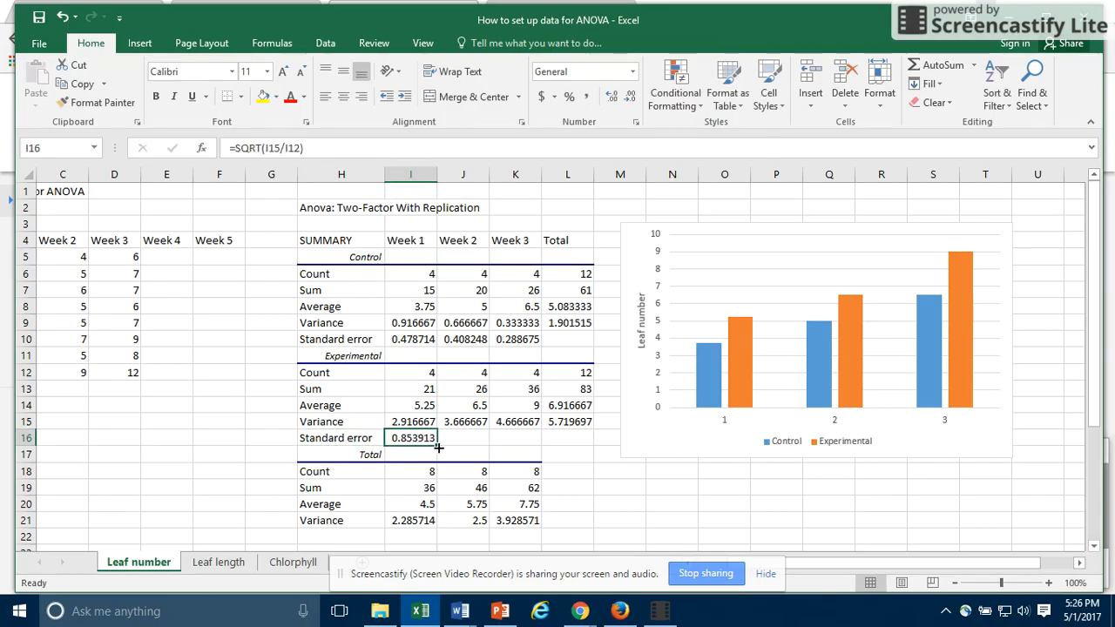
left_click_drag(439, 450, 515, 437)
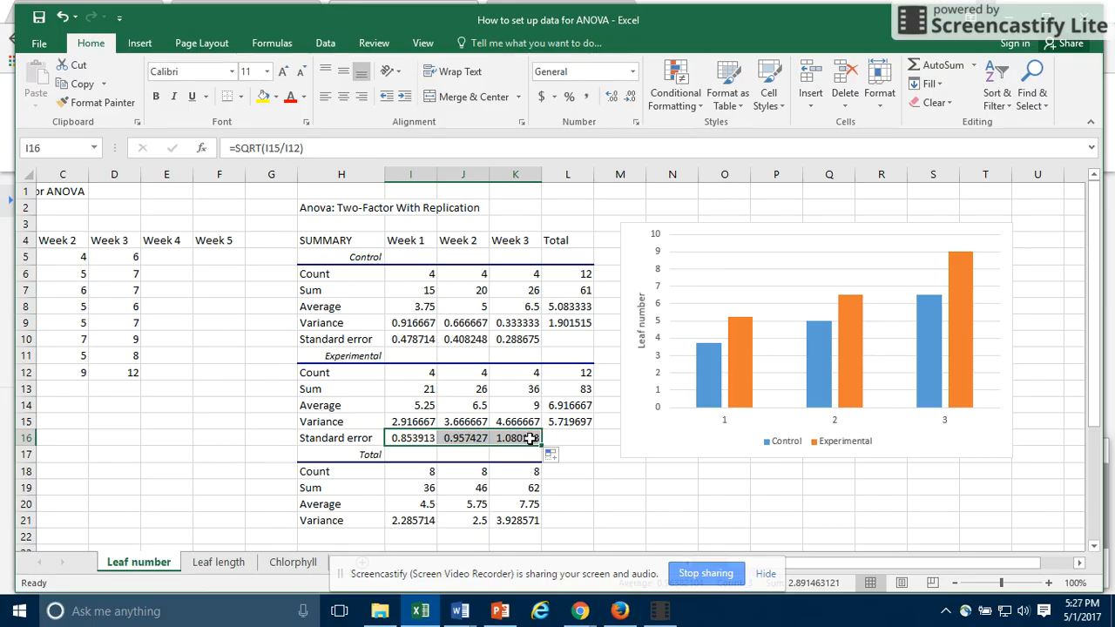
mouse_move(660, 456)
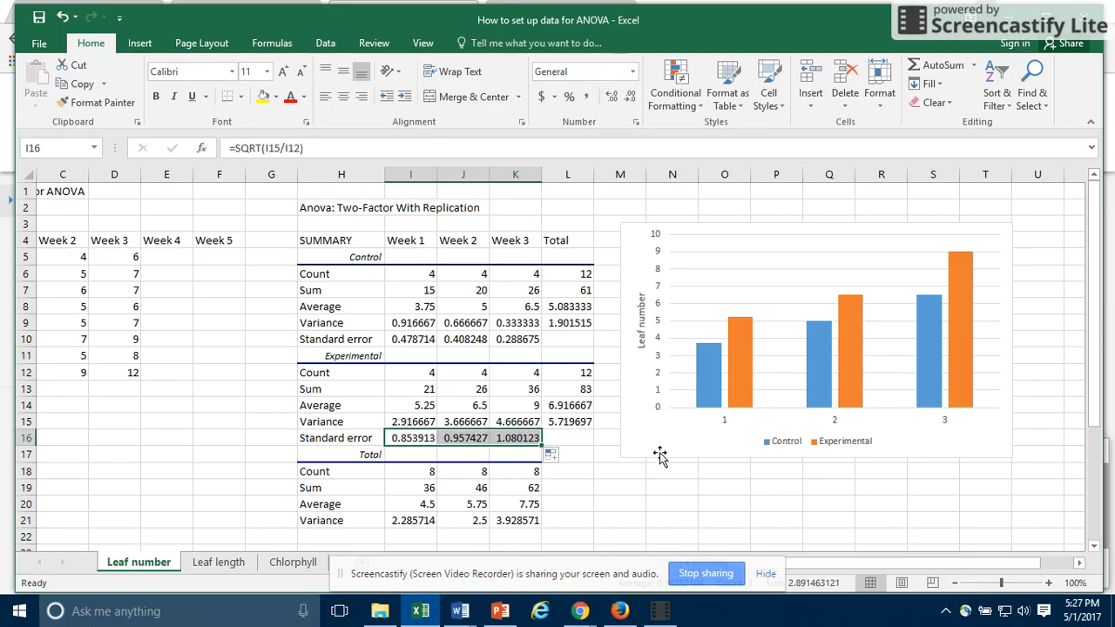
Select the chart and reach Error Bars > More Options from the Chart Elements list
left_click(815, 340)
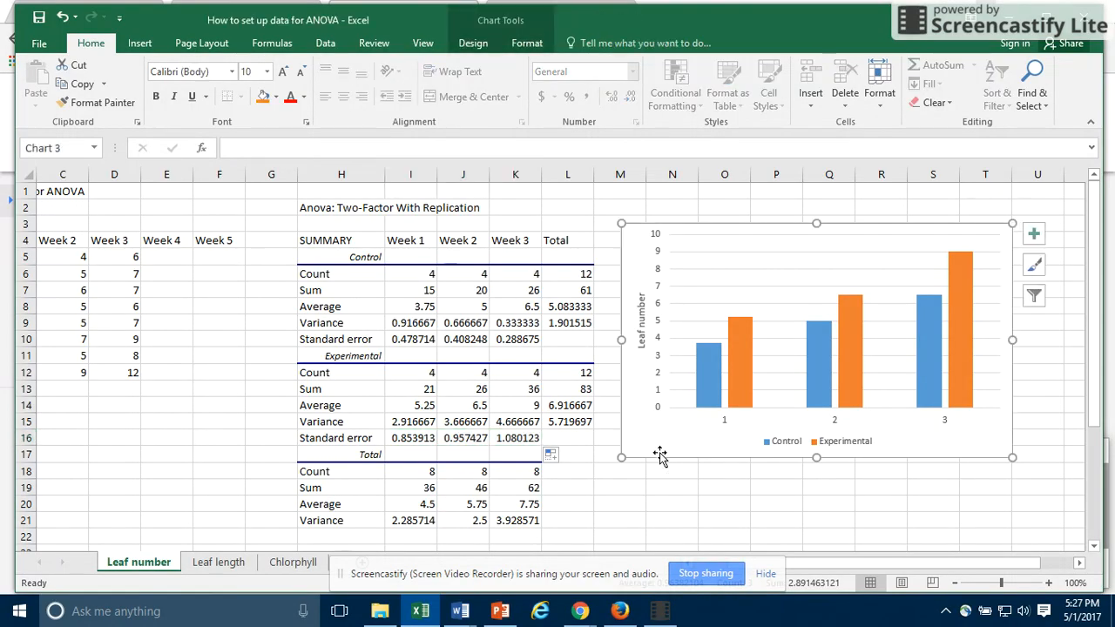
mouse_move(1034, 234)
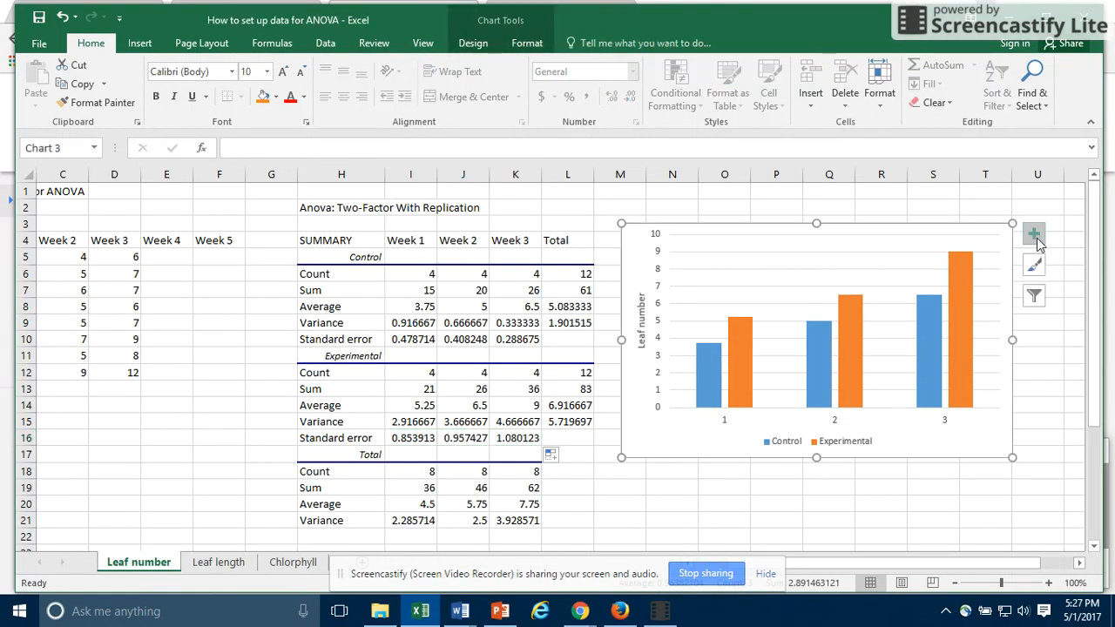
left_click(1034, 235)
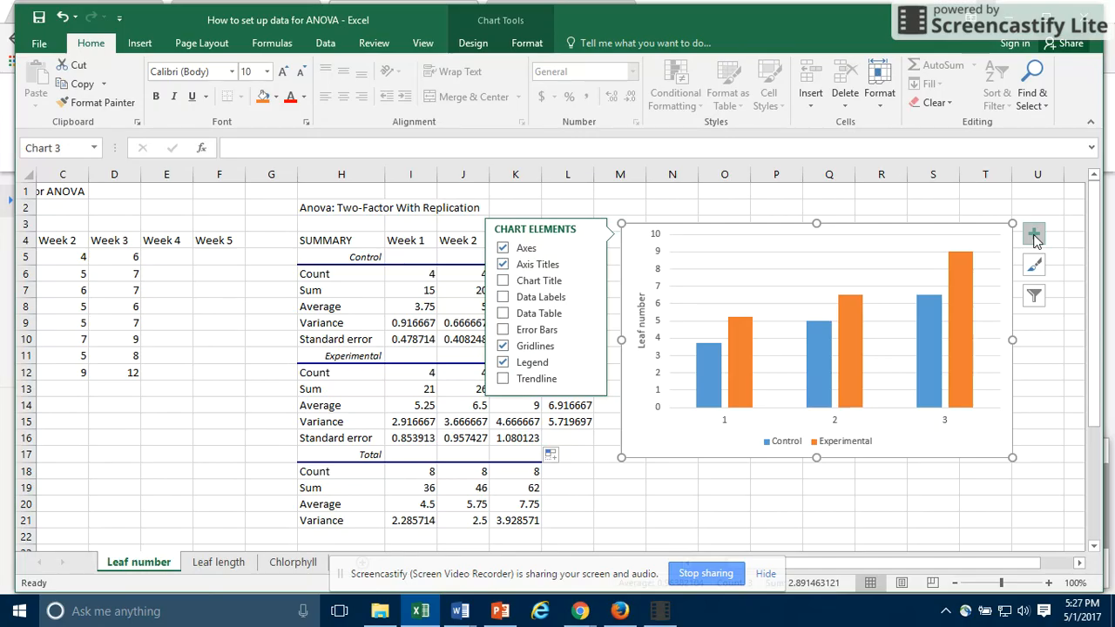
mouse_move(592, 334)
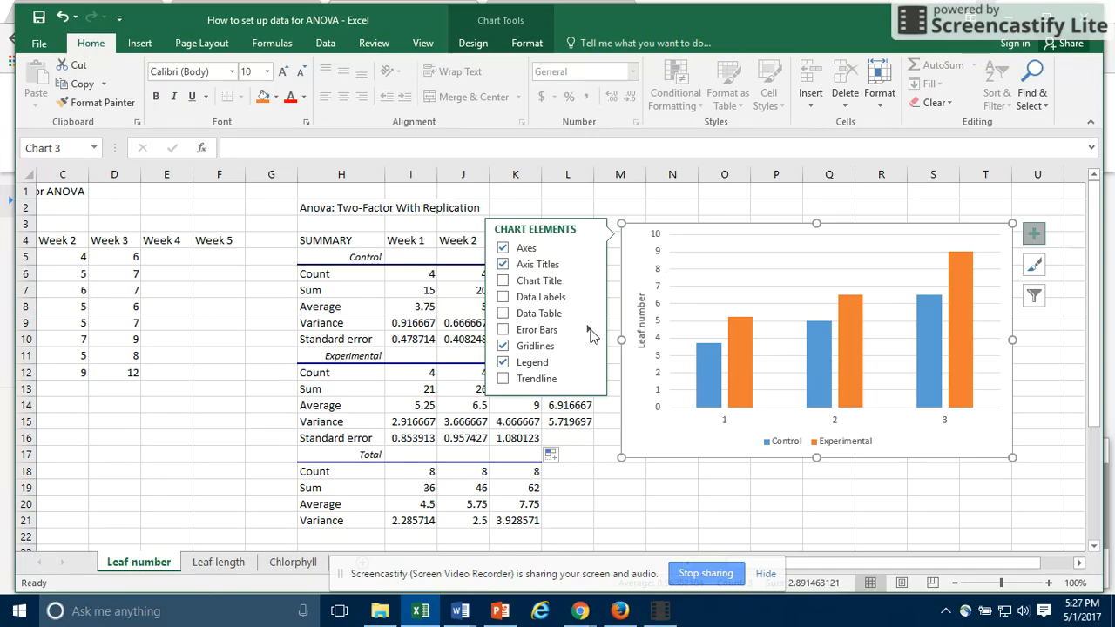
mouse_move(589, 329)
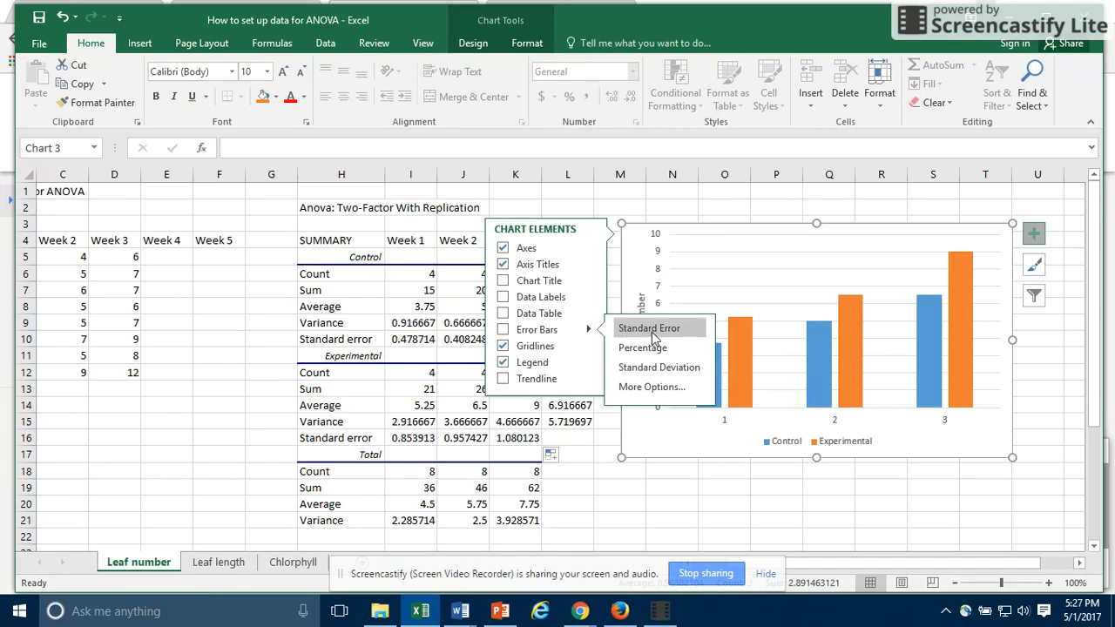
left_click(648, 328)
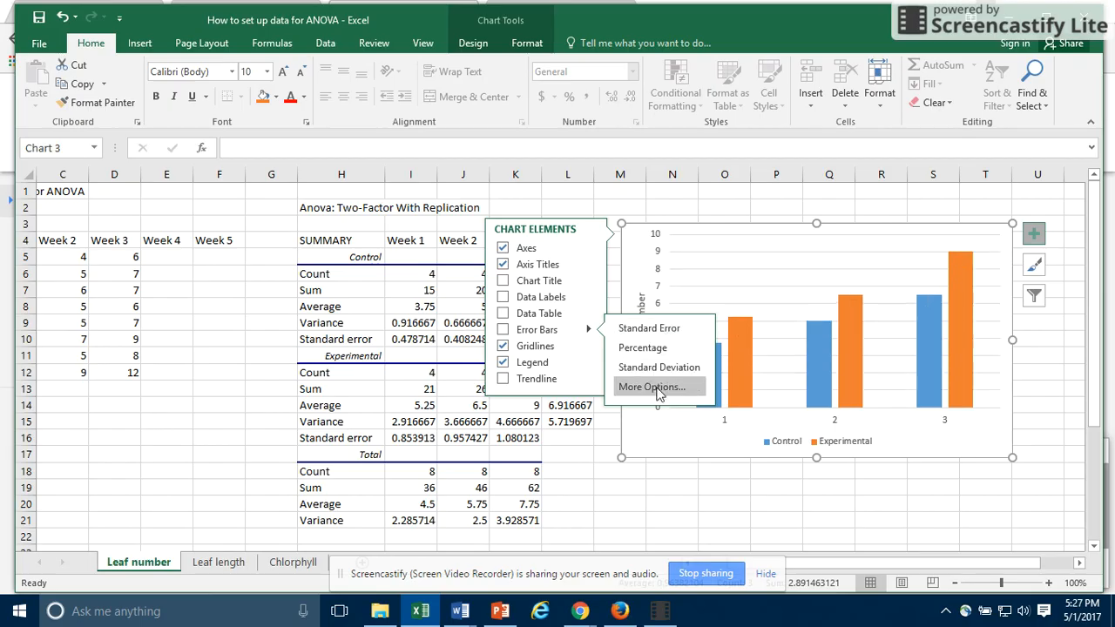
left_click(649, 387)
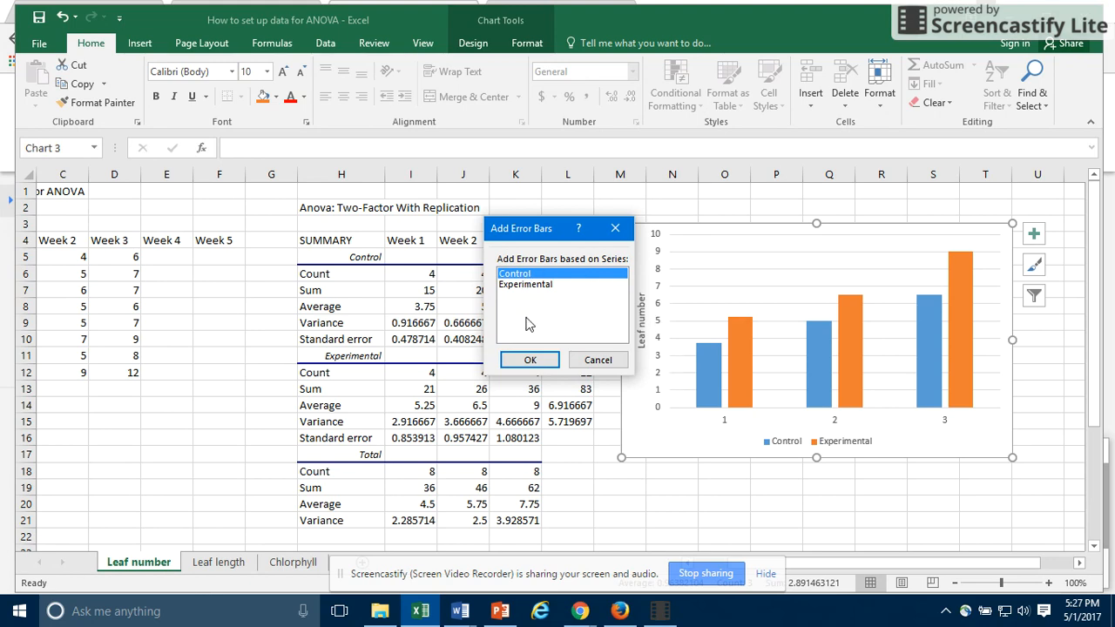
Add error bars to the Control series and choose Custom > Specify Value
left_click(529, 359)
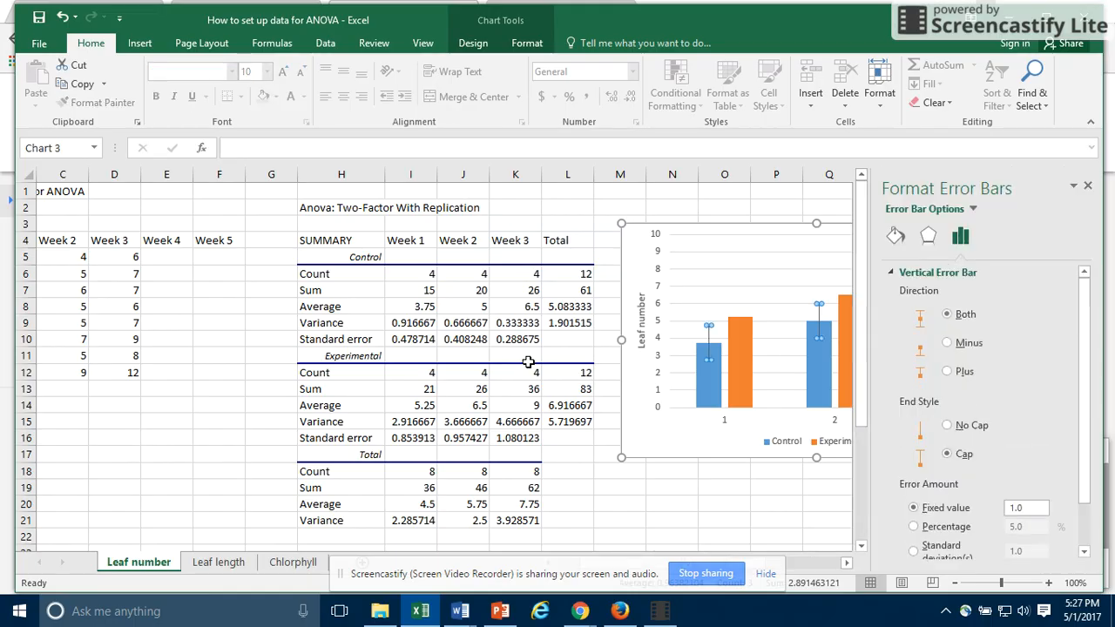
scroll("down", 3)
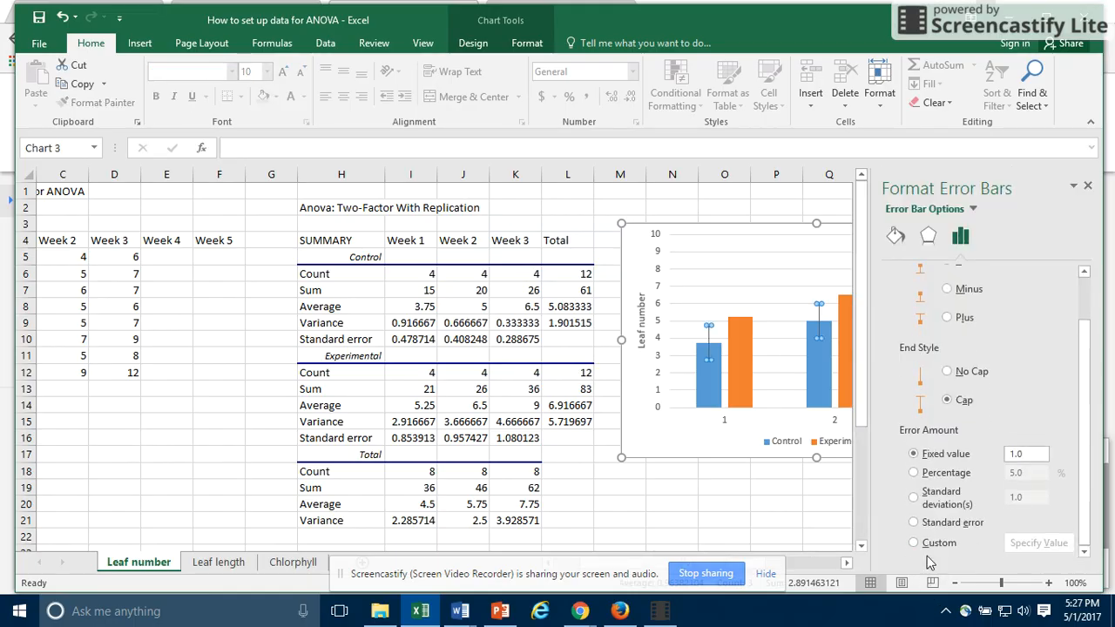
left_click(913, 543)
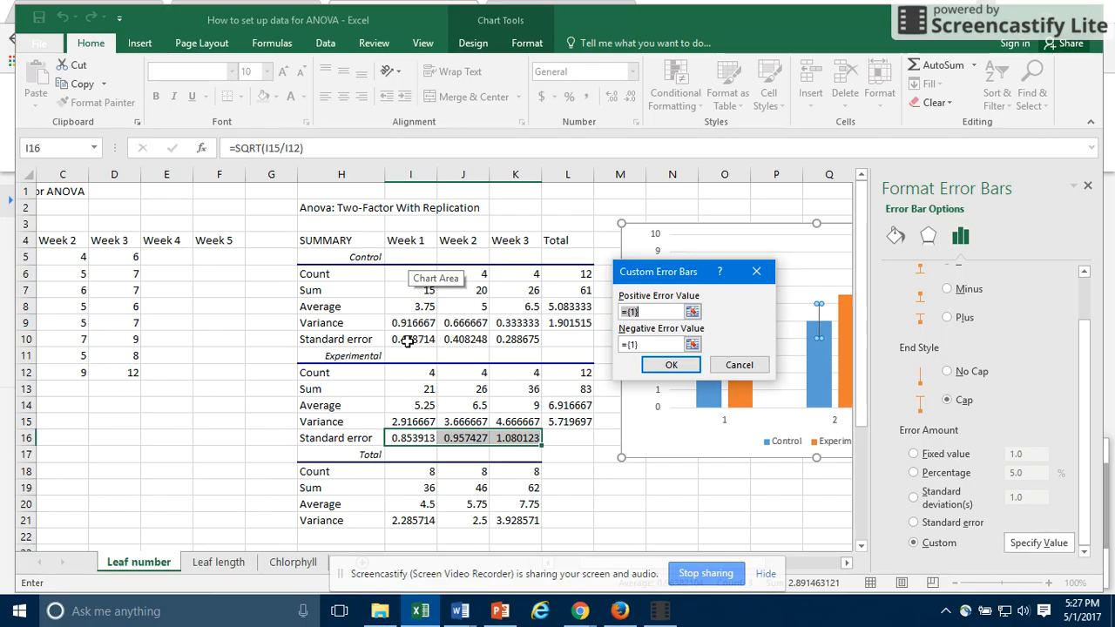
Set both positive and negative error amounts to the Control standard errors I10:K10 and confirm
left_click_drag(411, 338, 536, 338)
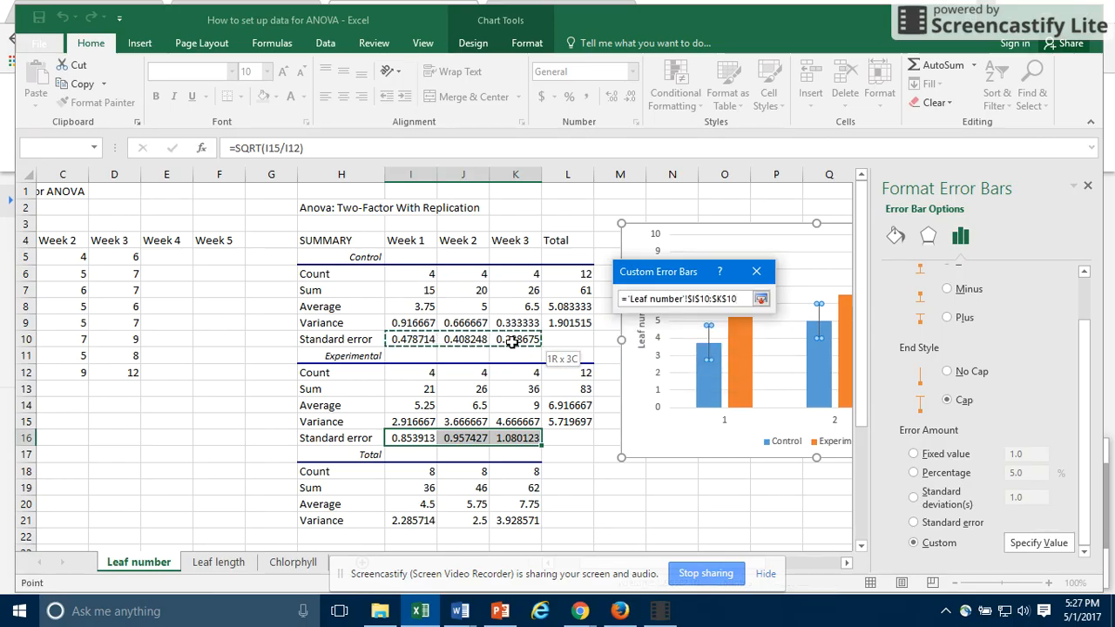
left_click(761, 297)
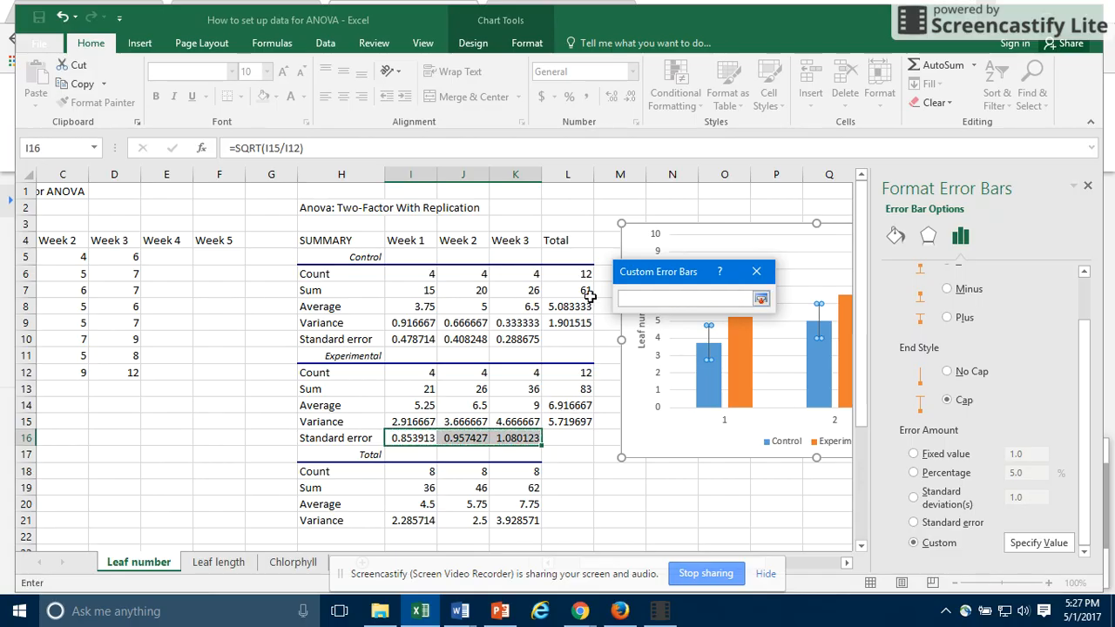
left_click_drag(411, 338, 536, 338)
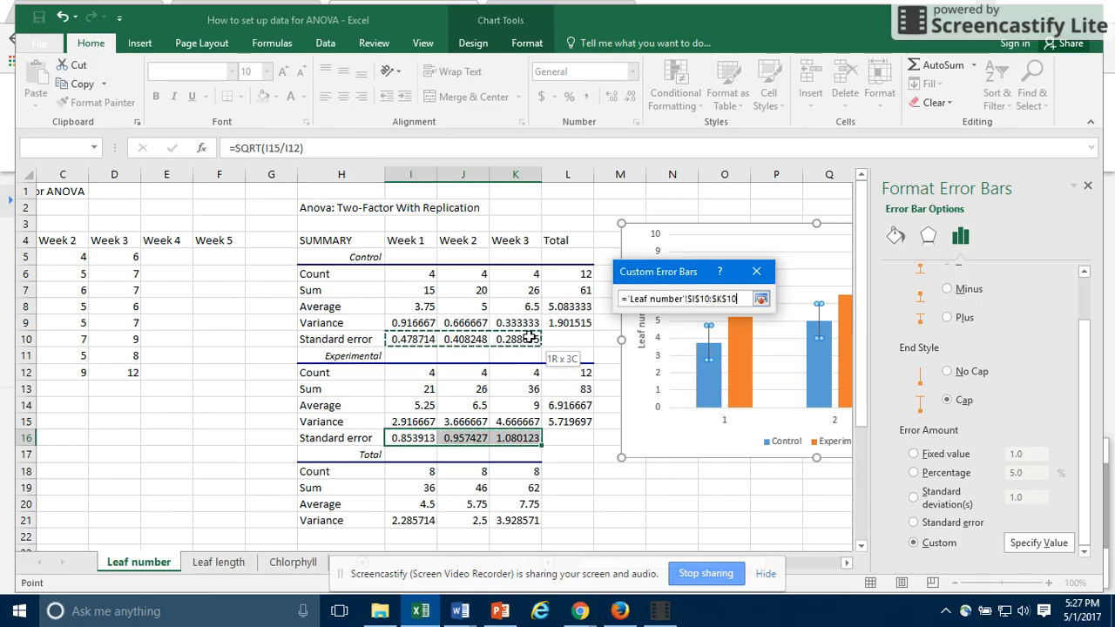
mouse_move(711, 348)
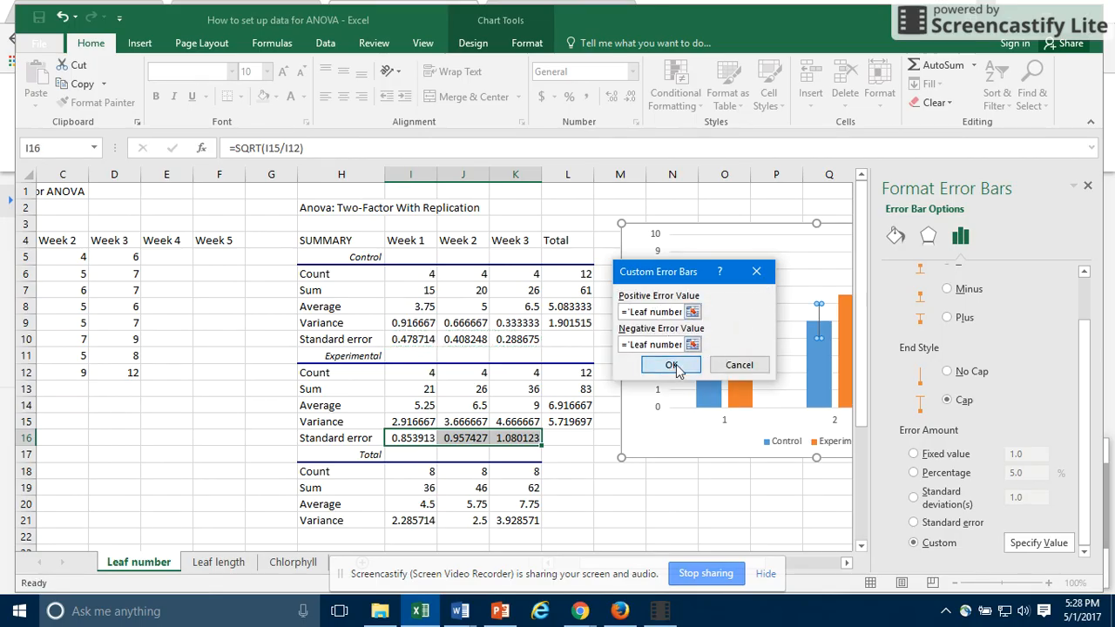
left_click(671, 366)
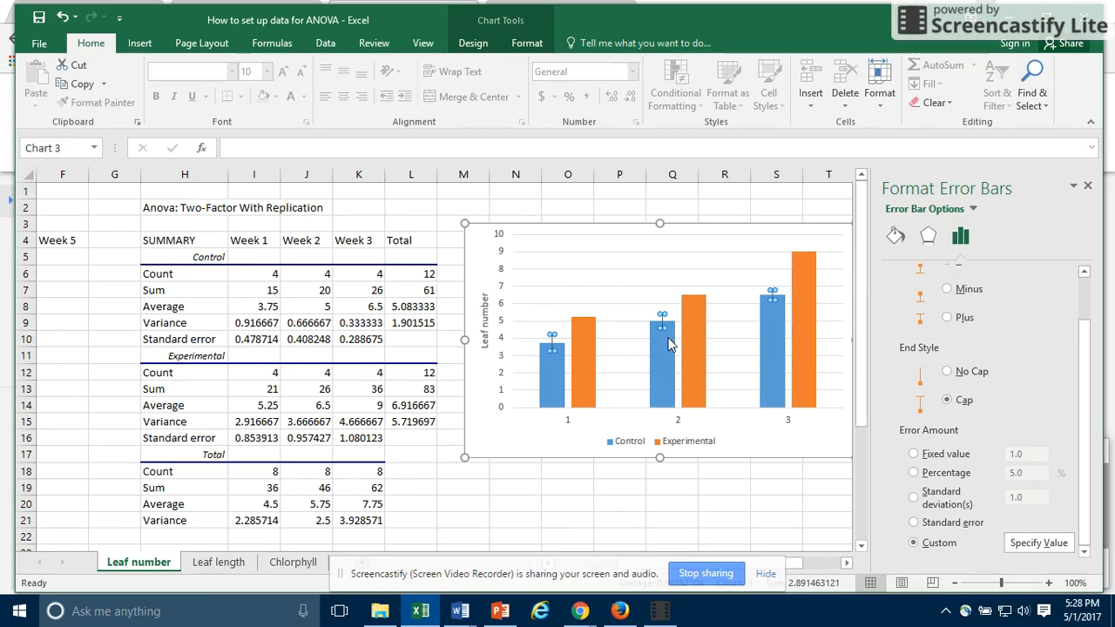
Give the Experimental series custom error bars using the standard errors in I16:K16 and confirm
left_click(586, 352)
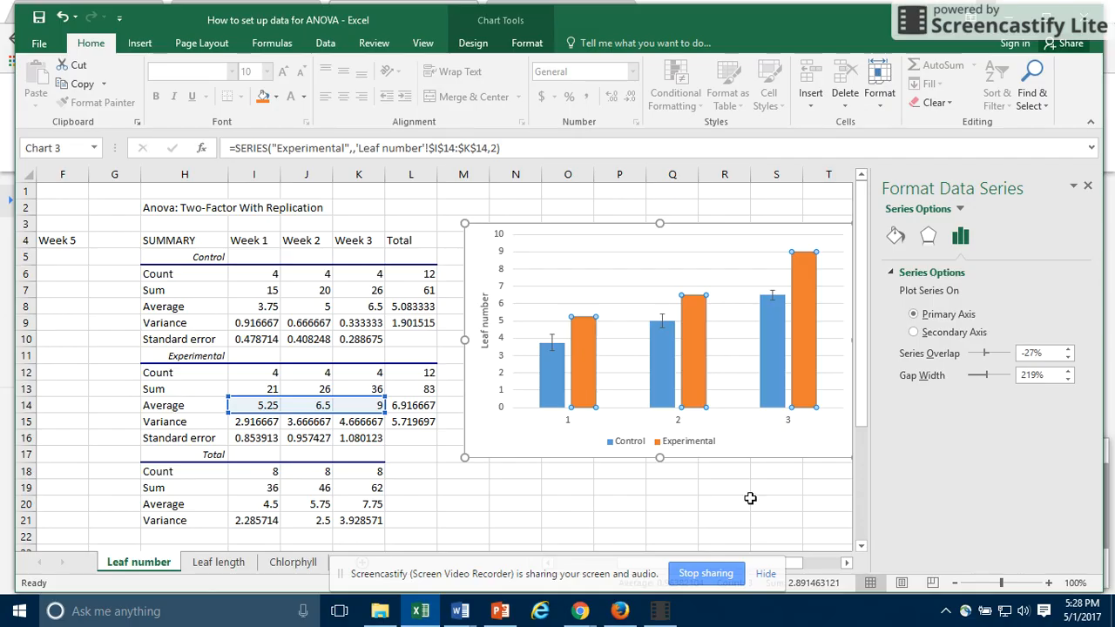
left_click(1087, 186)
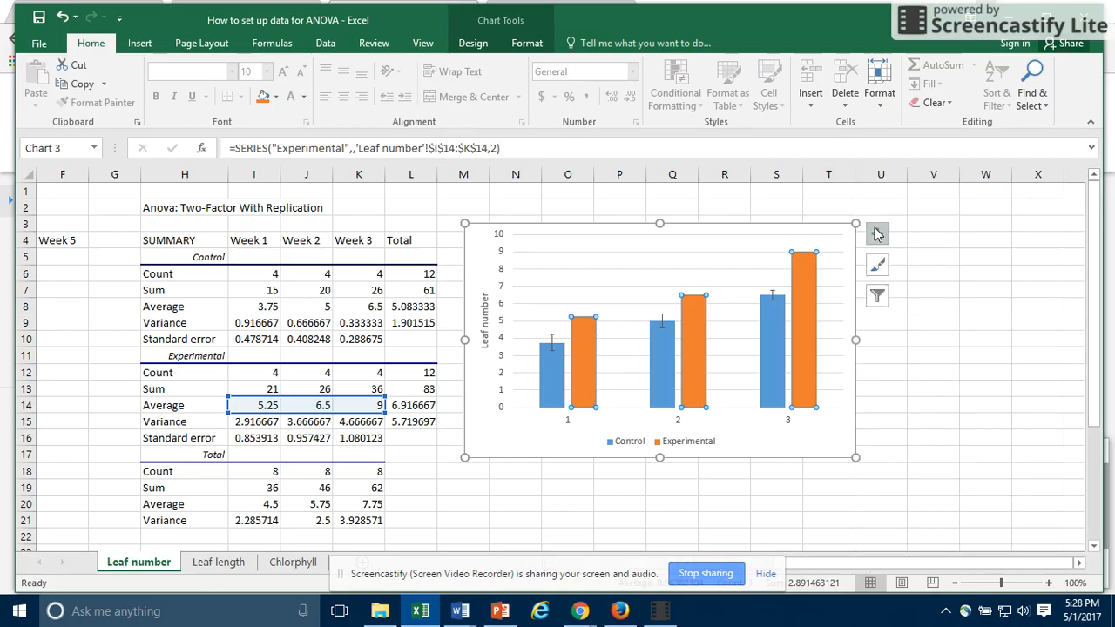
left_click(878, 233)
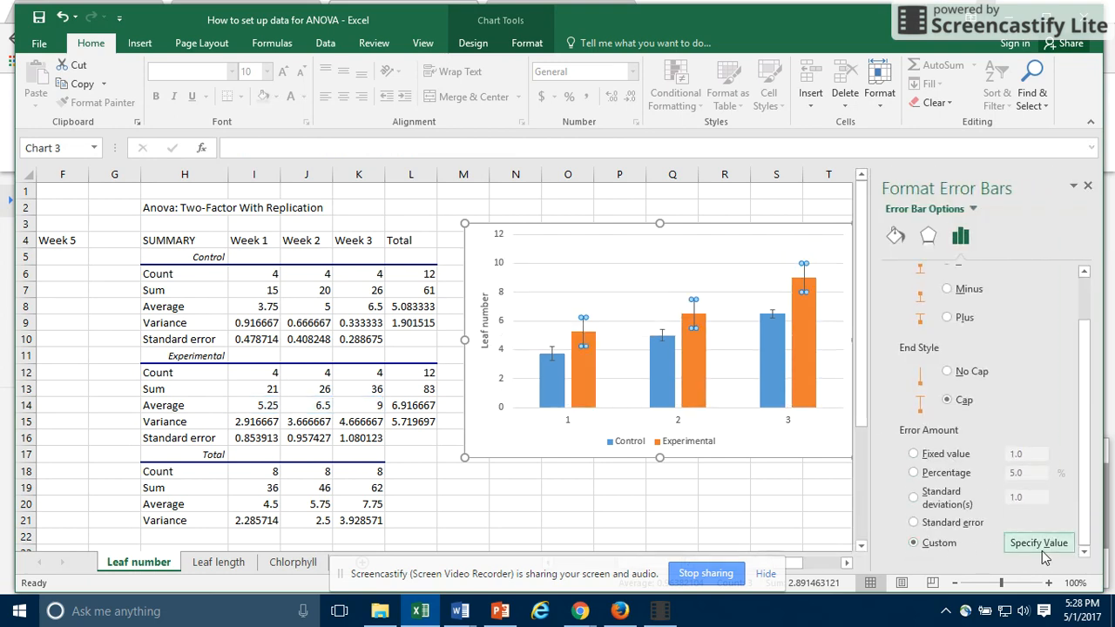
left_click(1038, 543)
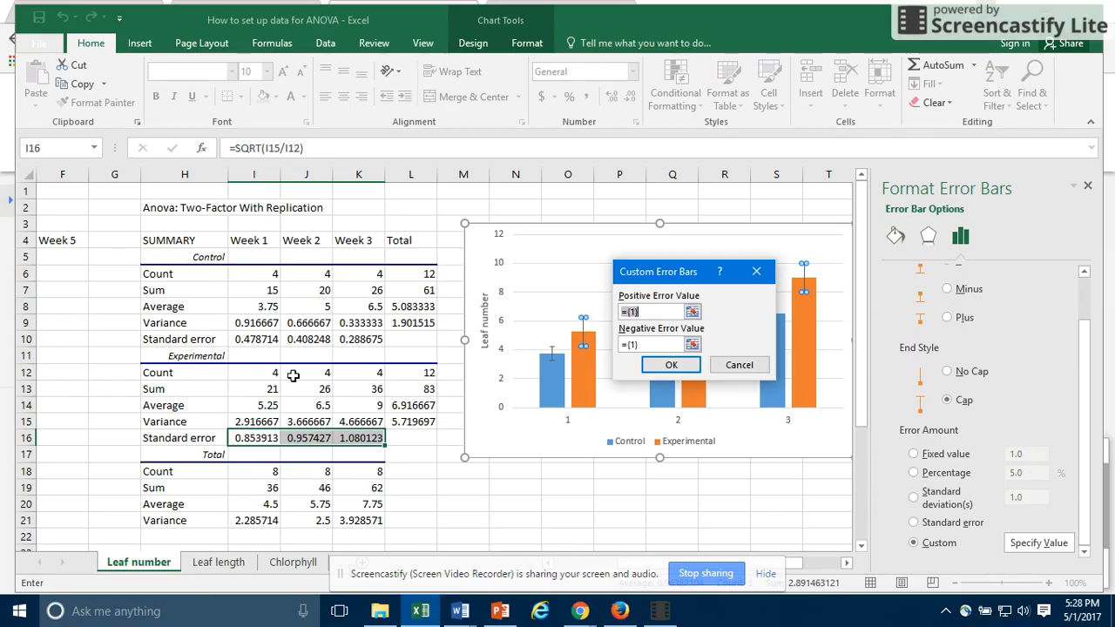
left_click_drag(254, 439, 331, 439)
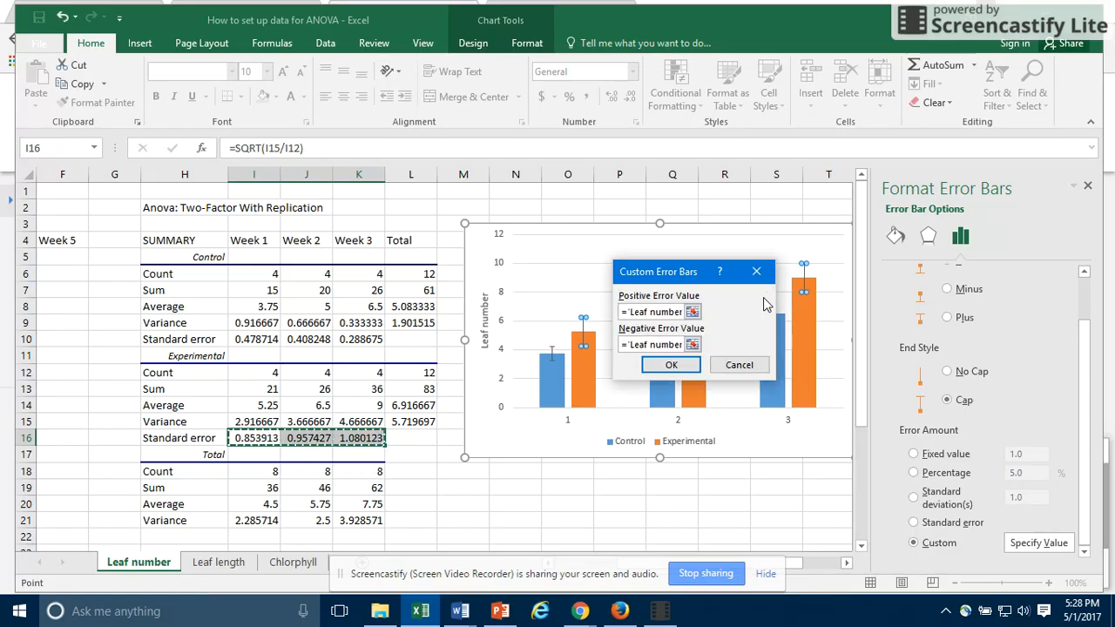
mouse_move(665, 401)
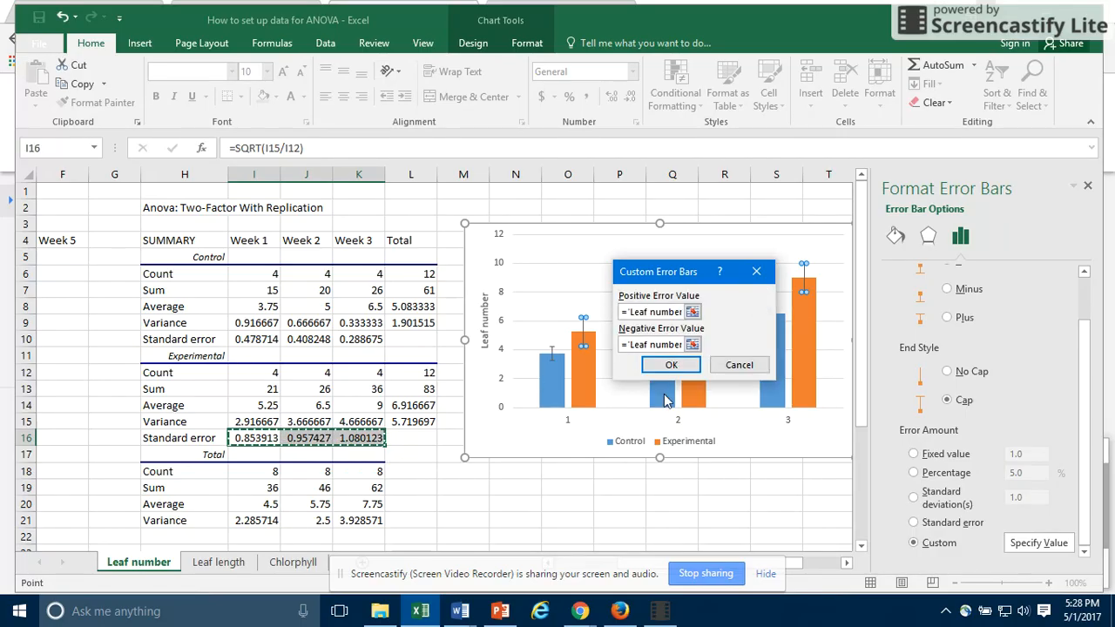
left_click(671, 364)
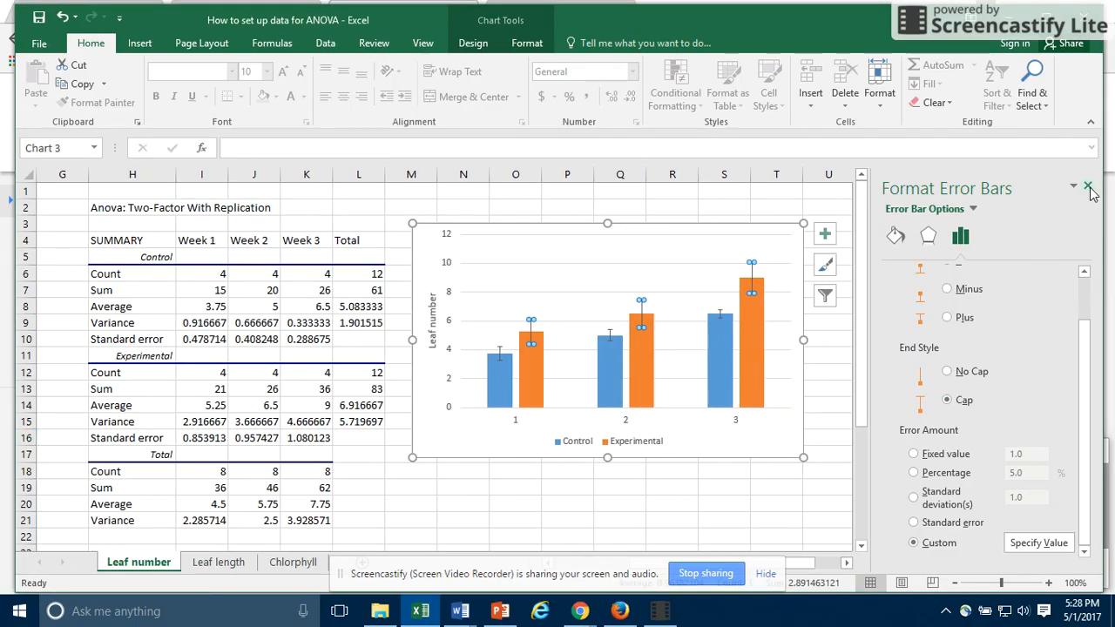
Close the Format Error Bars pane, leaving error bars on both series
left_click(1086, 188)
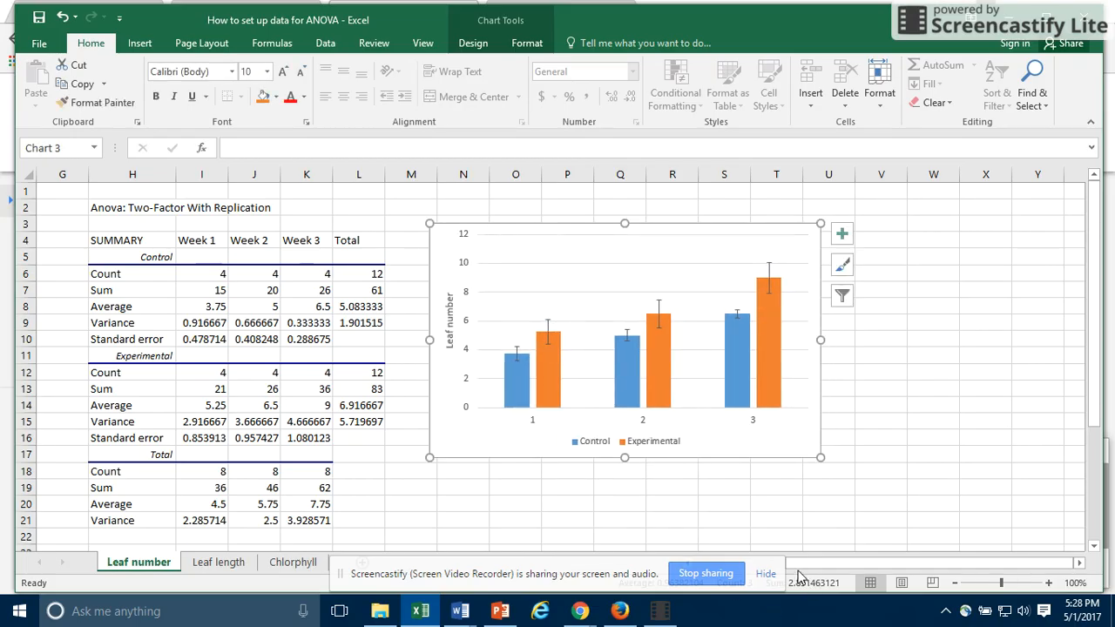
mouse_move(751, 495)
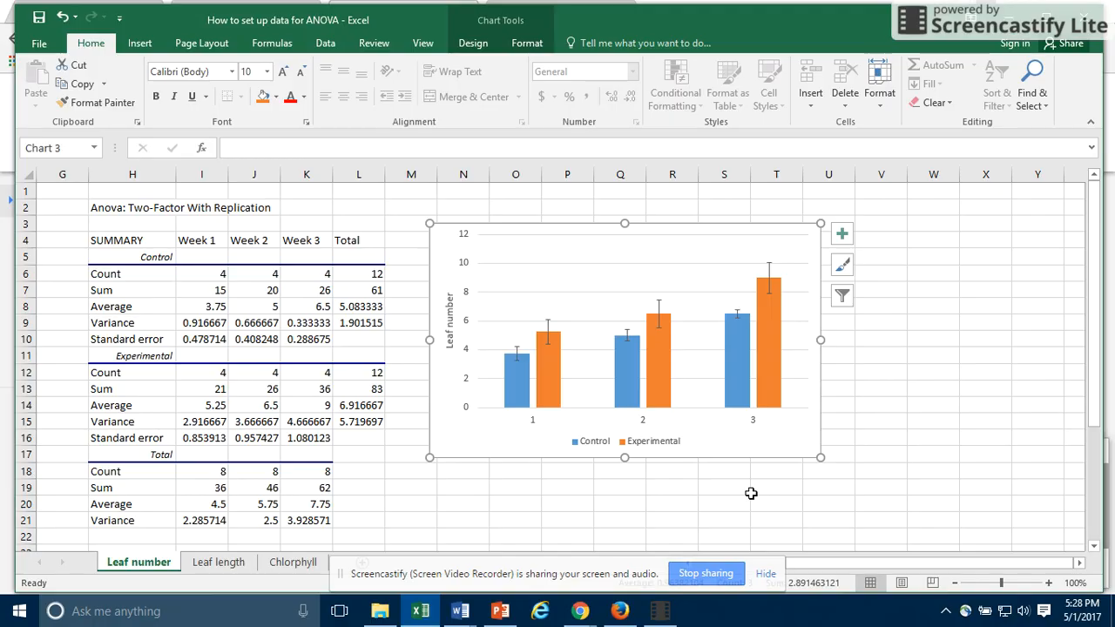